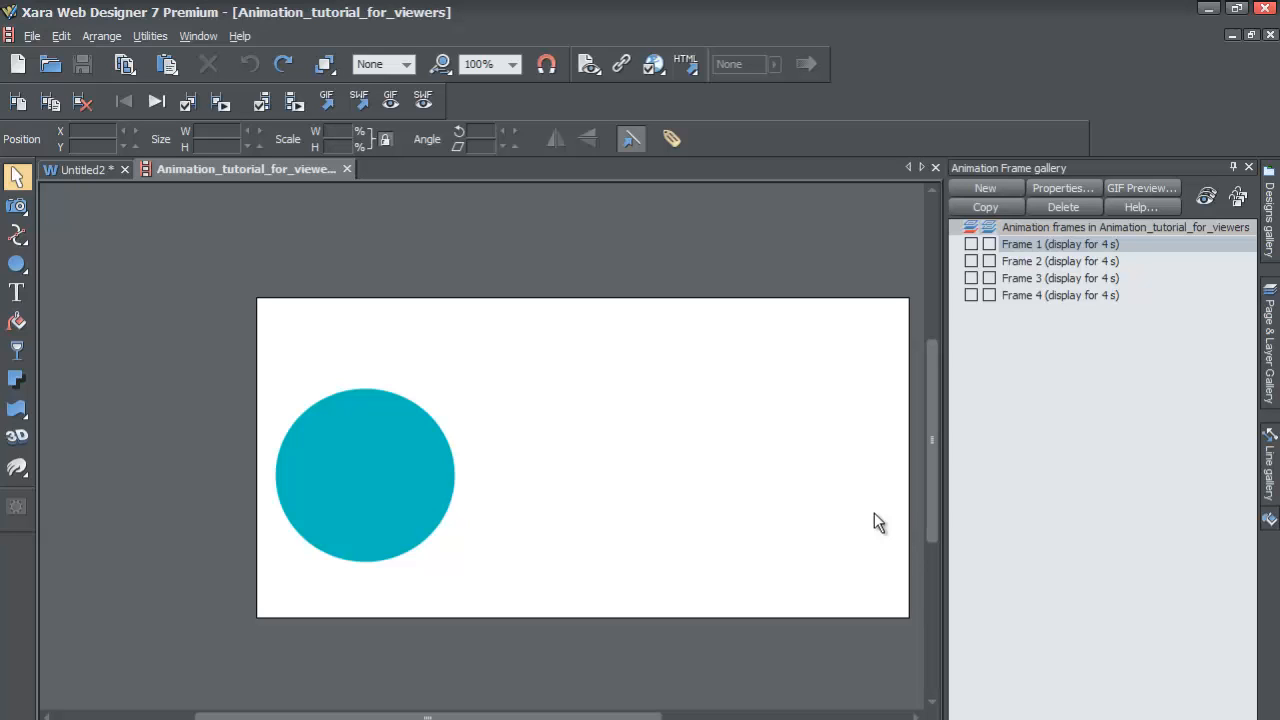
mouse_move(1043, 281)
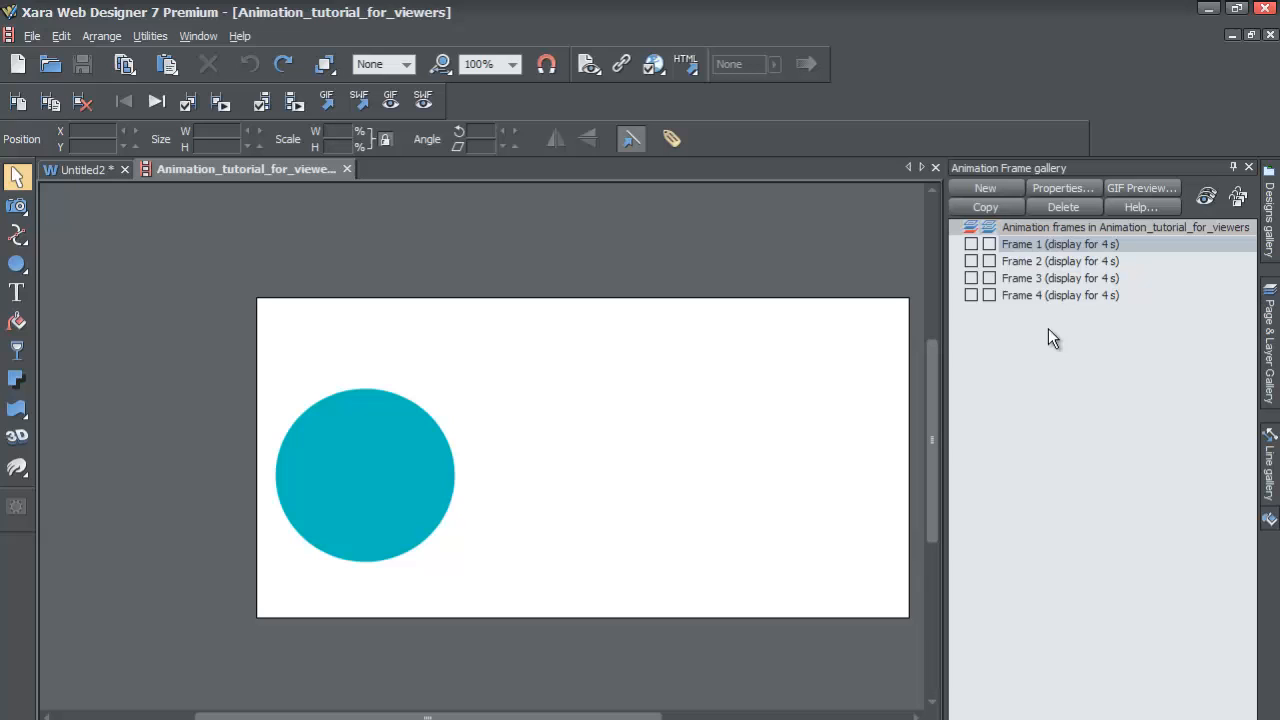
mouse_move(597, 192)
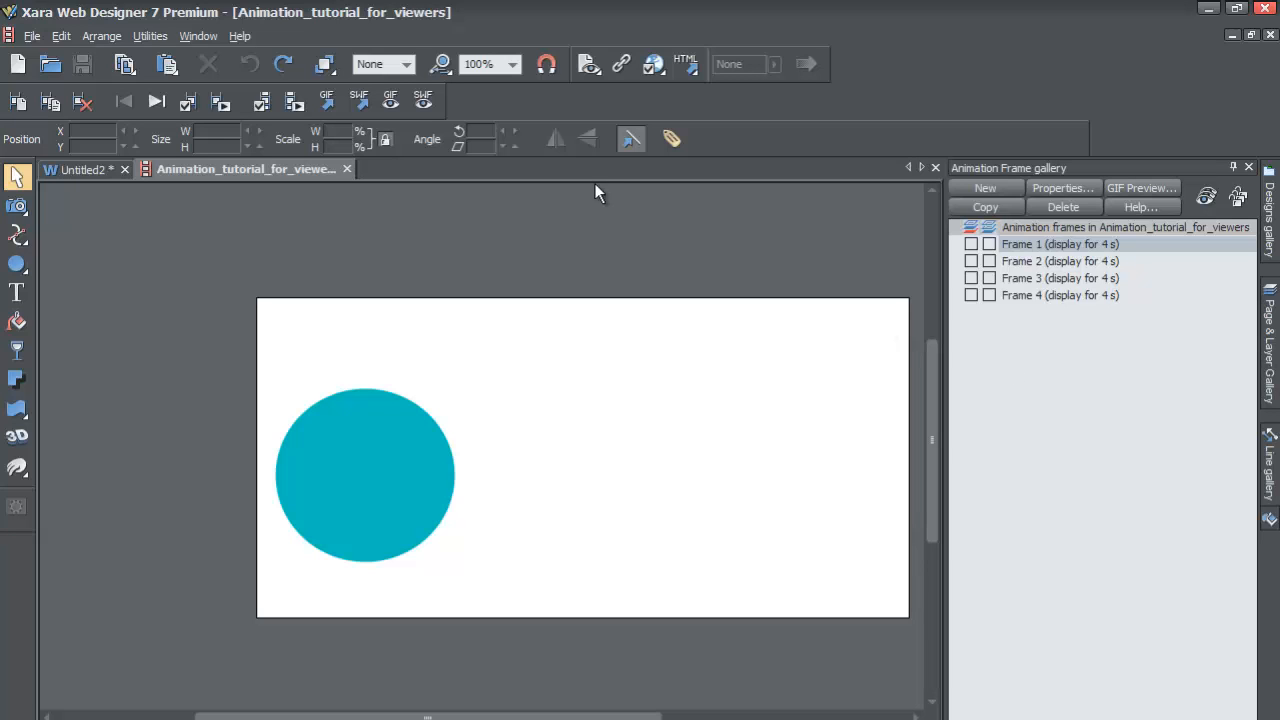
Step: Rename the first animation frame to Circle_Green_blue in Frame Properties, apply, and close
left_click(150, 36)
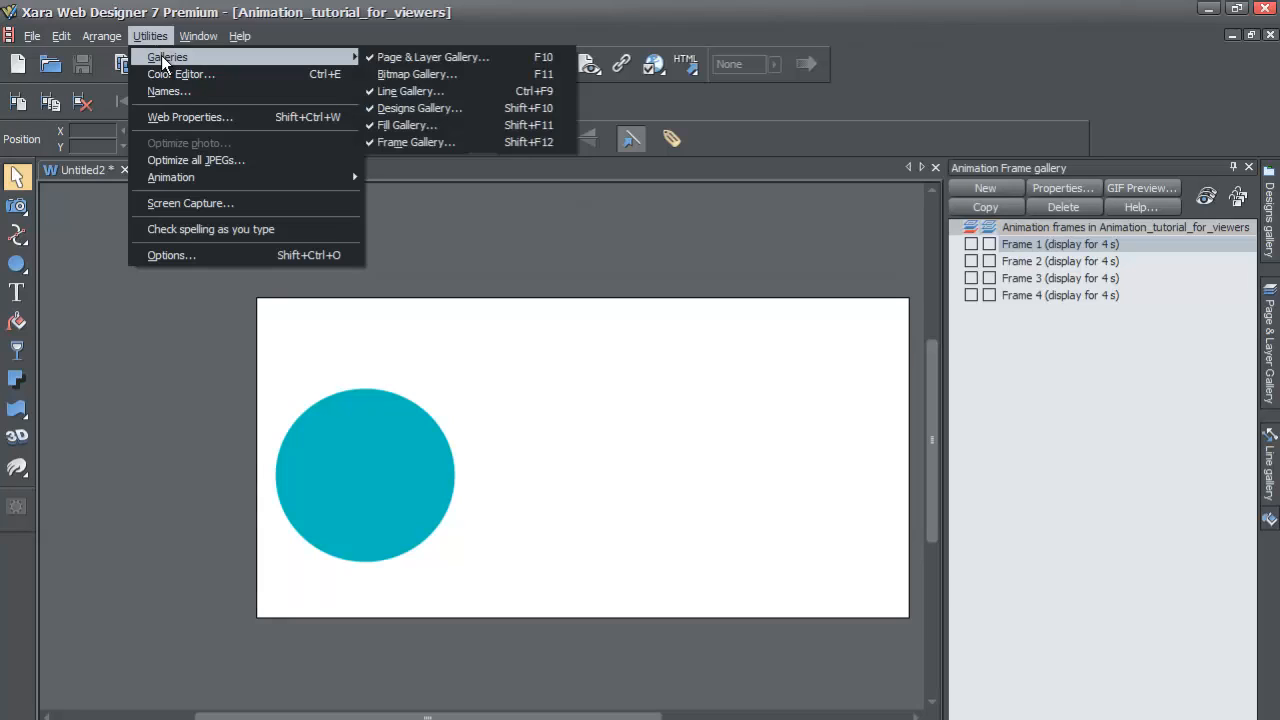
mouse_move(475, 205)
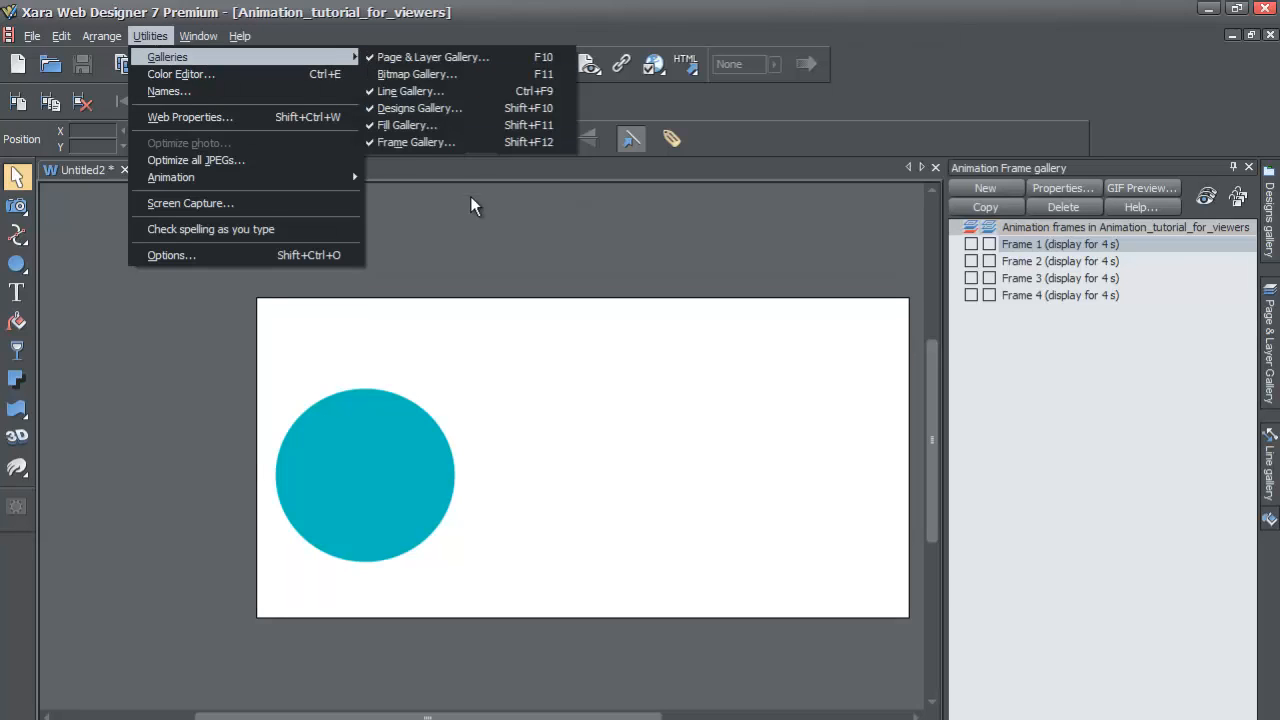
mouse_move(416, 142)
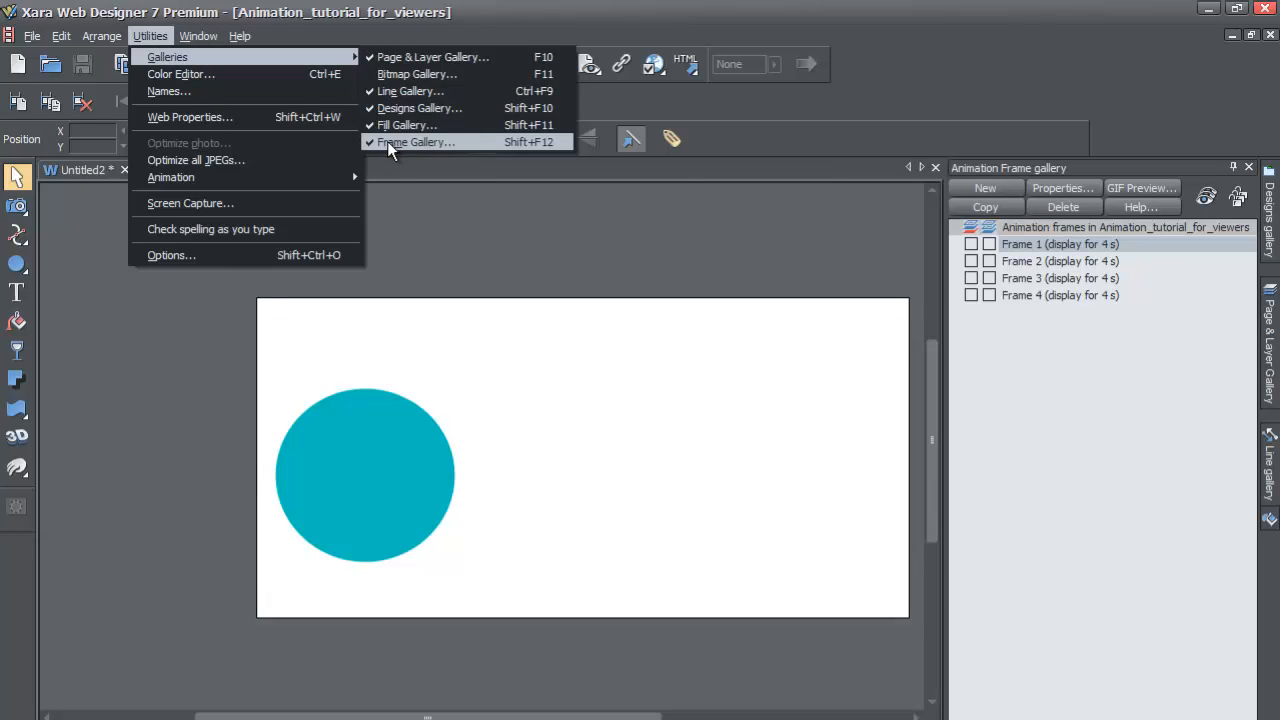
mouse_move(398, 147)
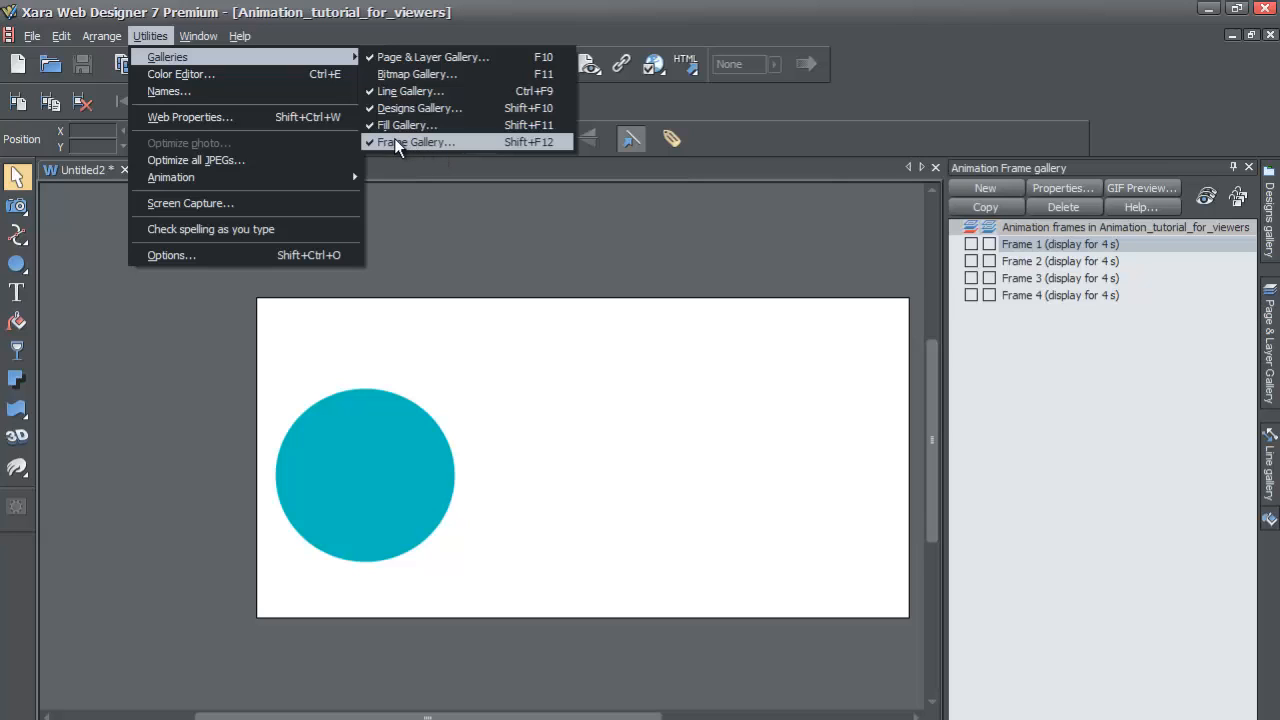
mouse_move(430, 142)
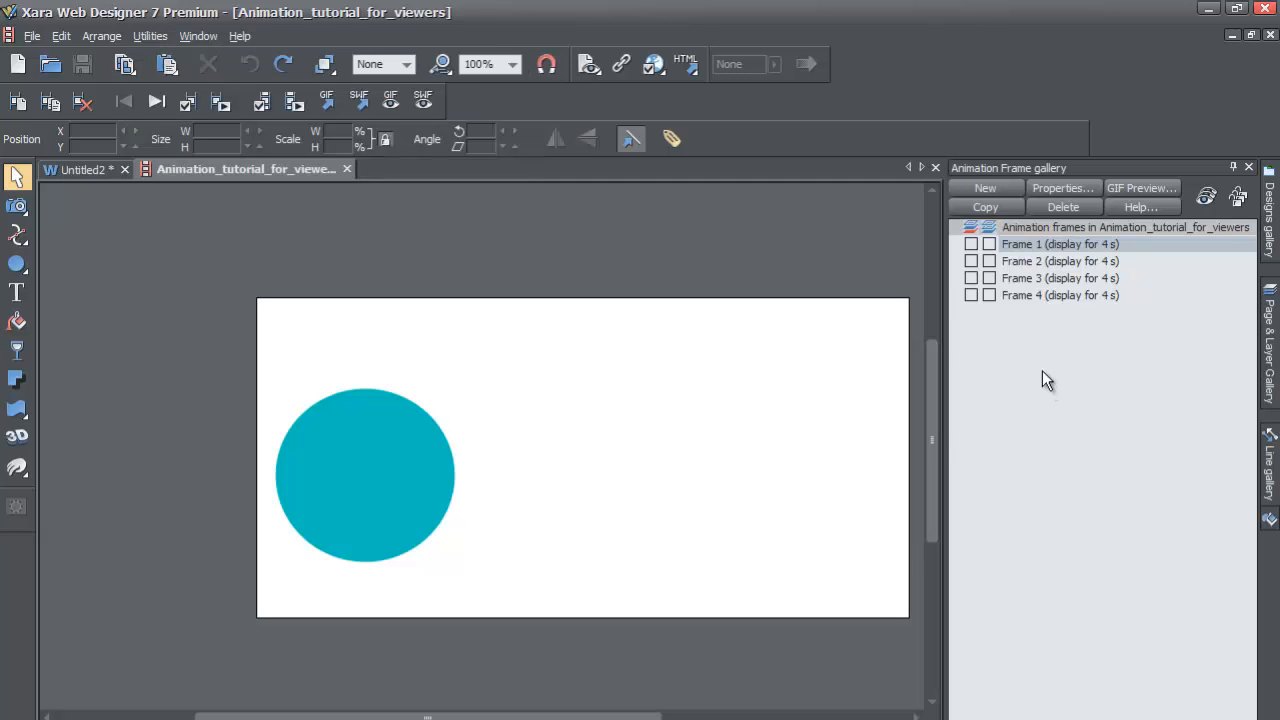
mouse_move(1016, 398)
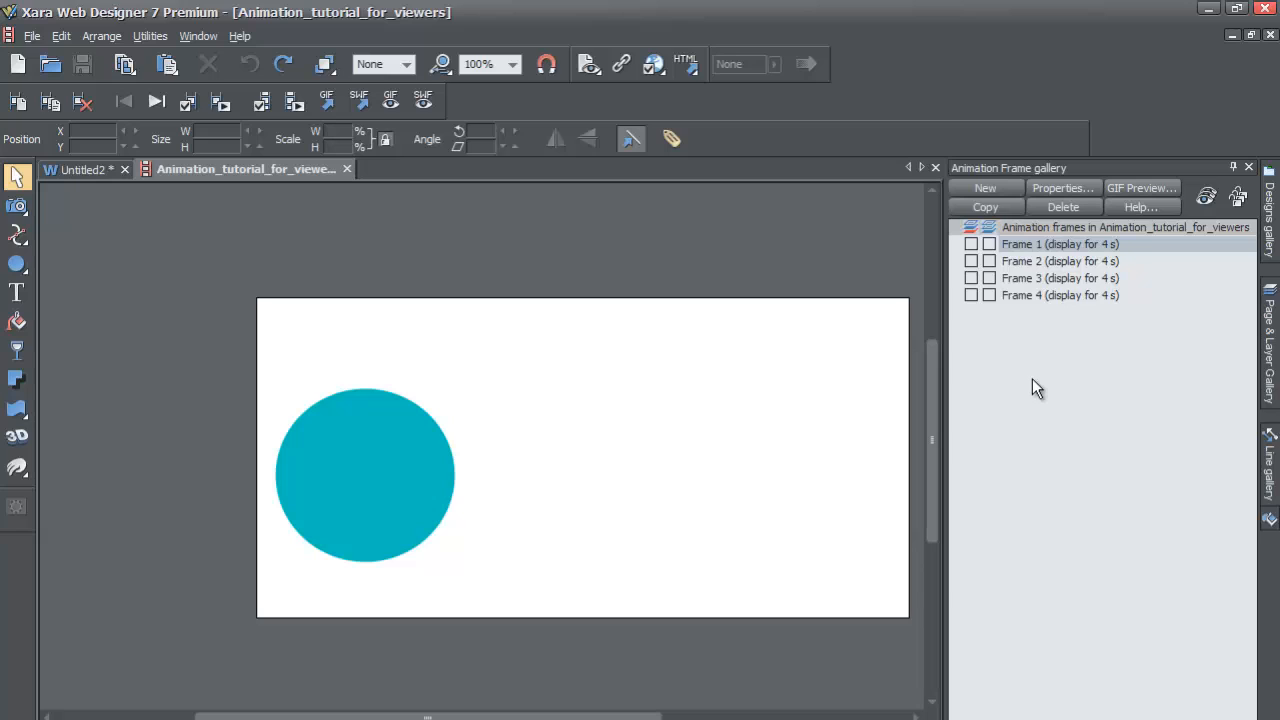
mouse_move(1025, 253)
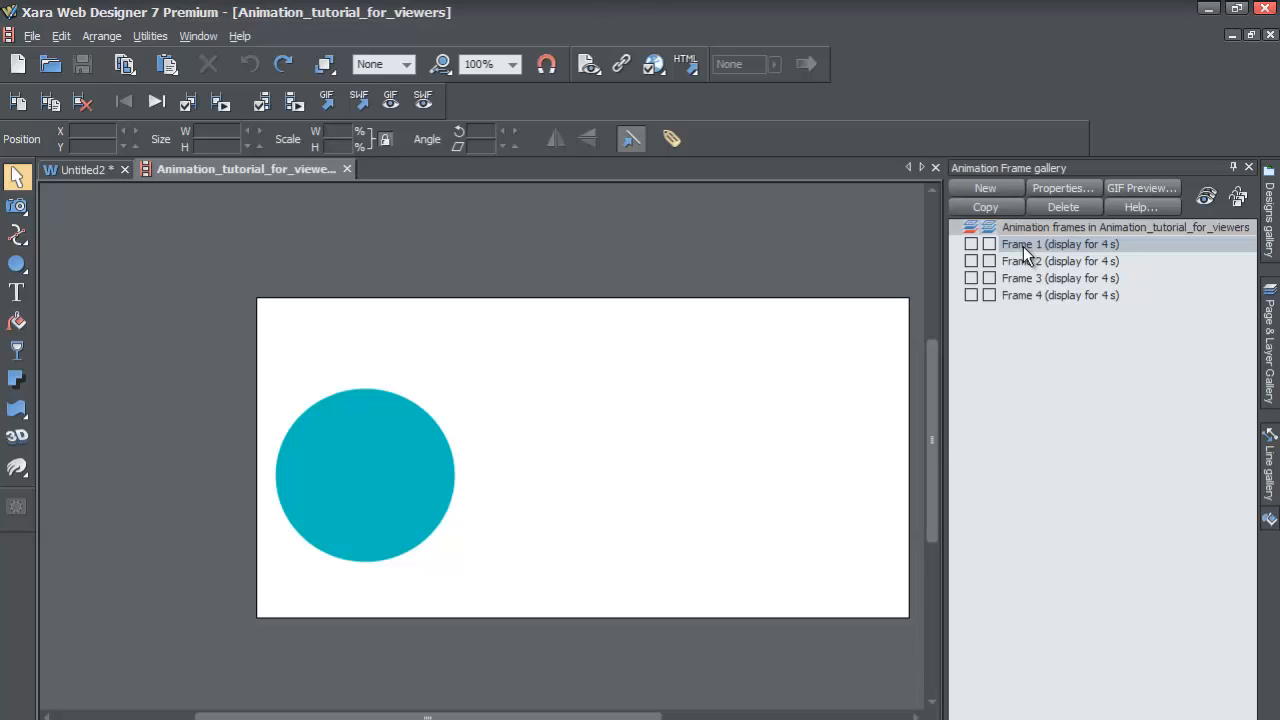
left_click(1061, 188)
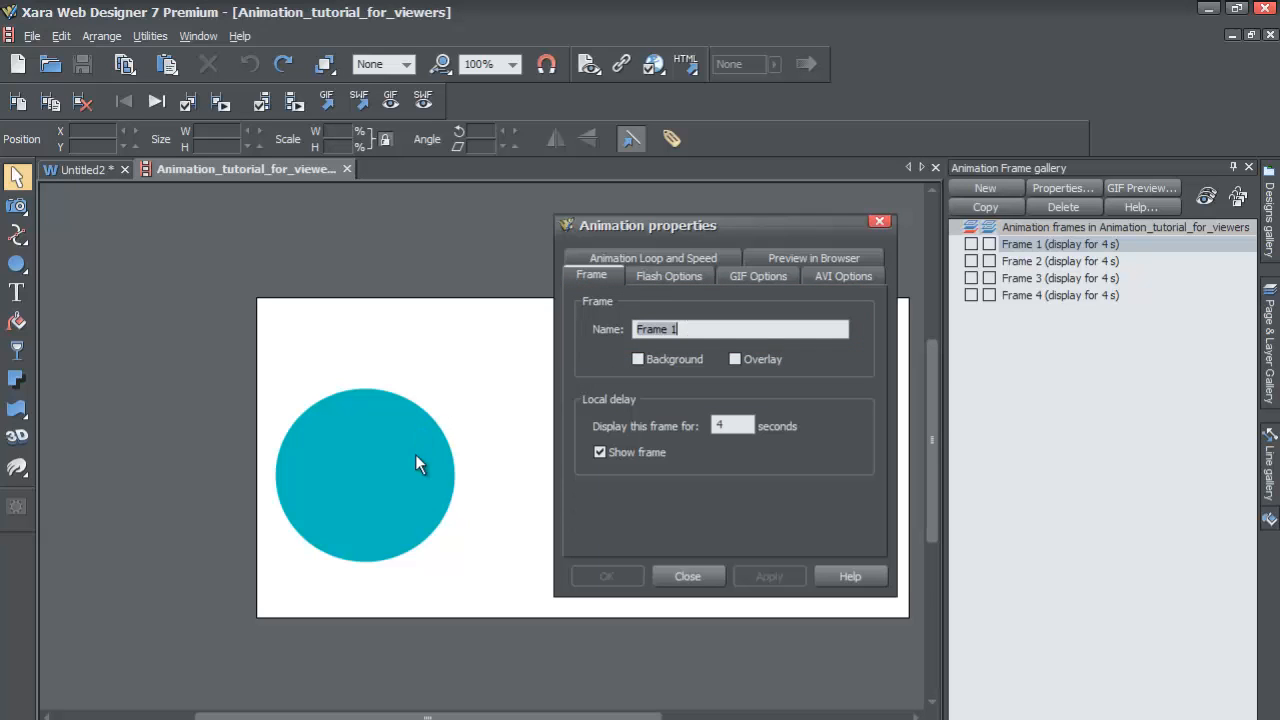
mouse_move(371, 478)
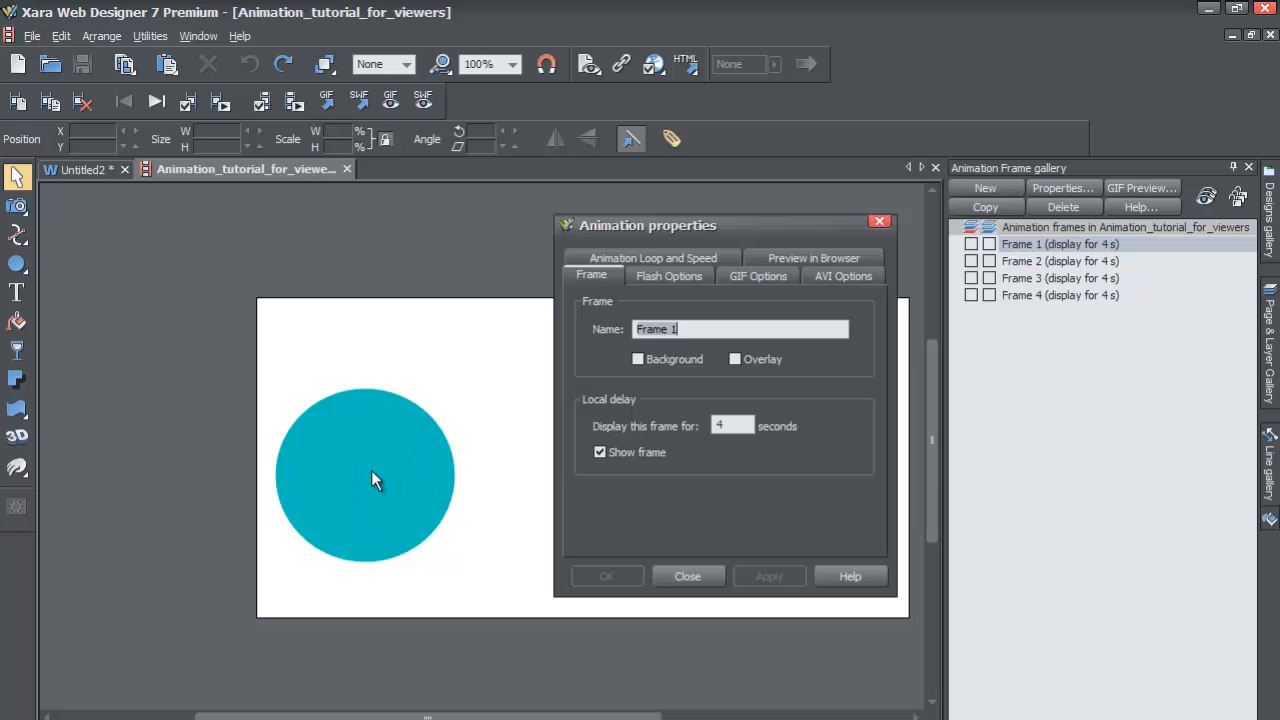
mouse_move(405, 480)
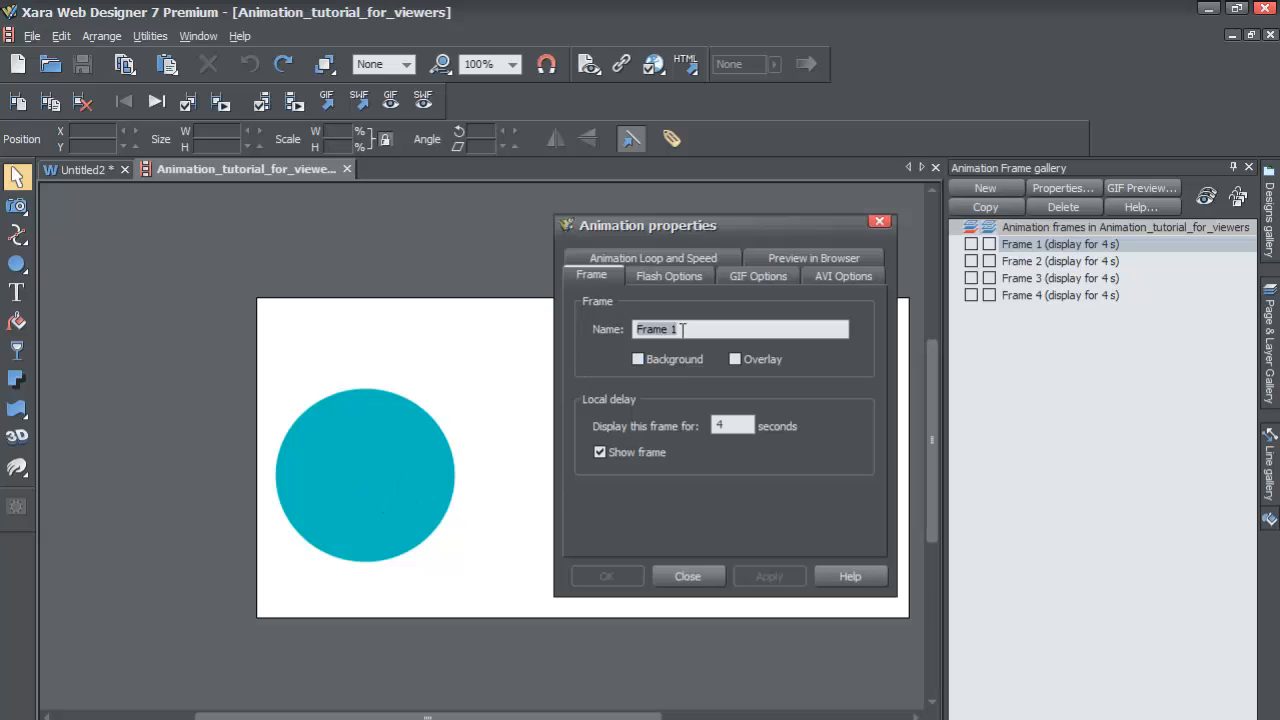
type("Circle_")
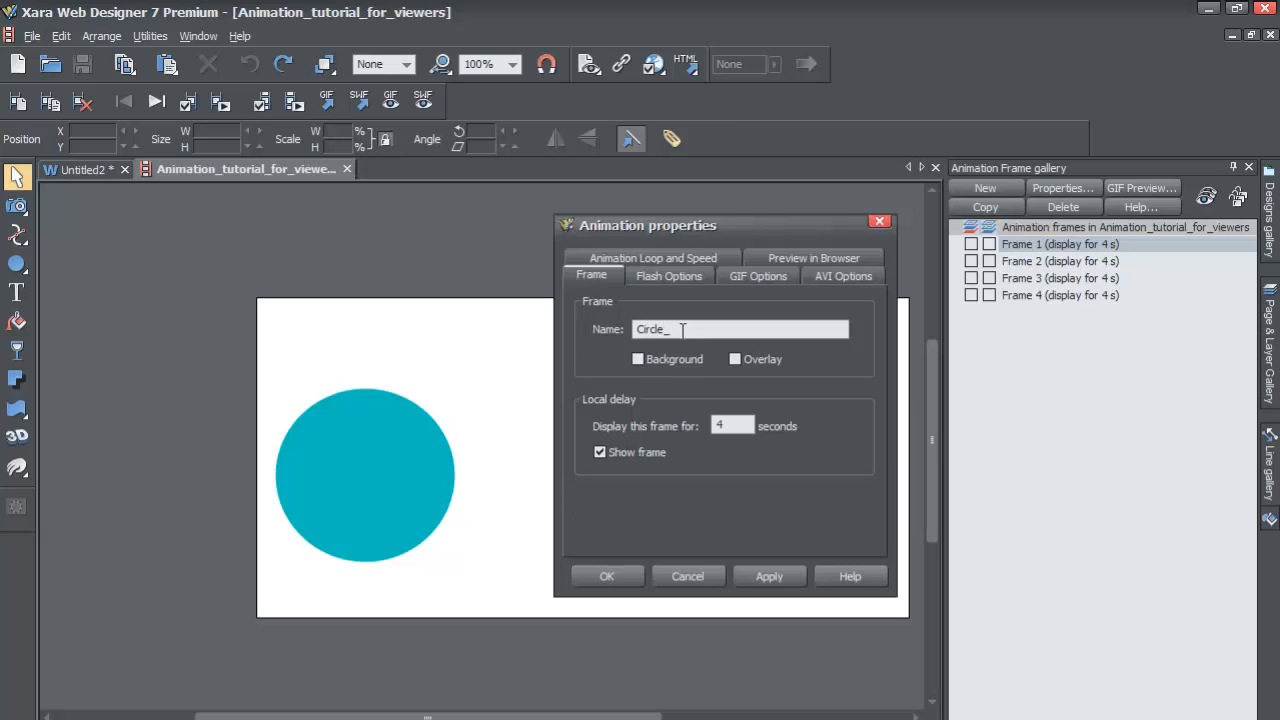
type("Green")
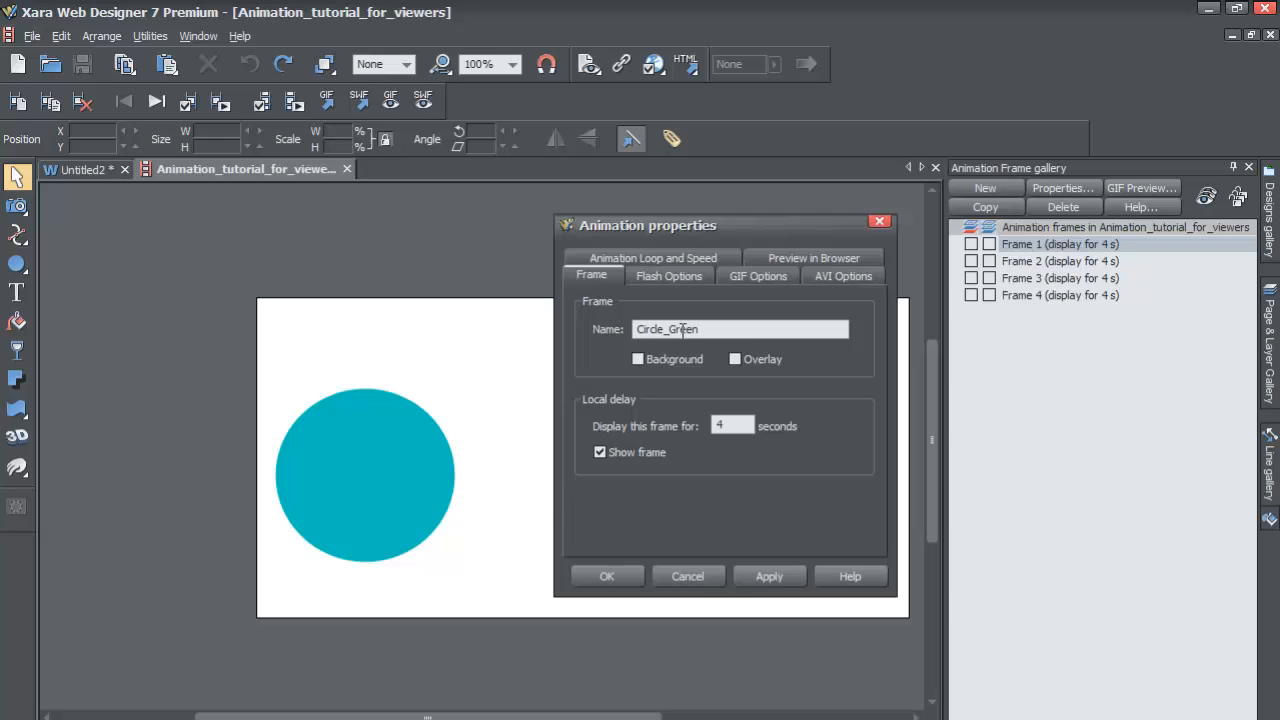
mouse_move(390, 462)
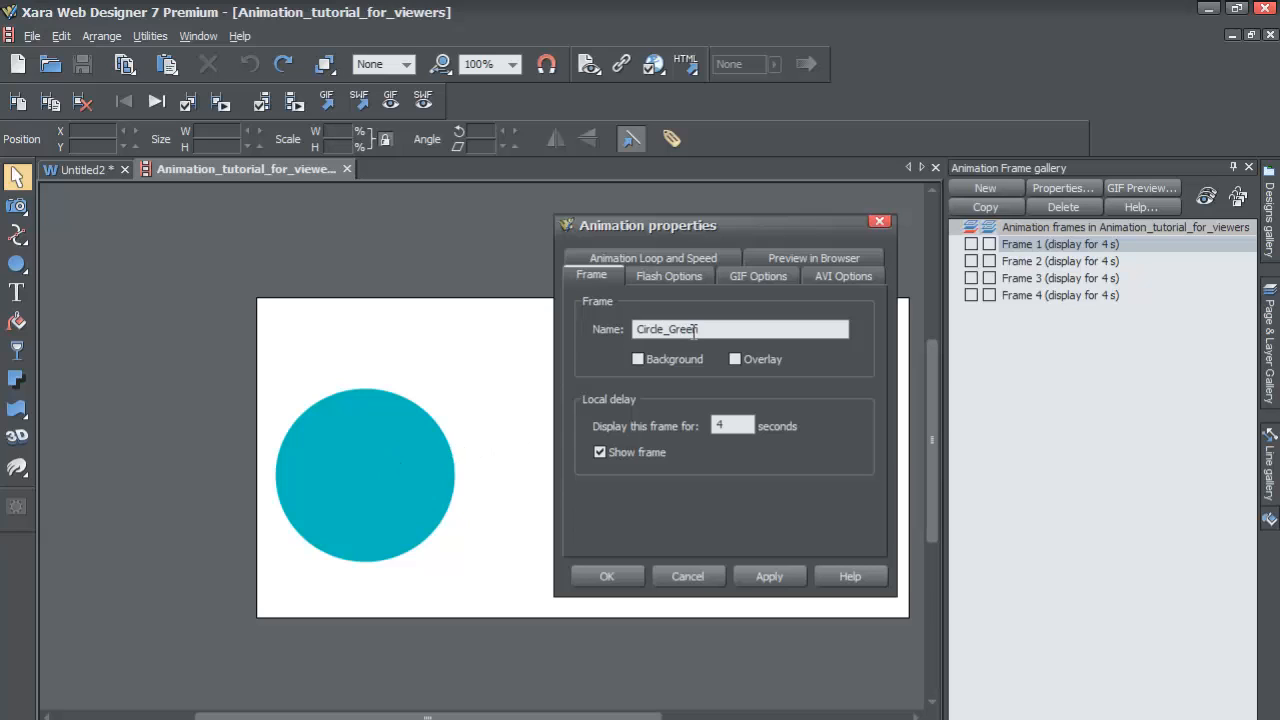
type("_blue")
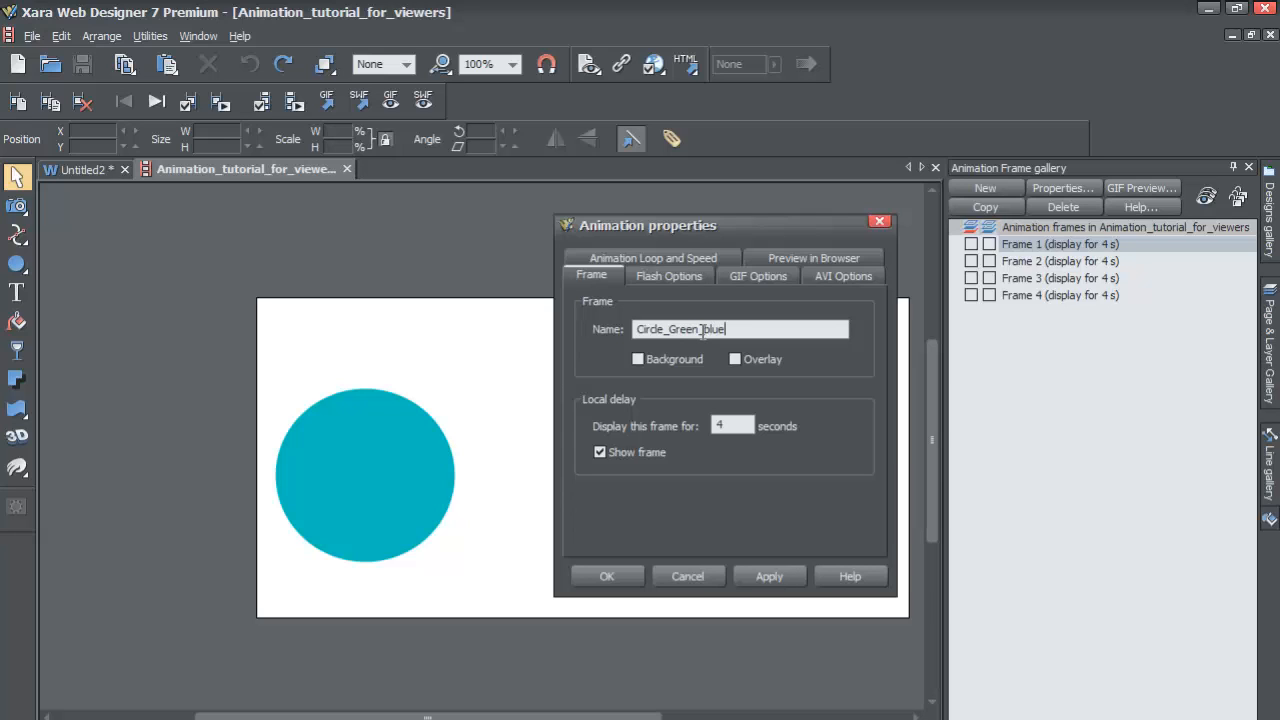
mouse_move(305, 537)
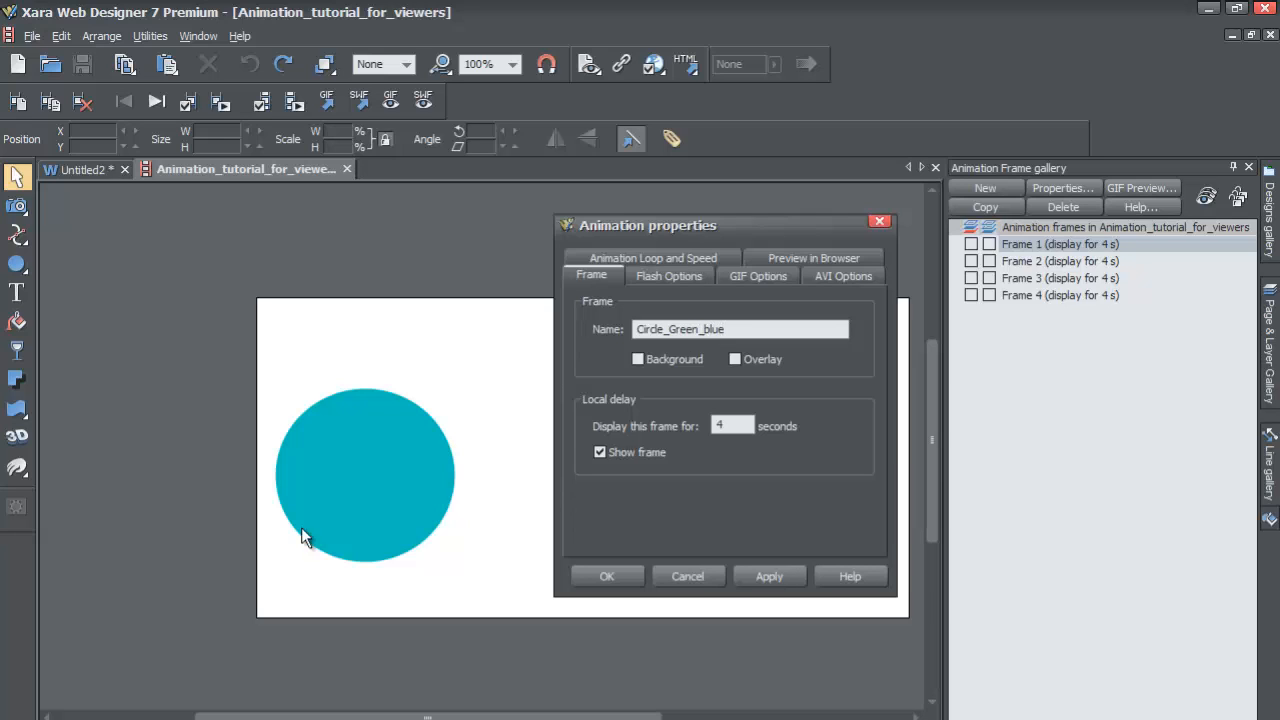
mouse_move(440, 530)
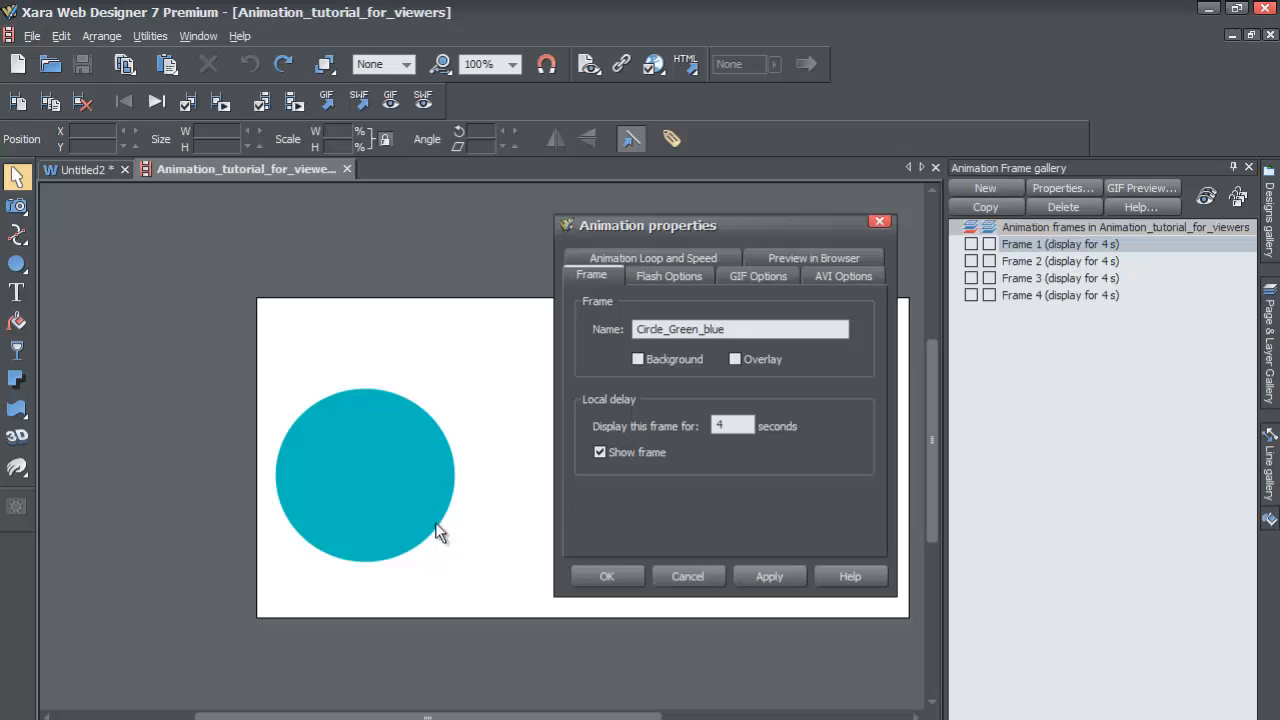
mouse_move(670, 518)
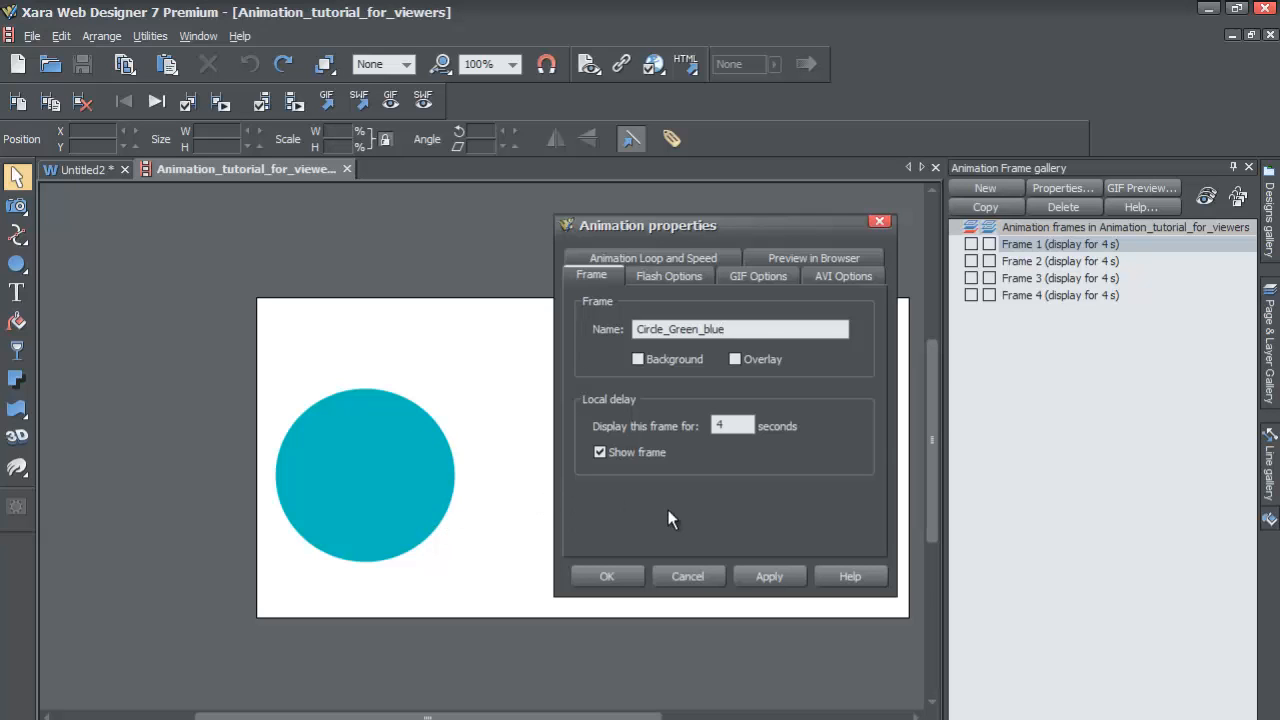
left_click(769, 576)
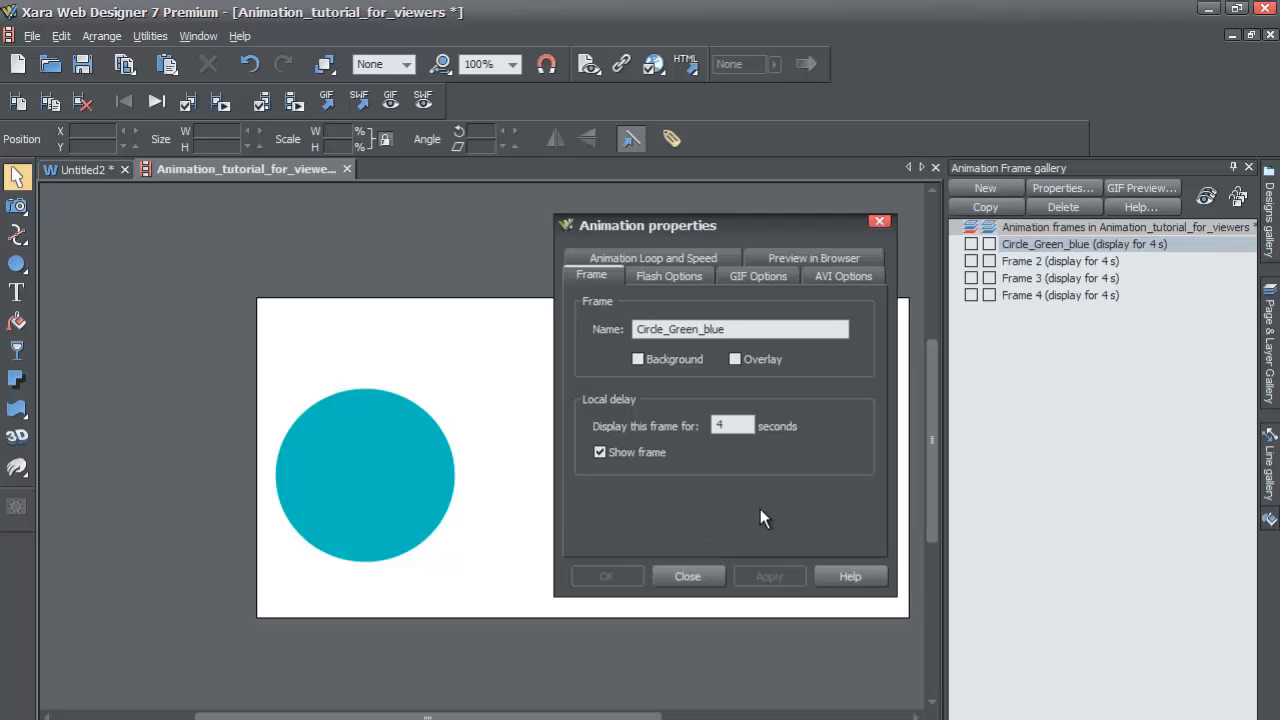
mouse_move(755, 567)
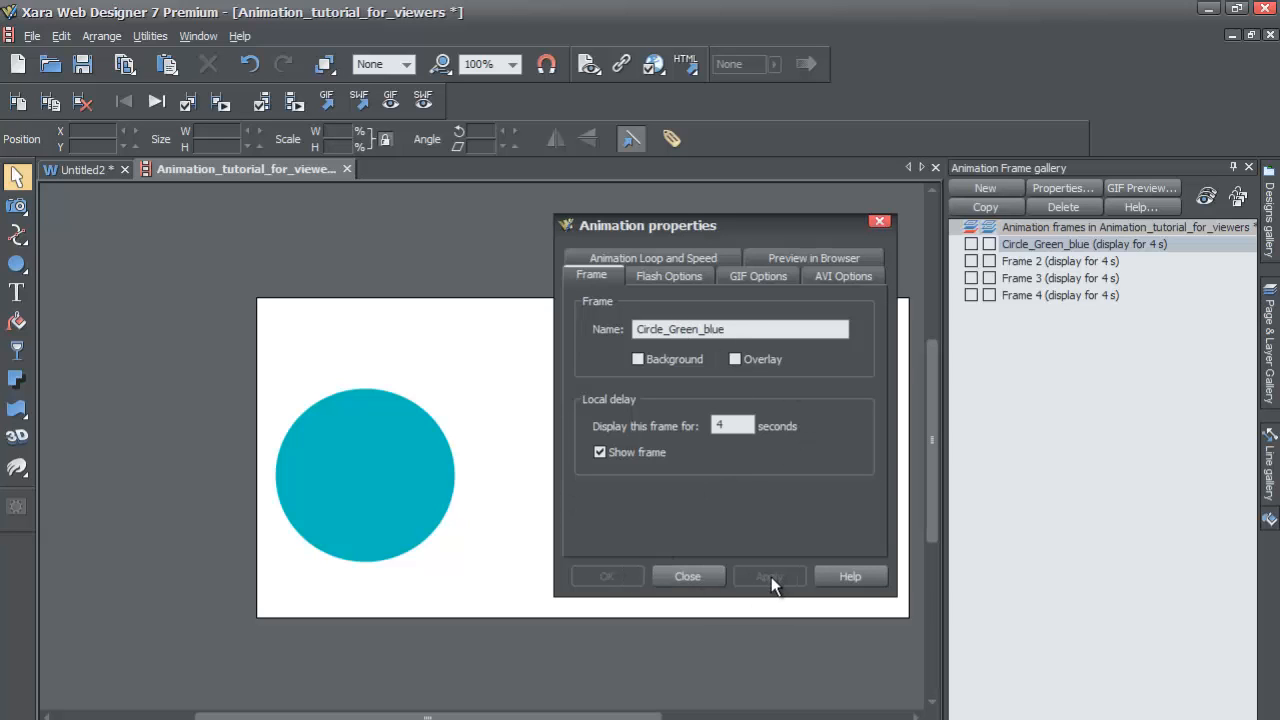
left_click(687, 576)
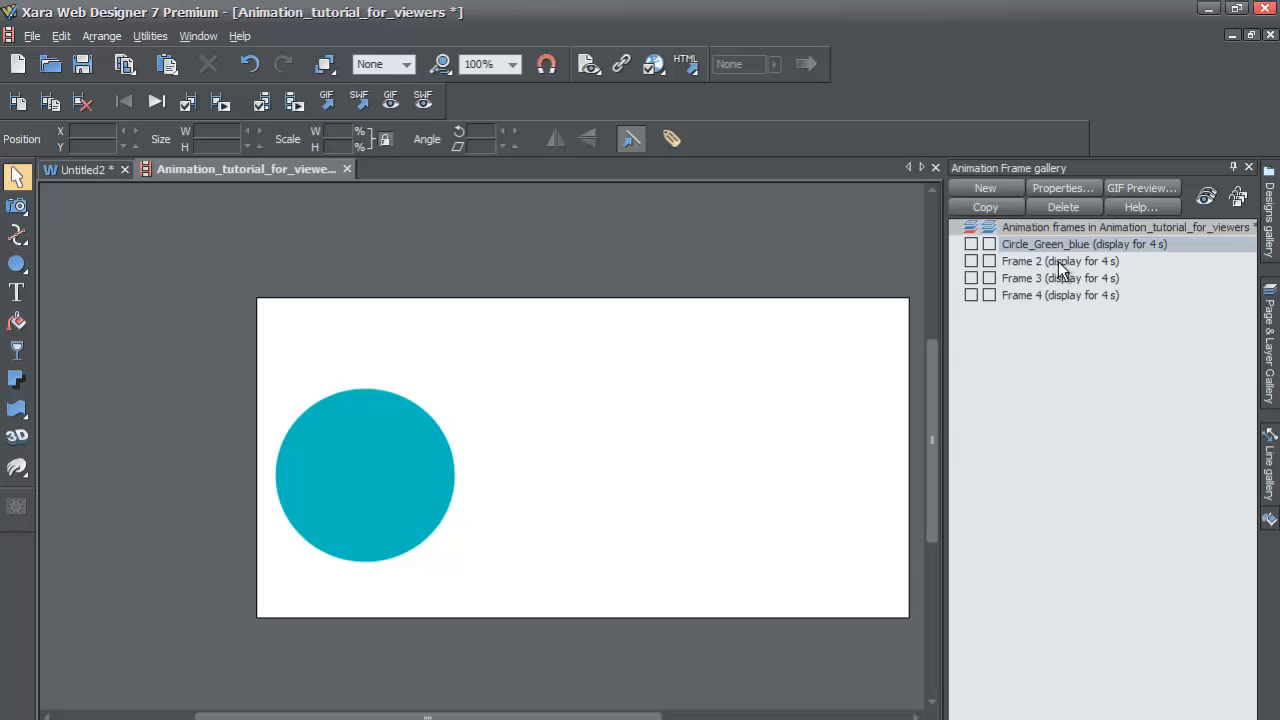
Step: Name the second frame, holding the pale red circle, red_circle
left_click(1060, 261)
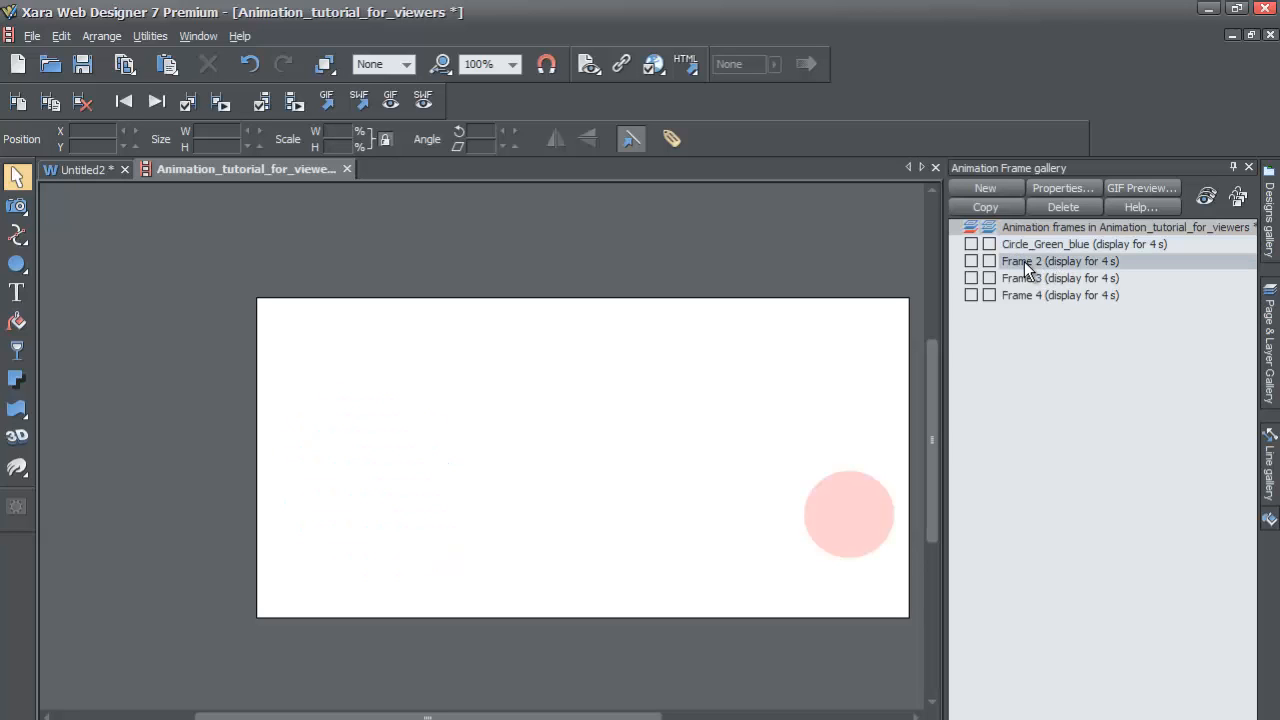
mouse_move(1072, 272)
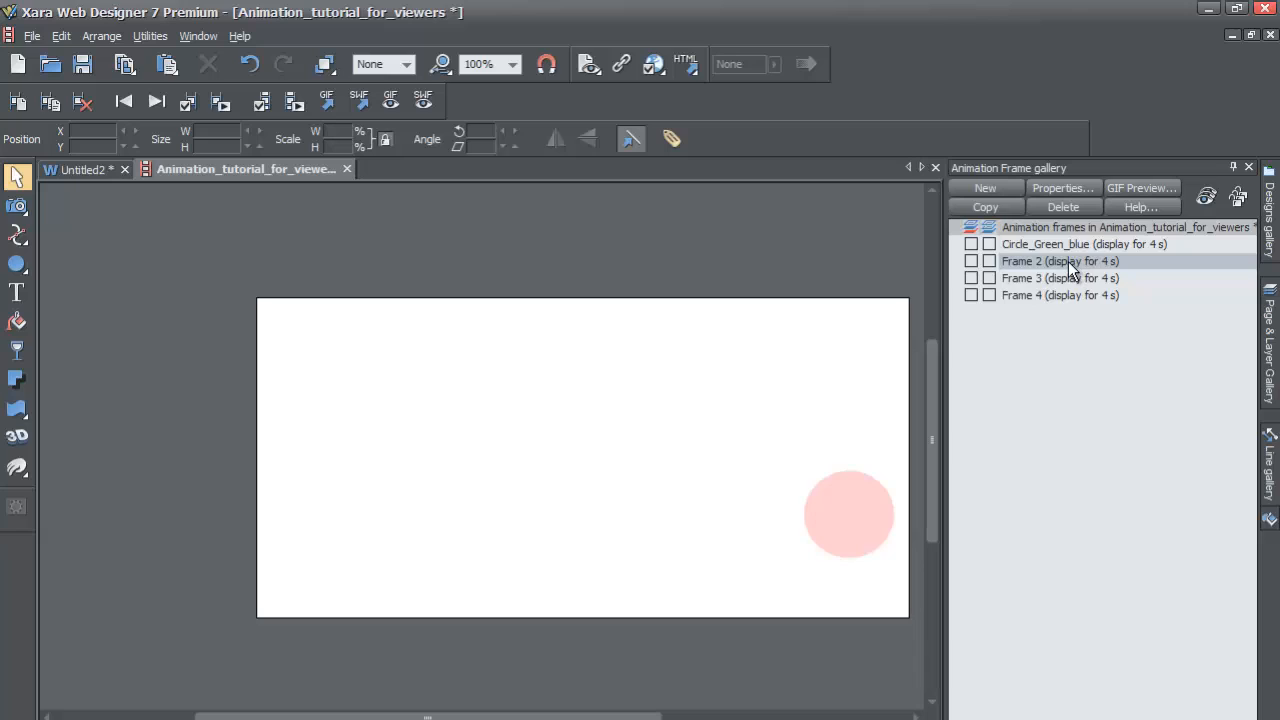
mouse_move(848, 518)
type("red")
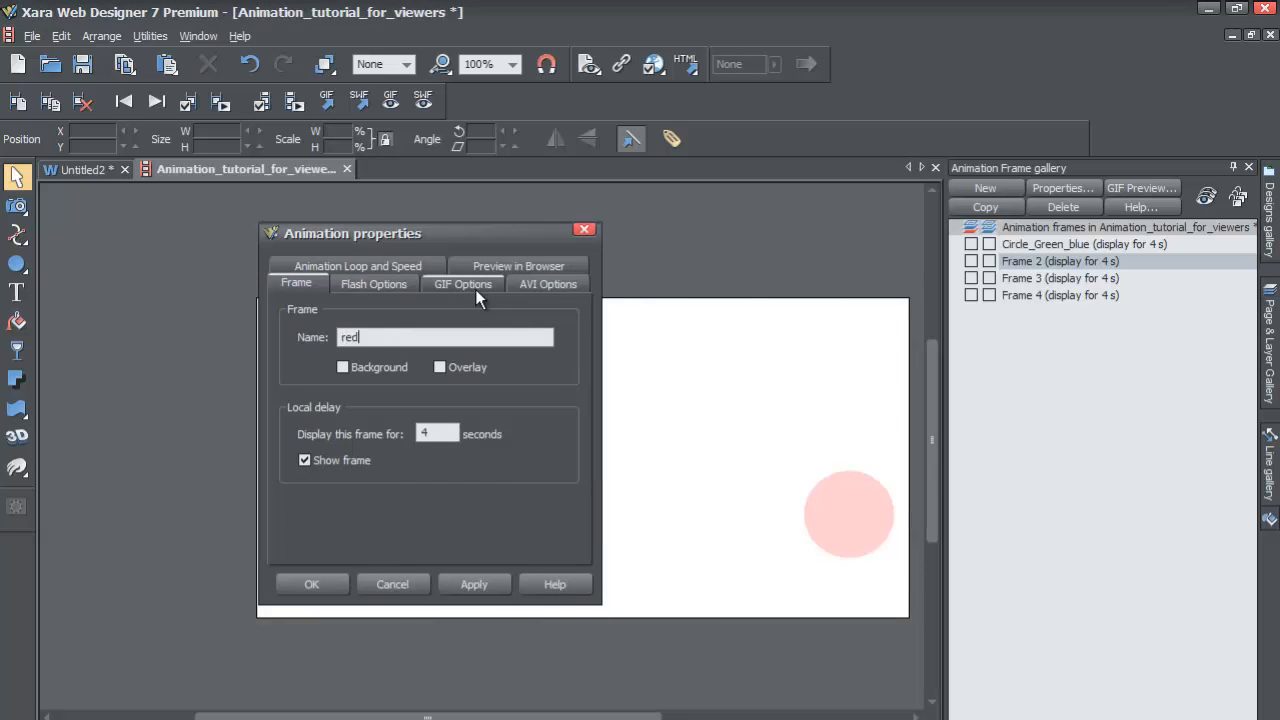
type("_circle")
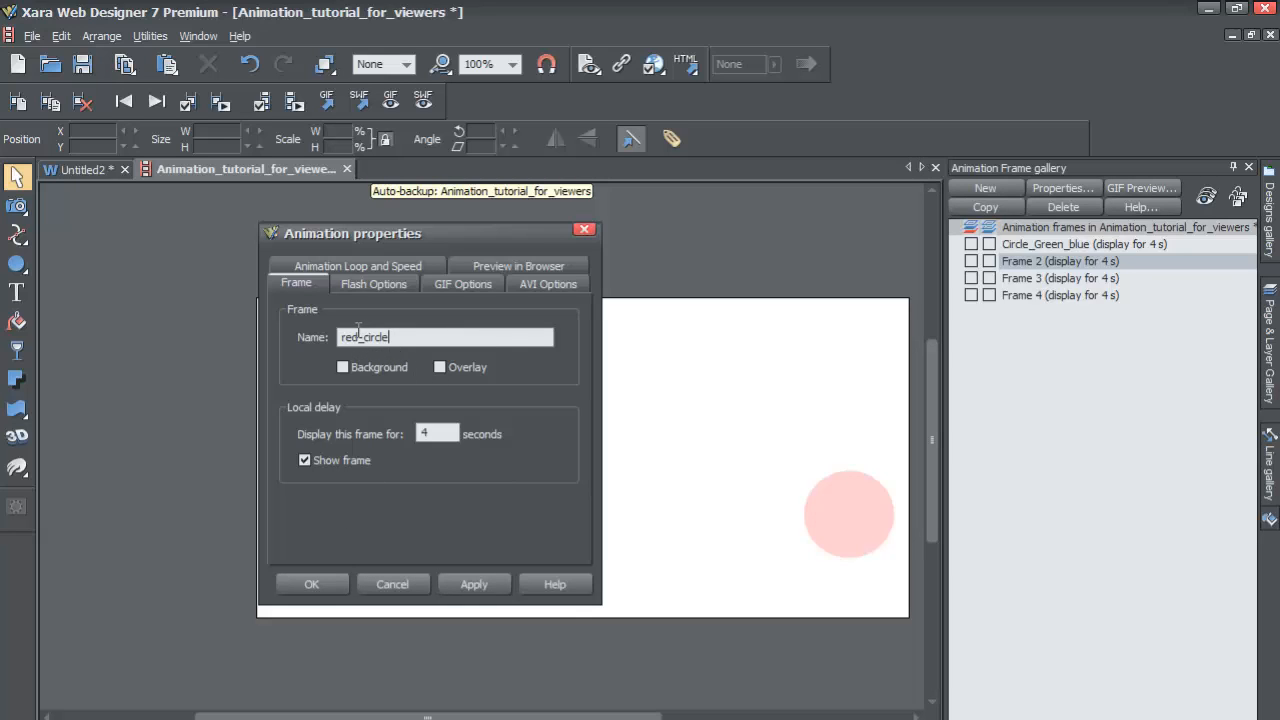
left_click(311, 584)
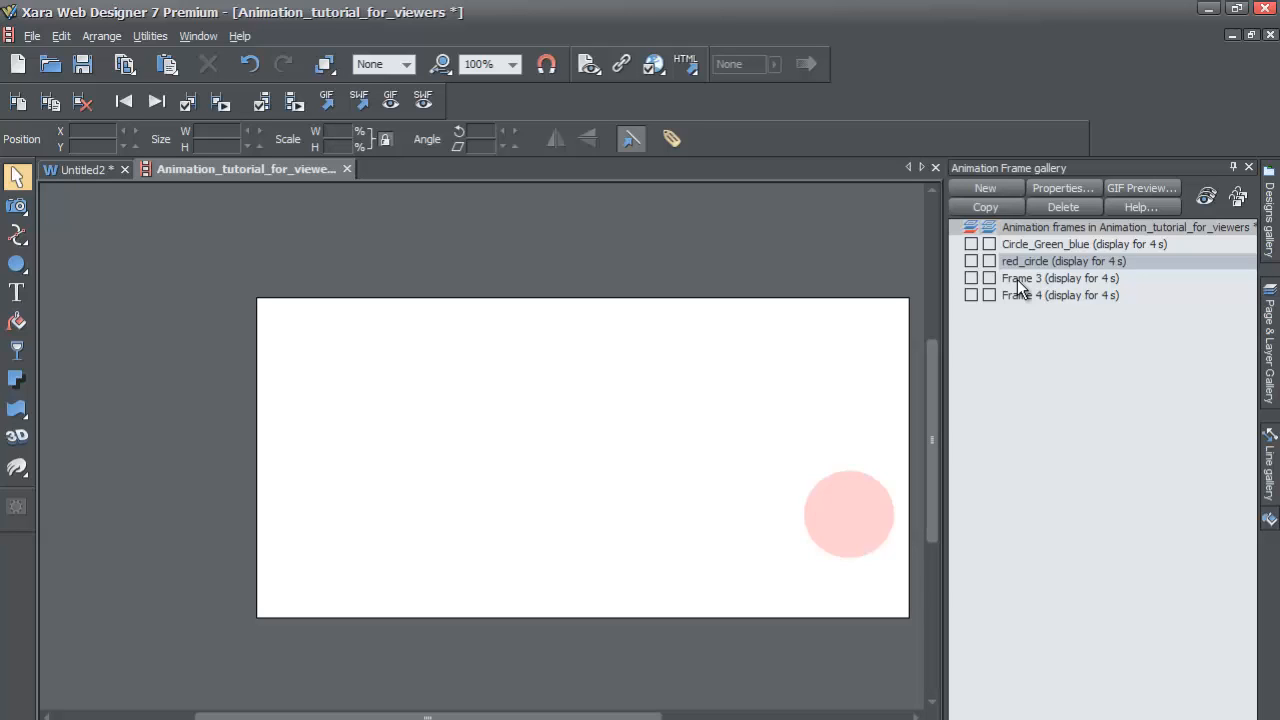
Step: Name Frame 3 'text tutorial' after trying 'Cirlce' and 'Text' first
left_click(1059, 278)
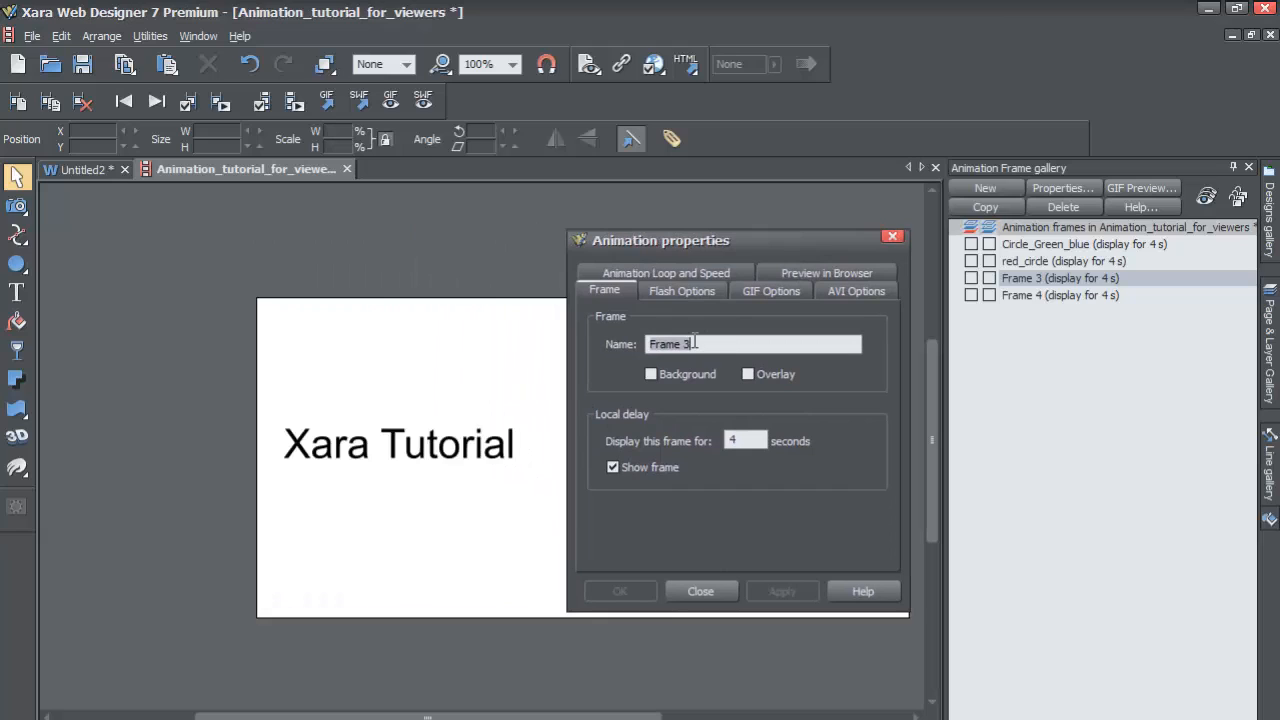
type("Cirlce_black")
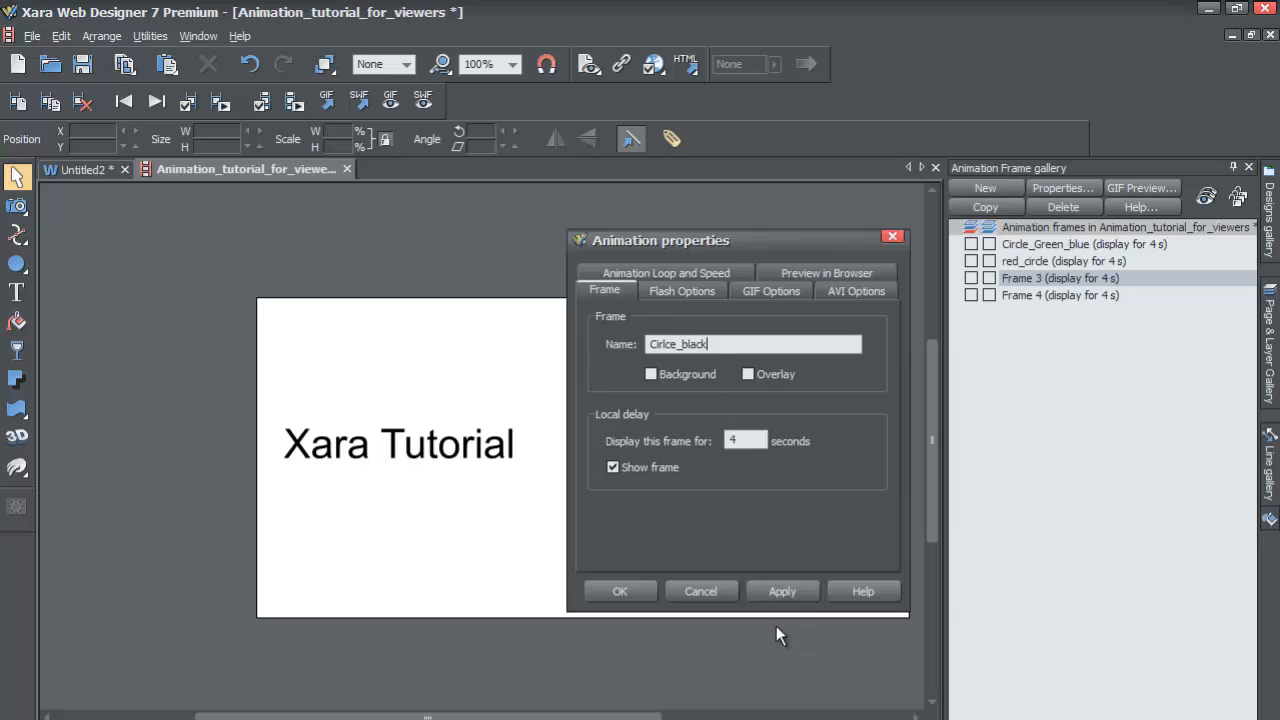
left_click(782, 591)
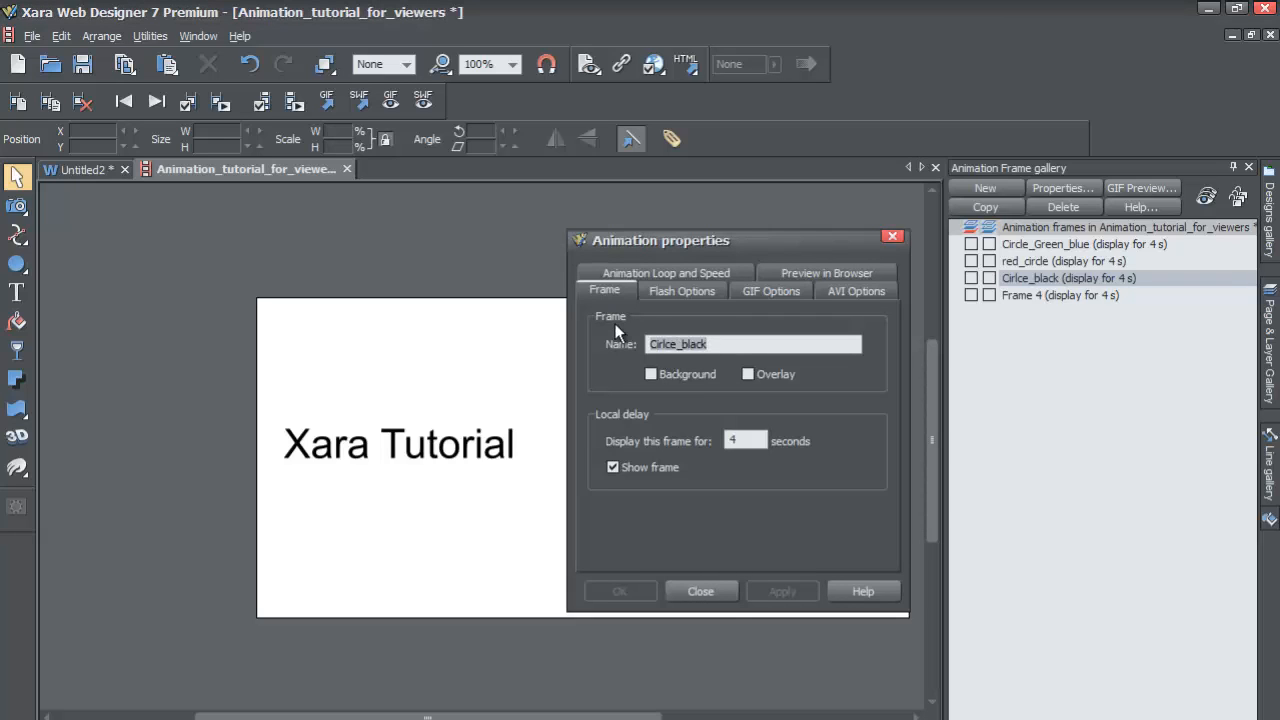
type("Text")
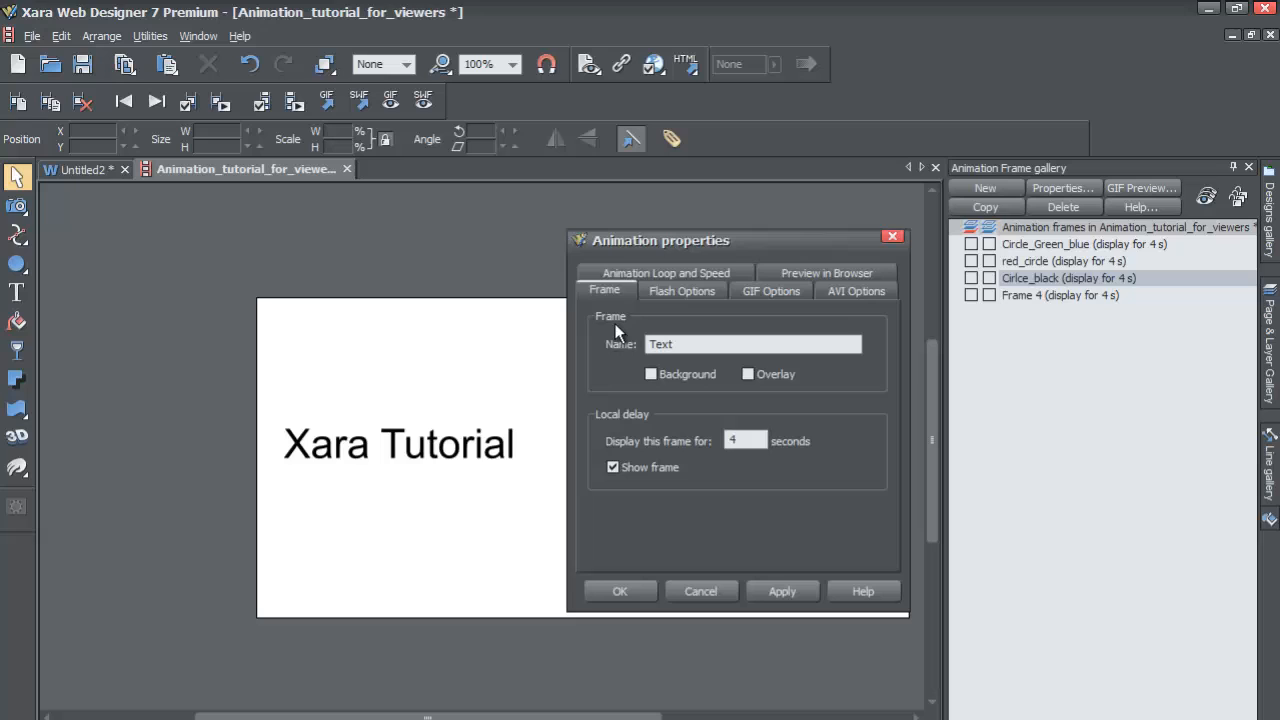
left_click(782, 591)
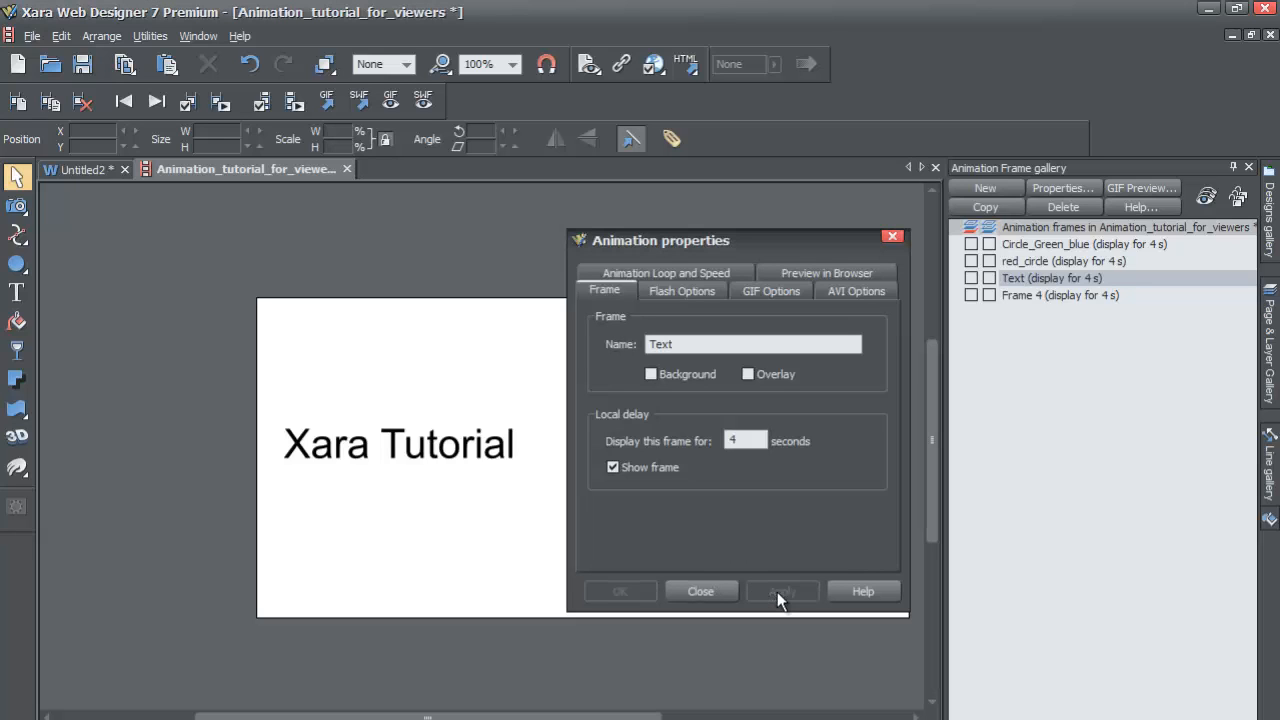
mouse_move(805, 510)
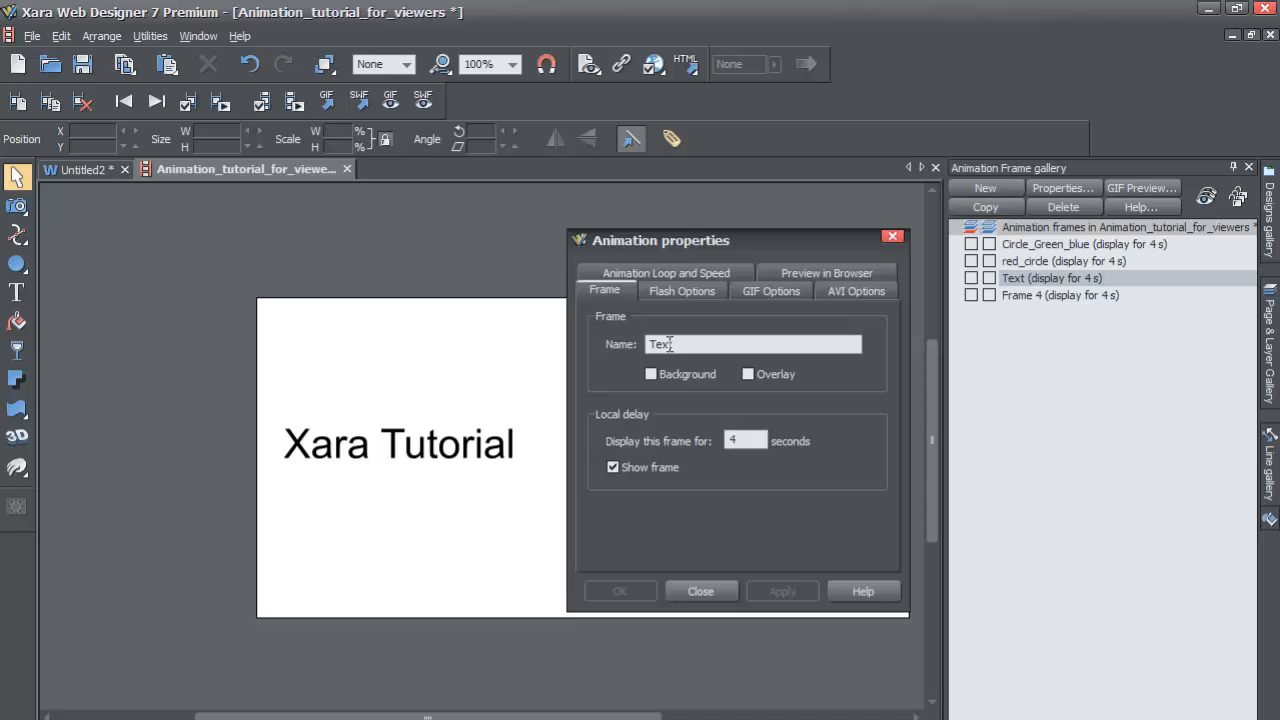
left_click(700, 590)
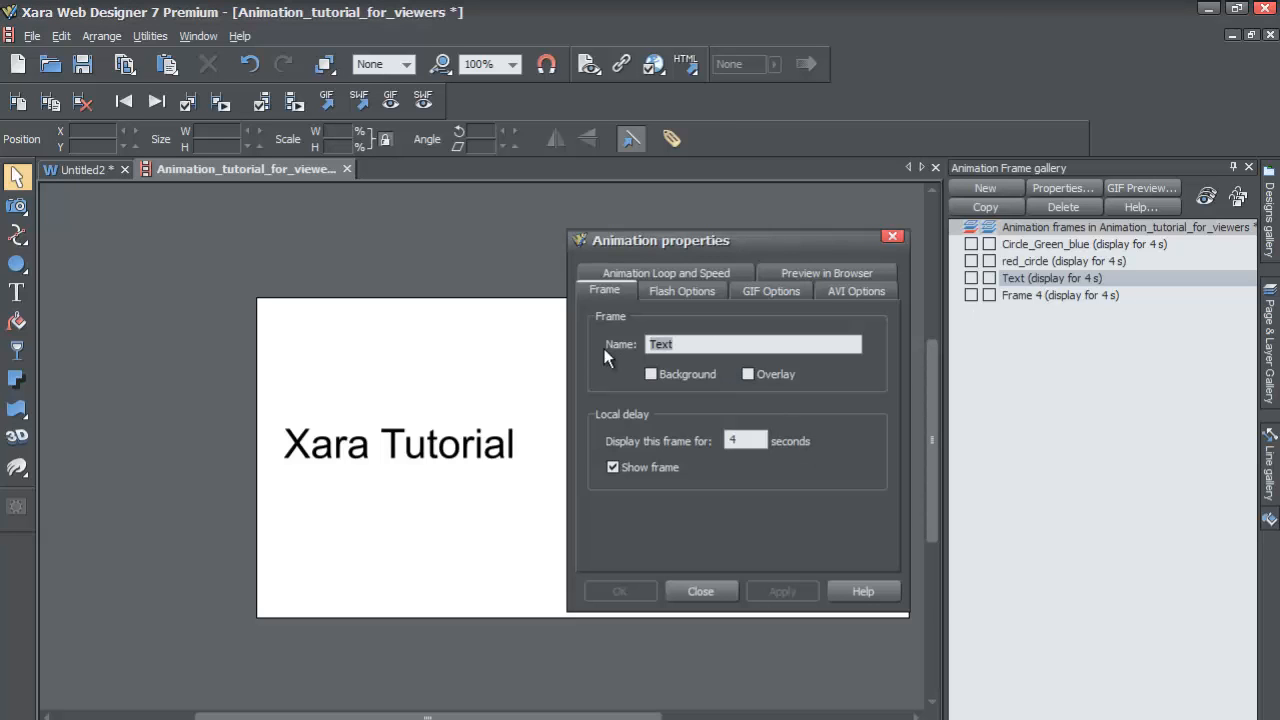
type("text tutorial")
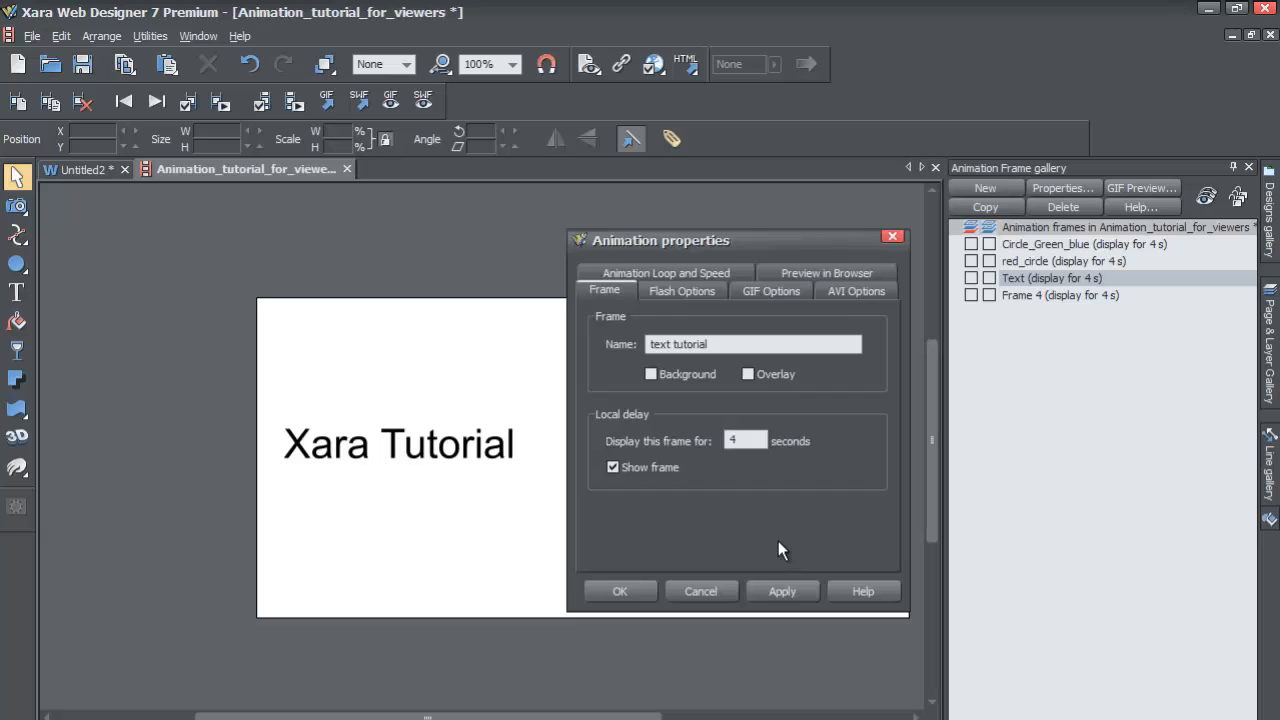
left_click(619, 591)
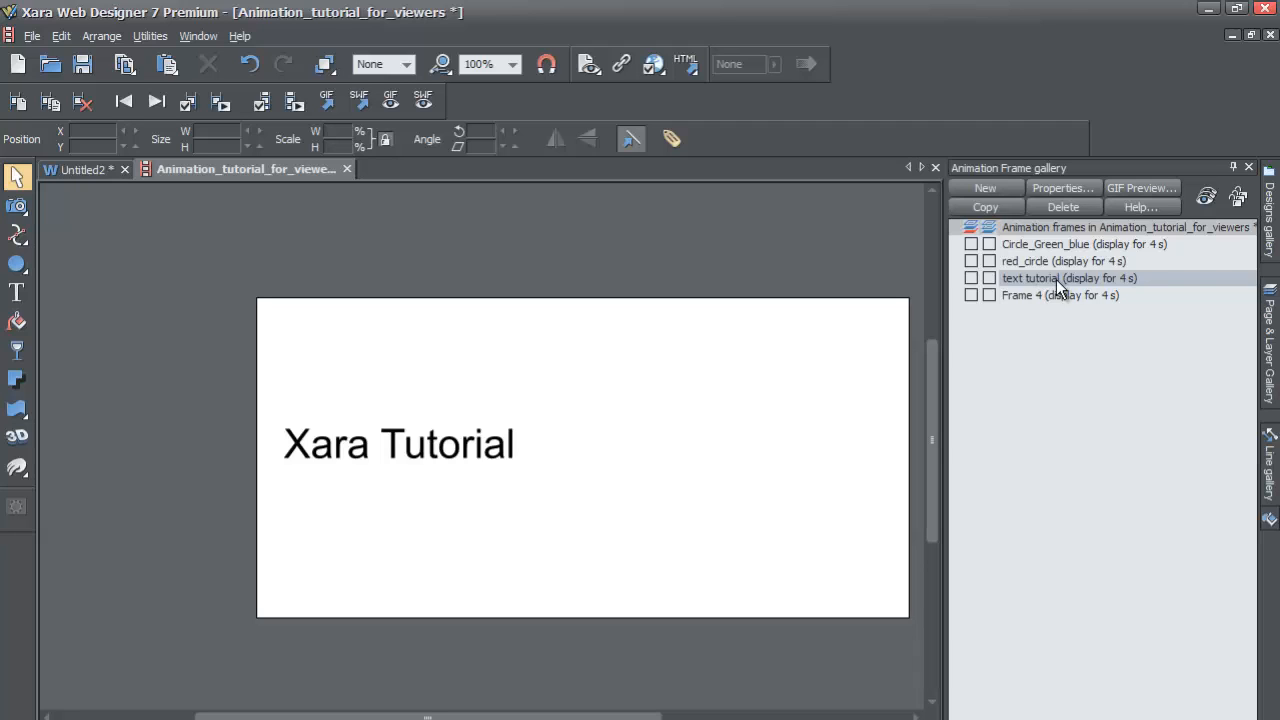
Step: Name the fourth frame 'red text', then view the text tutorial frame
left_click(1058, 294)
type("red")
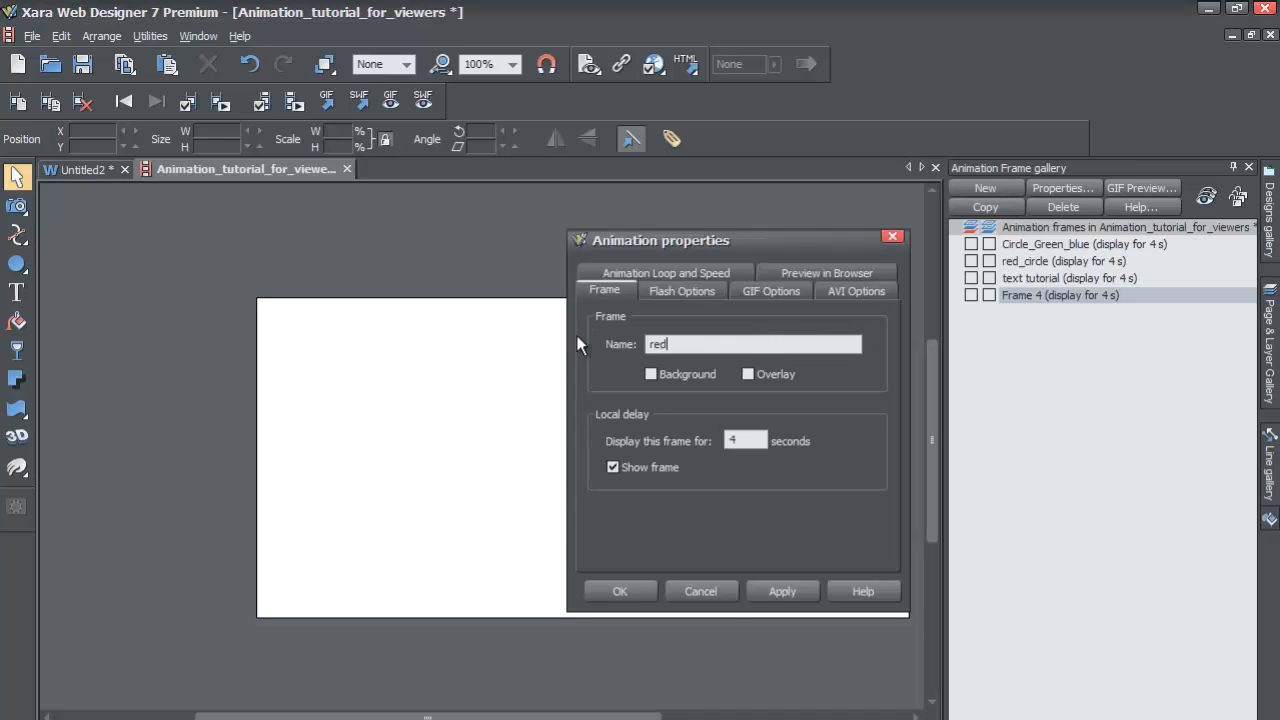
type("text")
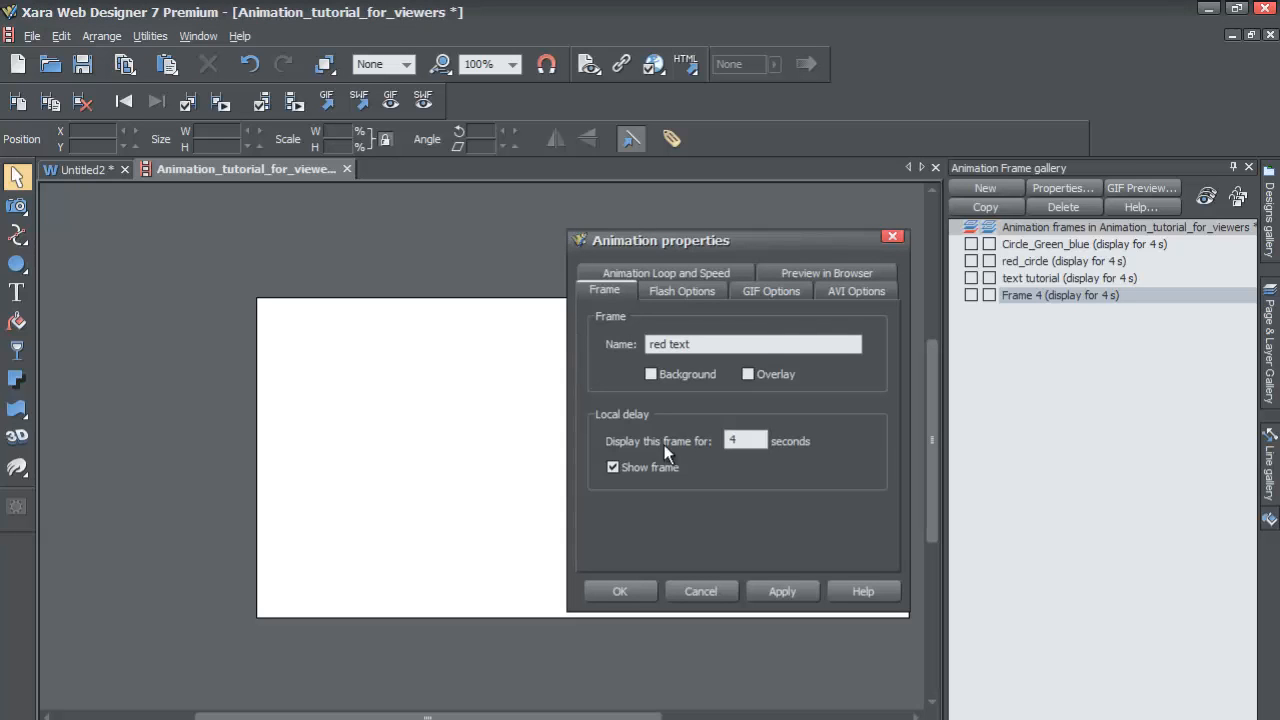
left_click(619, 591)
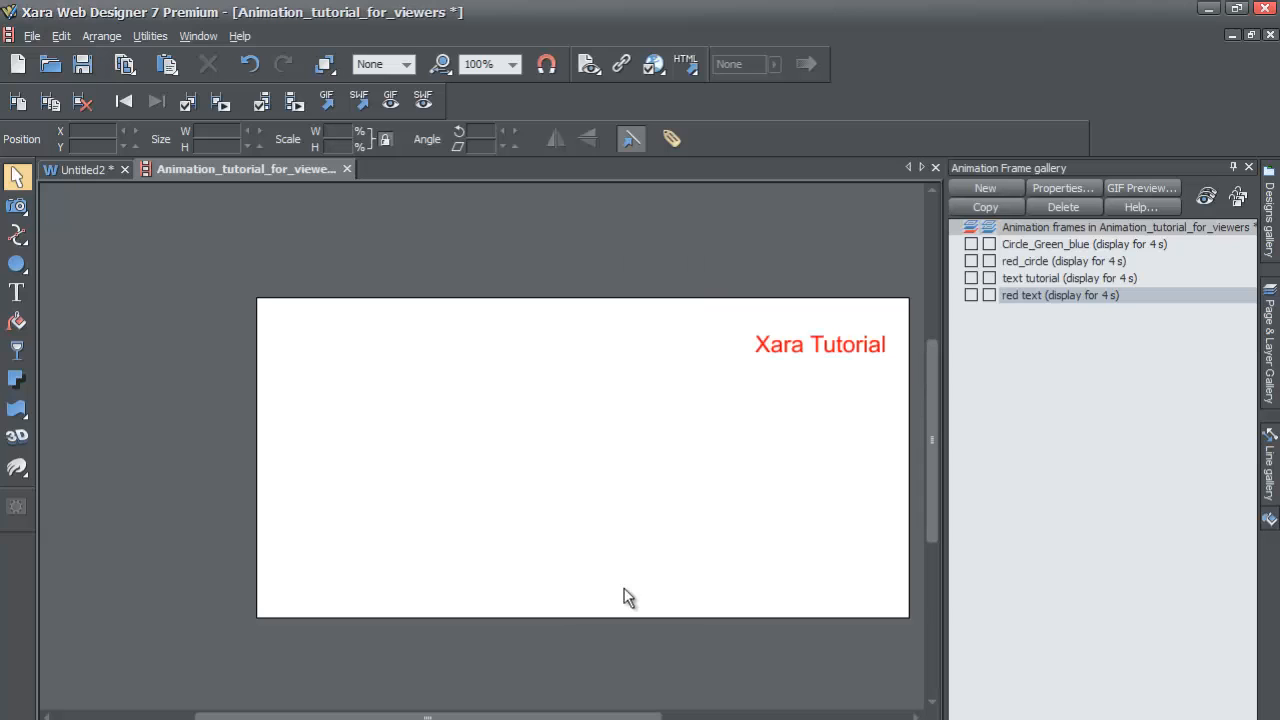
mouse_move(1085, 267)
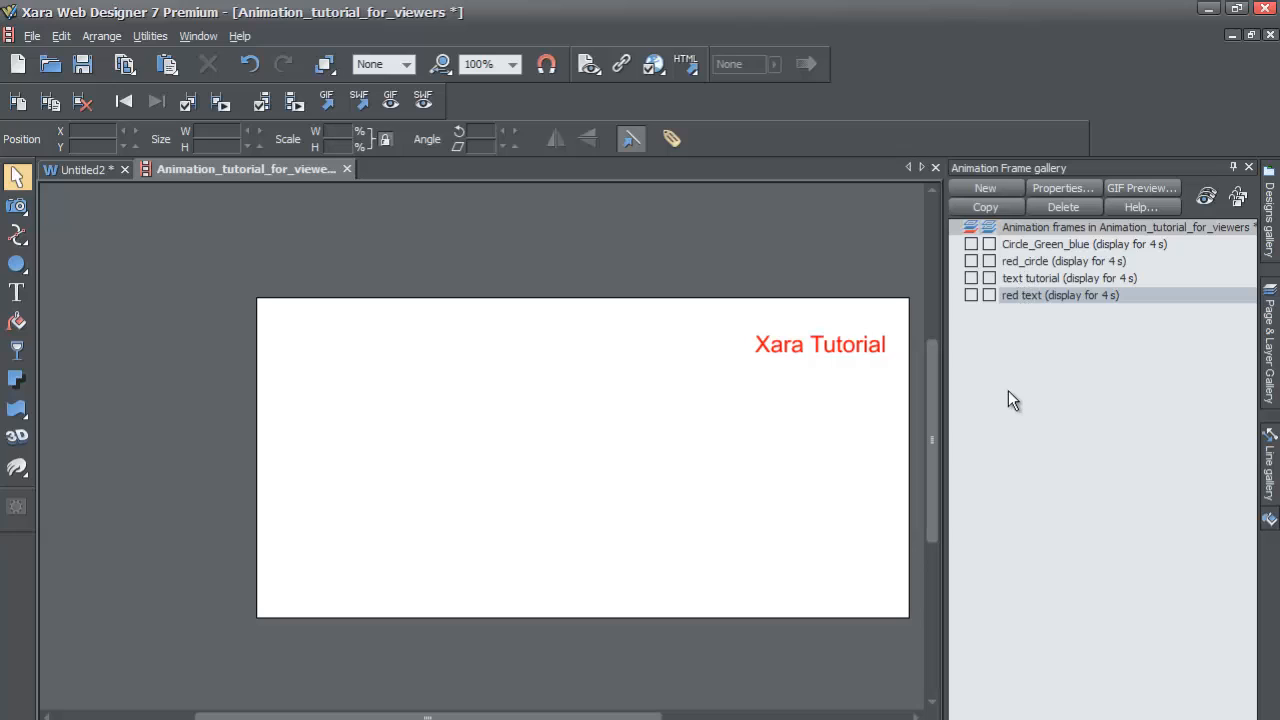
mouse_move(1018, 392)
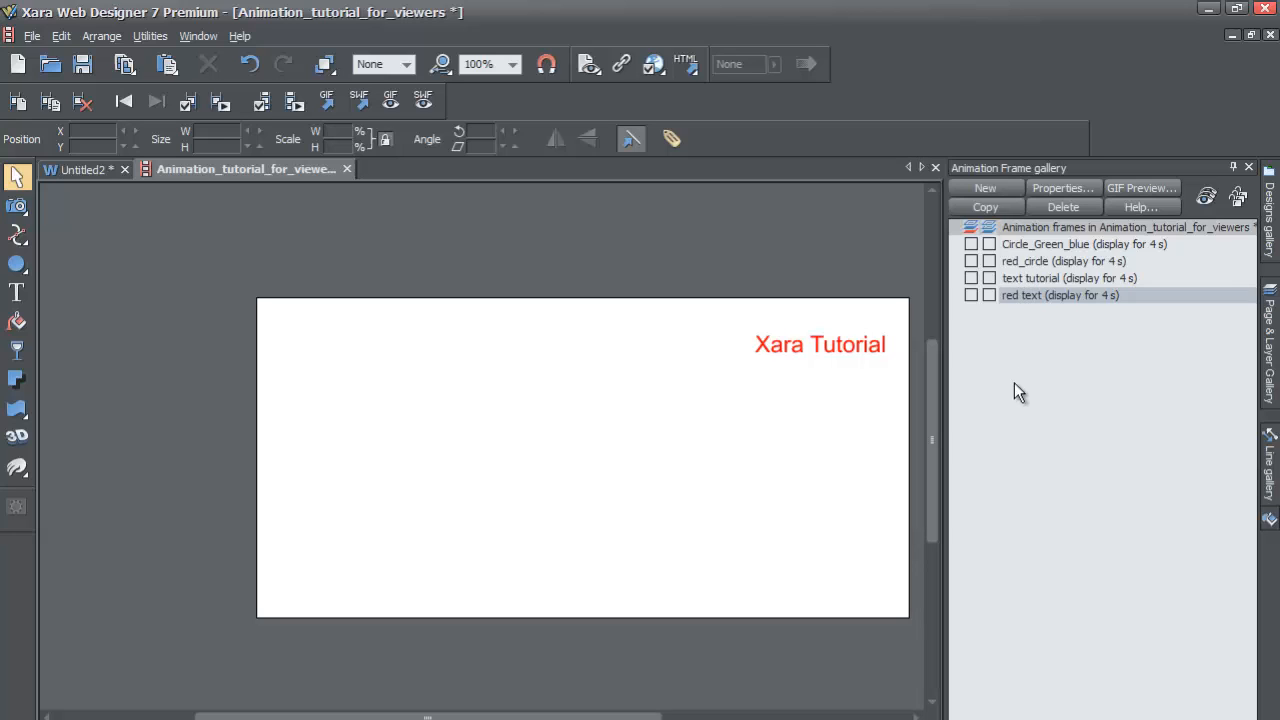
mouse_move(1031, 320)
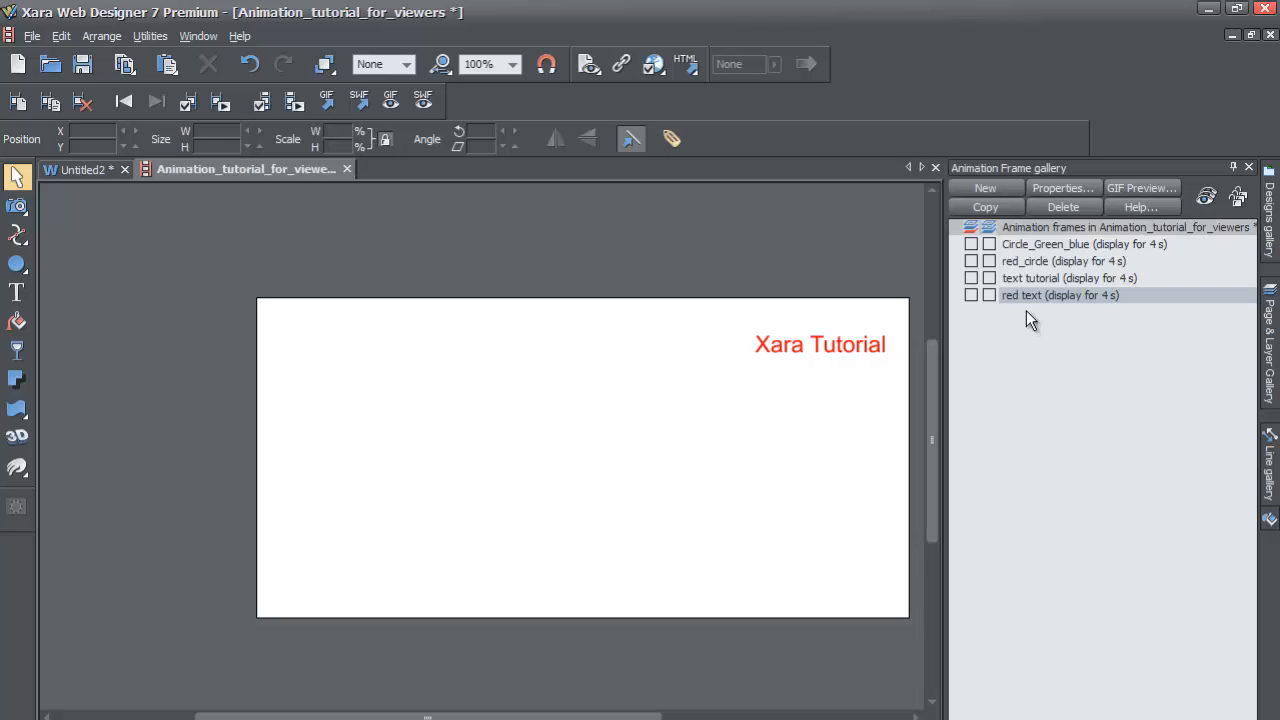
mouse_move(1035, 292)
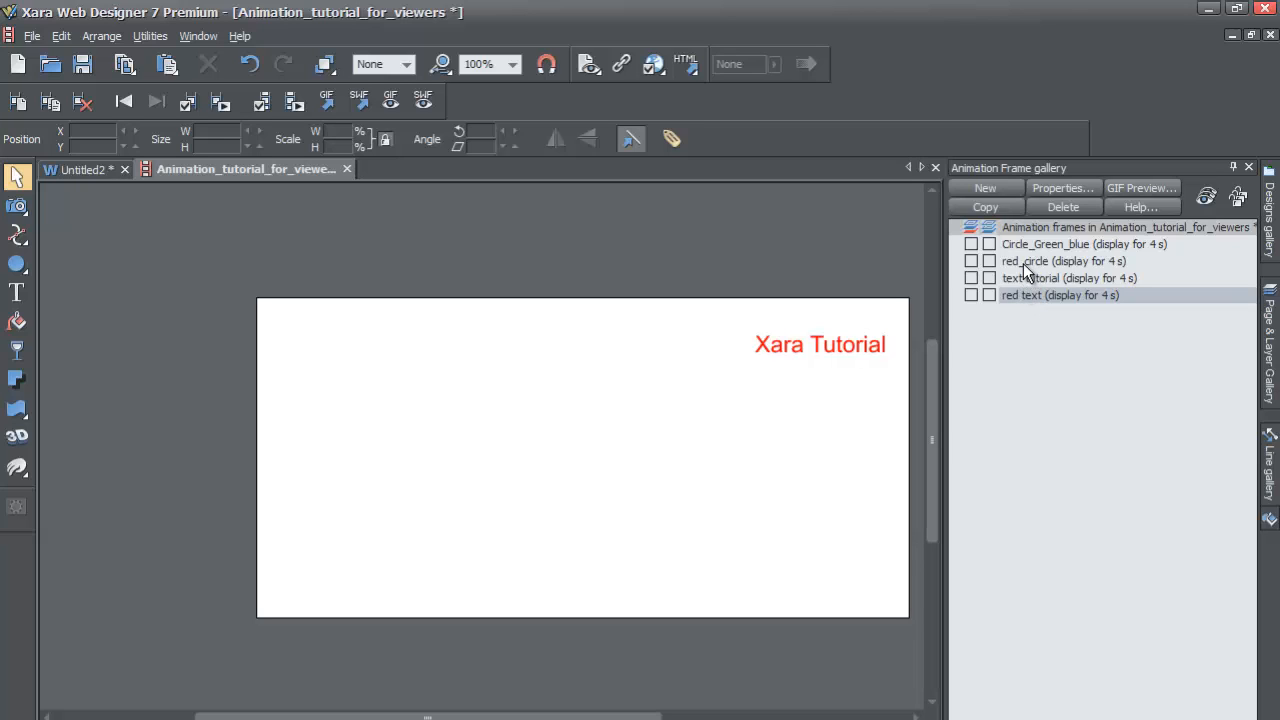
left_click(1063, 261)
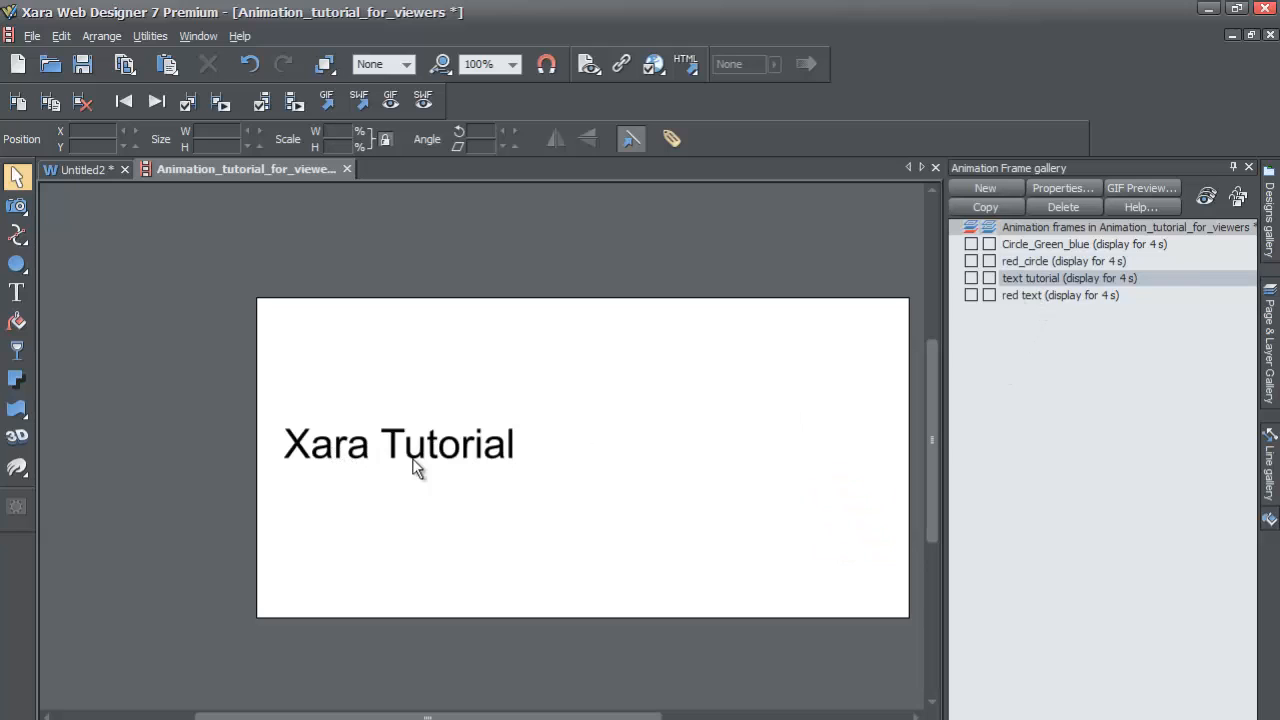
mouse_move(503, 470)
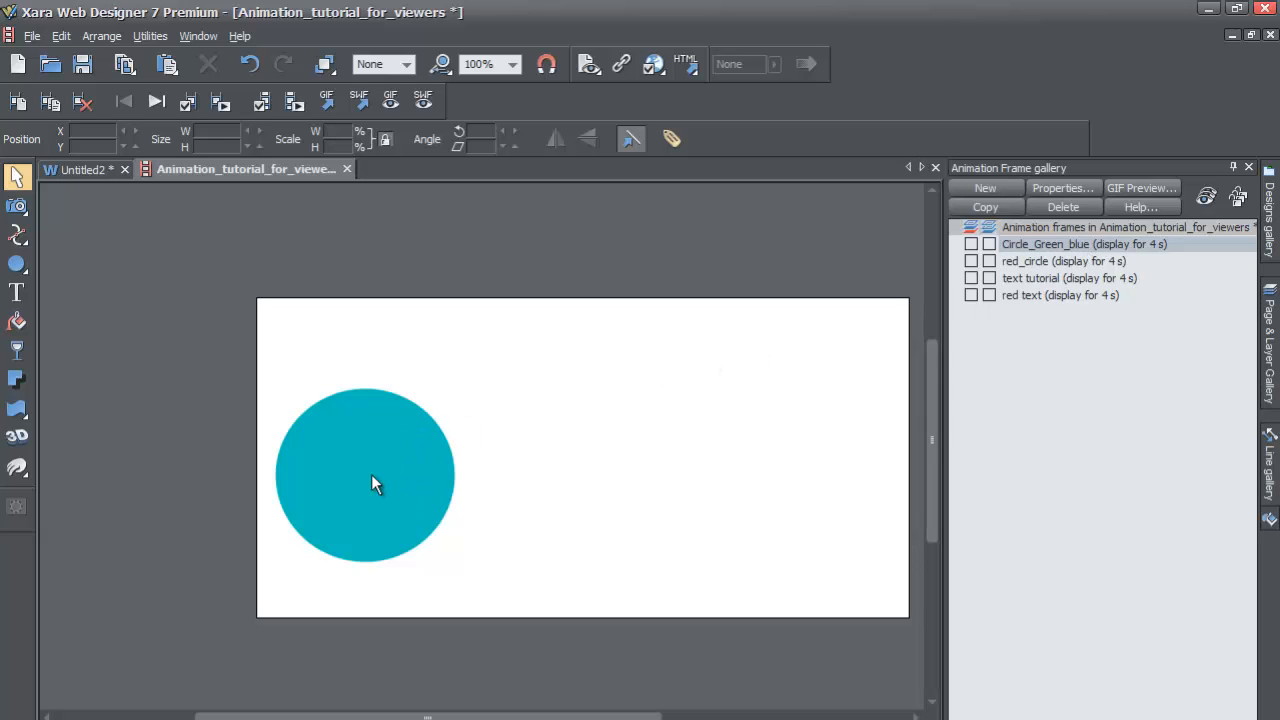
mouse_move(612, 415)
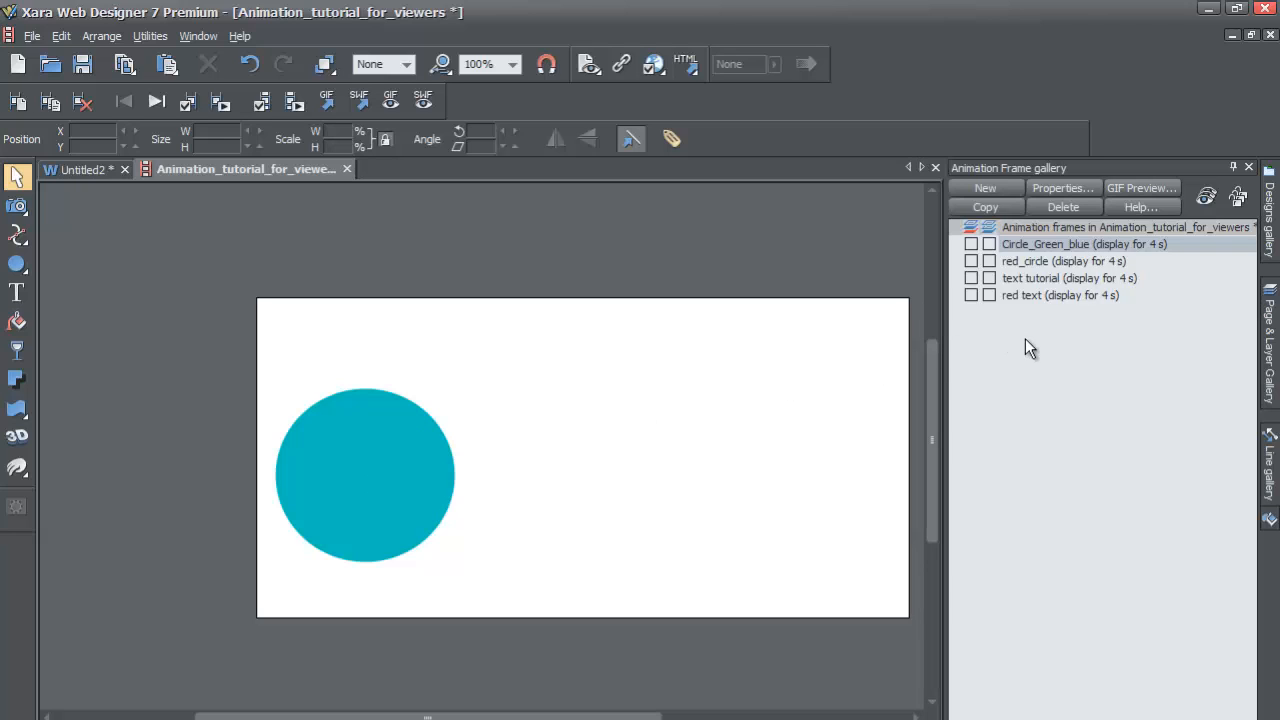
Step: Step through the red_circle and Circle_Green_blue frames, ending on red text
left_click(1063, 261)
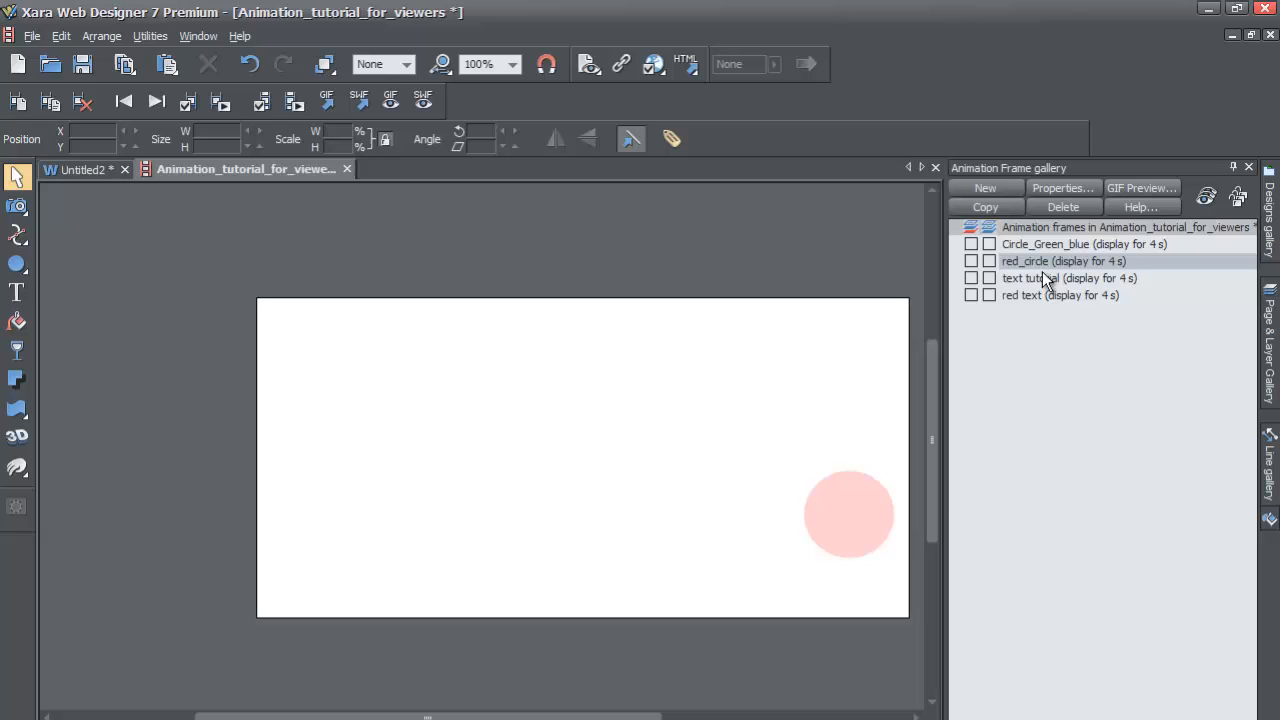
left_click(1068, 278)
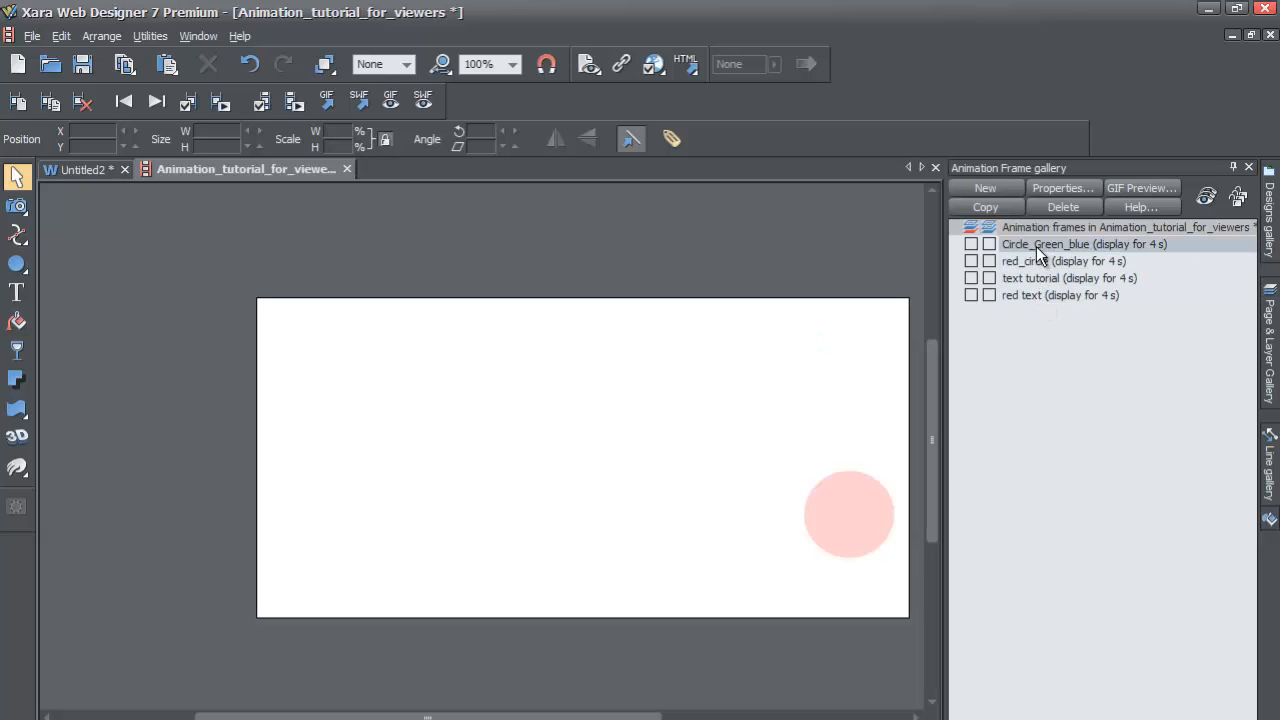
left_click(1060, 294)
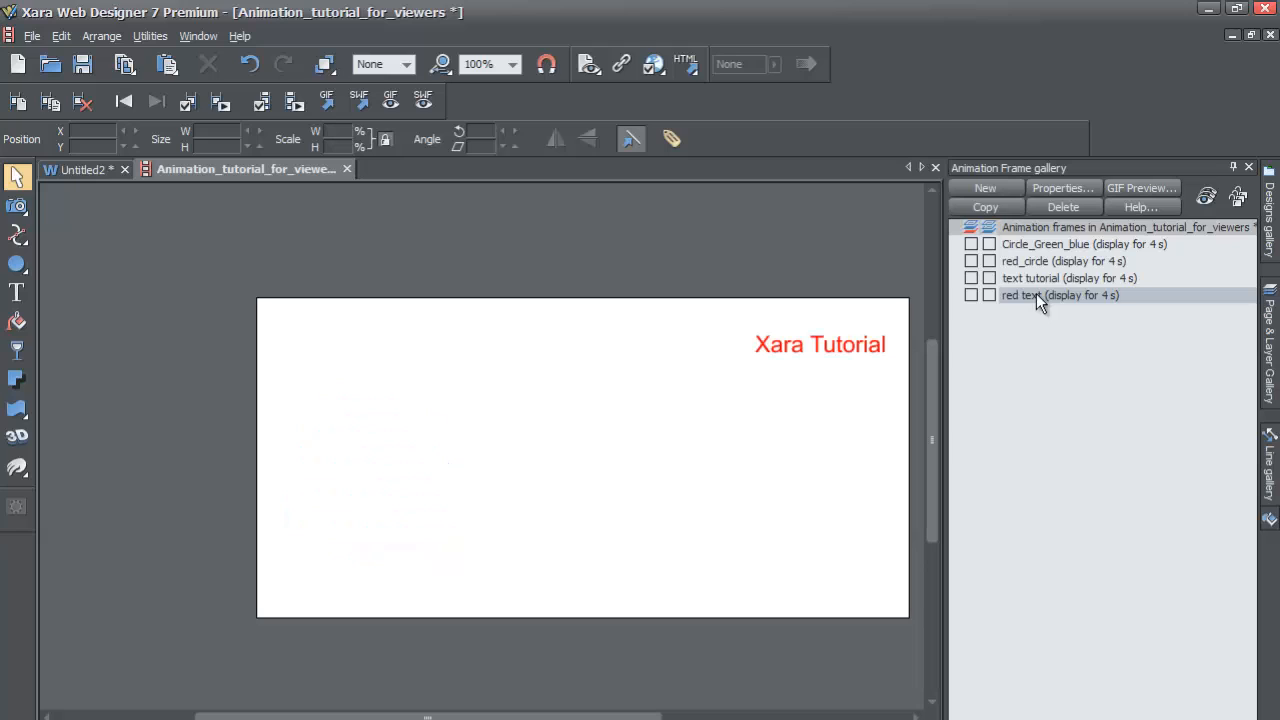
mouse_move(1065, 290)
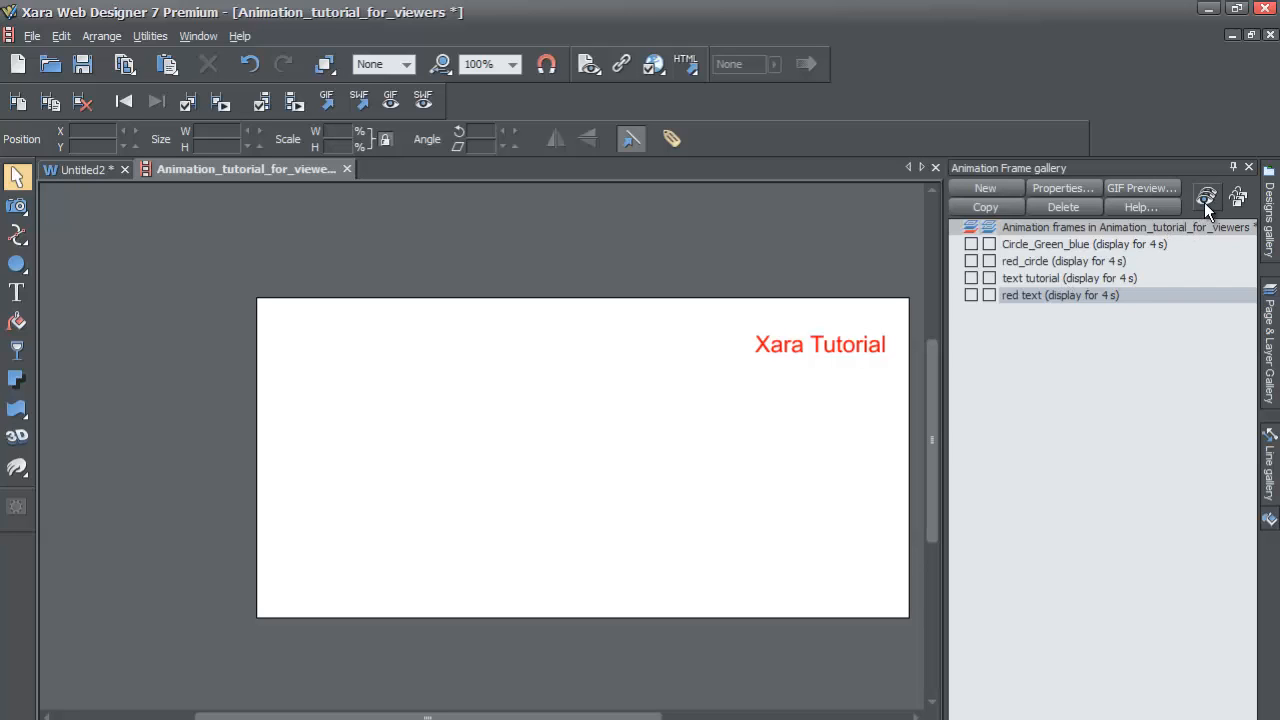
mouse_move(1207, 197)
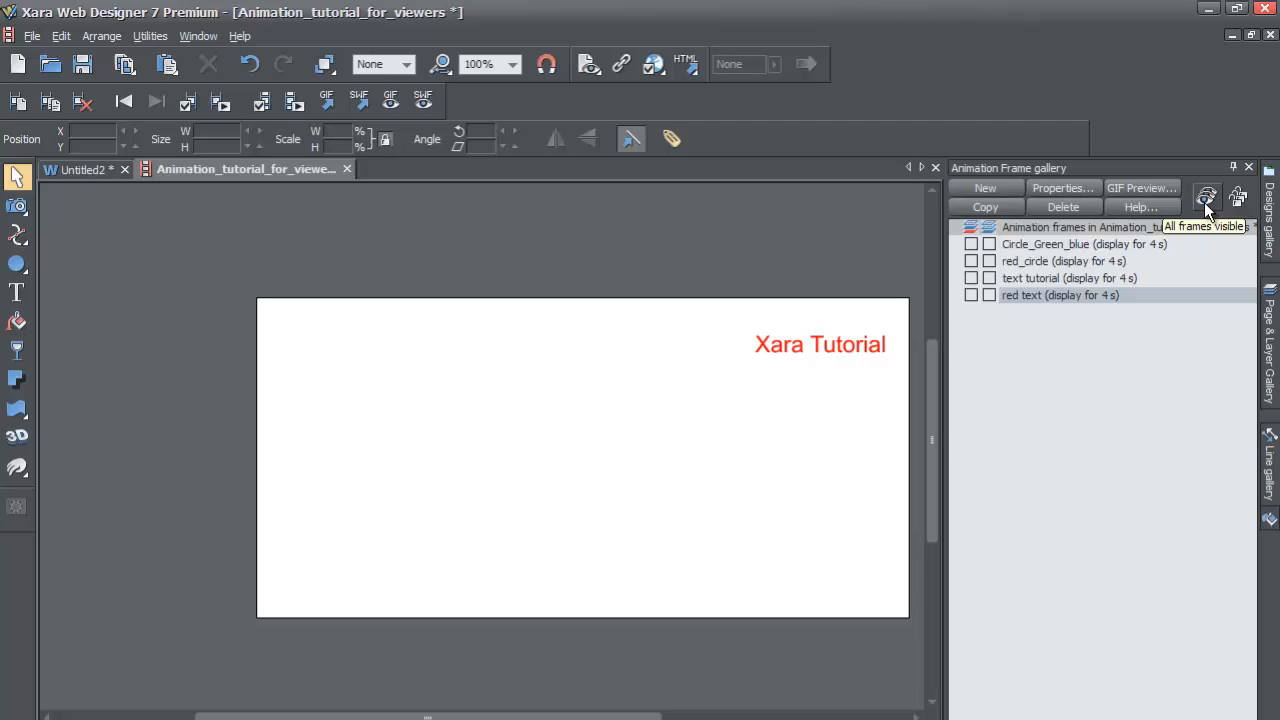
Step: Show all frames' objects together and nudge the red Xara Tutorial text slightly
left_click(1207, 197)
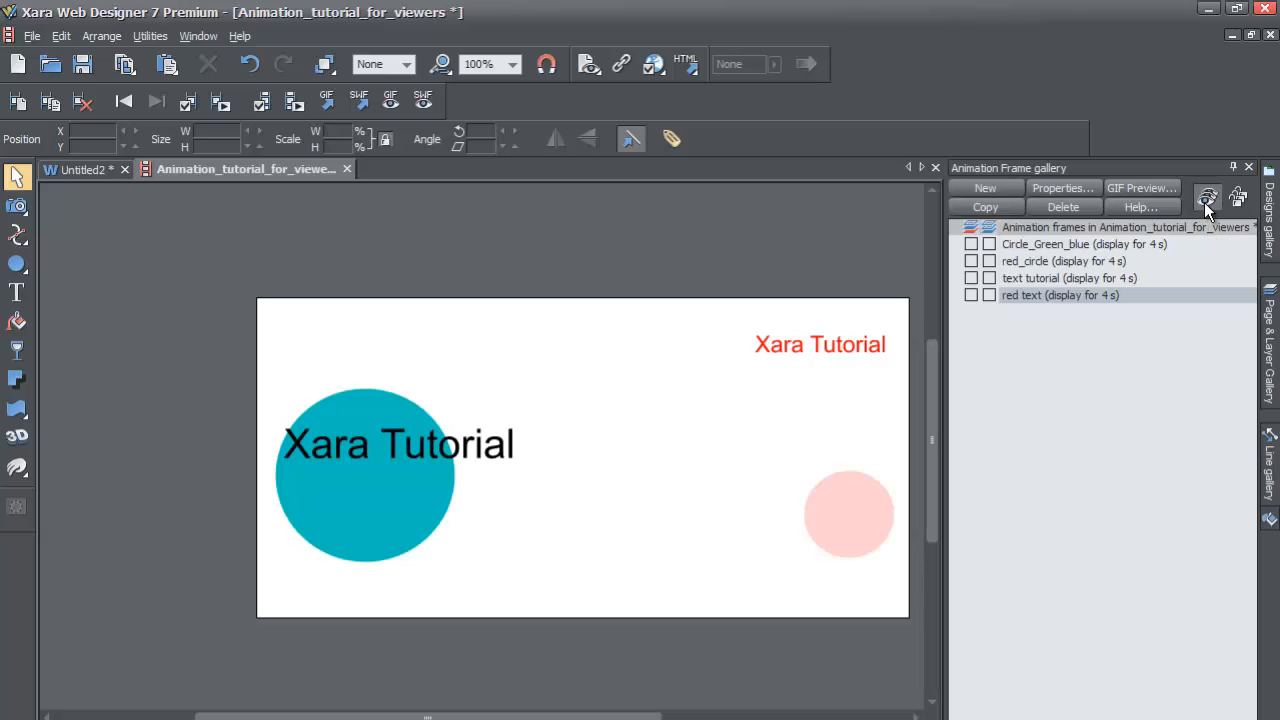
mouse_move(463, 408)
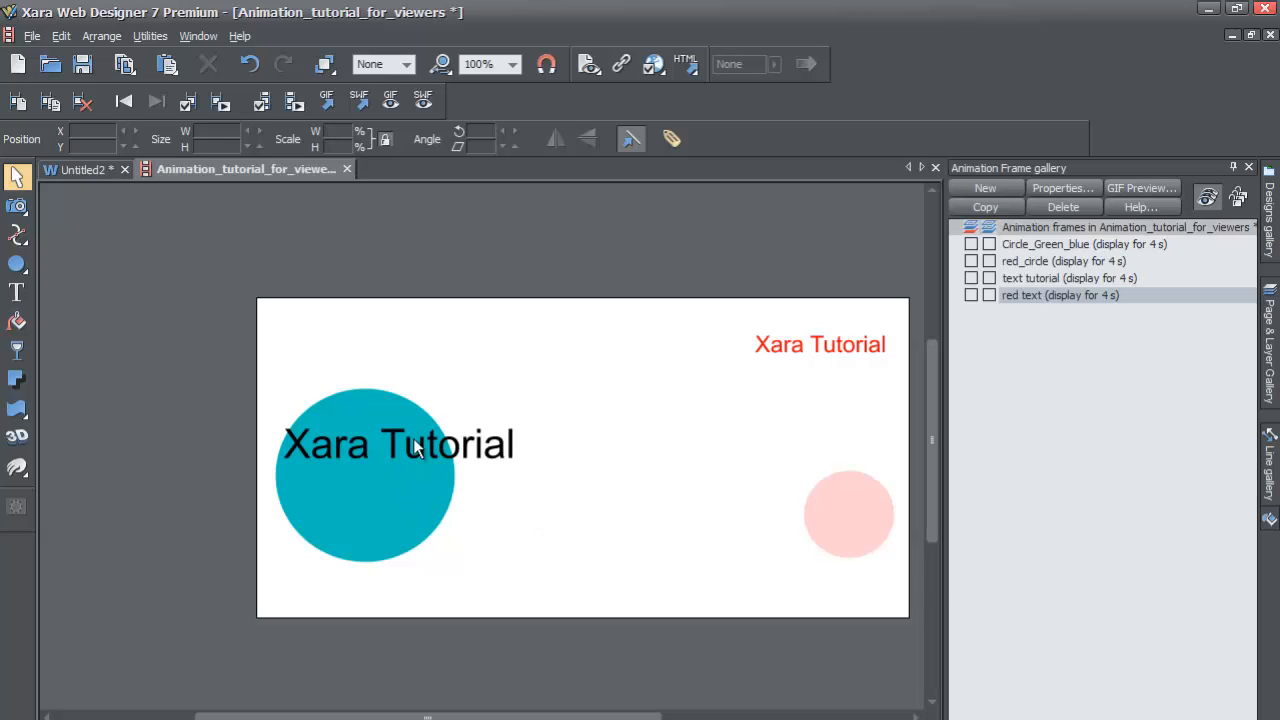
mouse_move(407, 487)
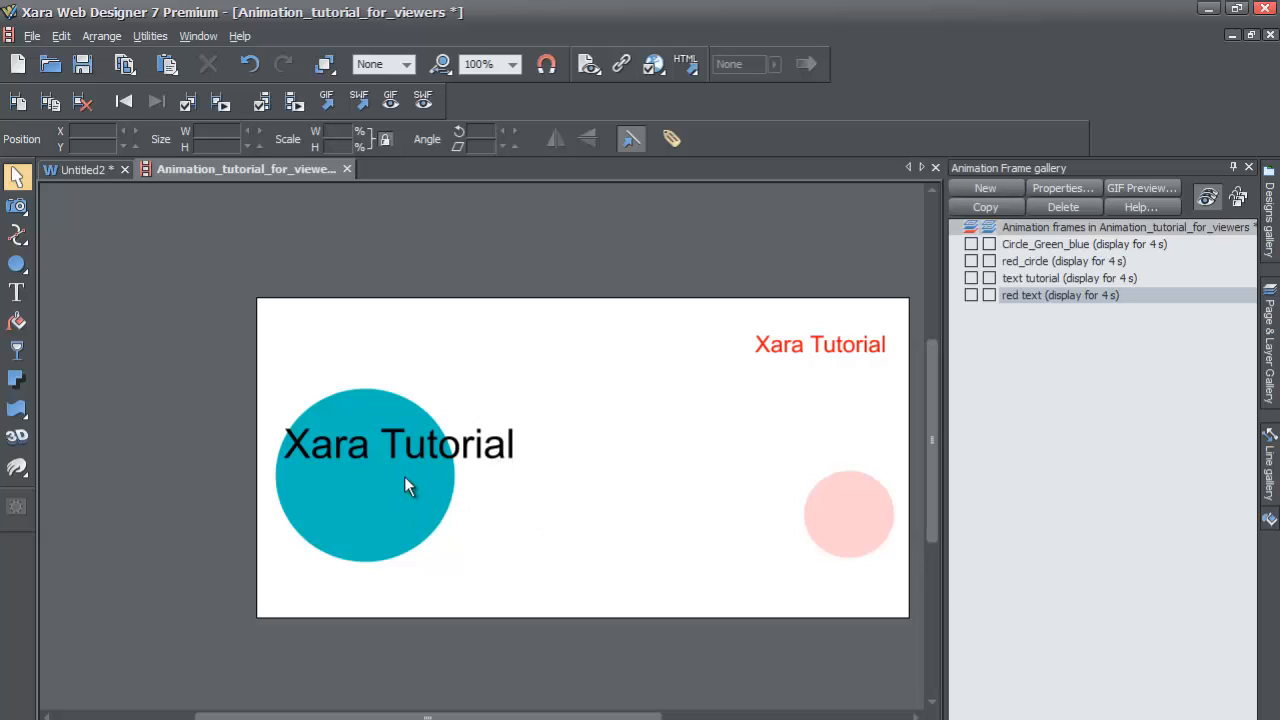
mouse_move(421, 529)
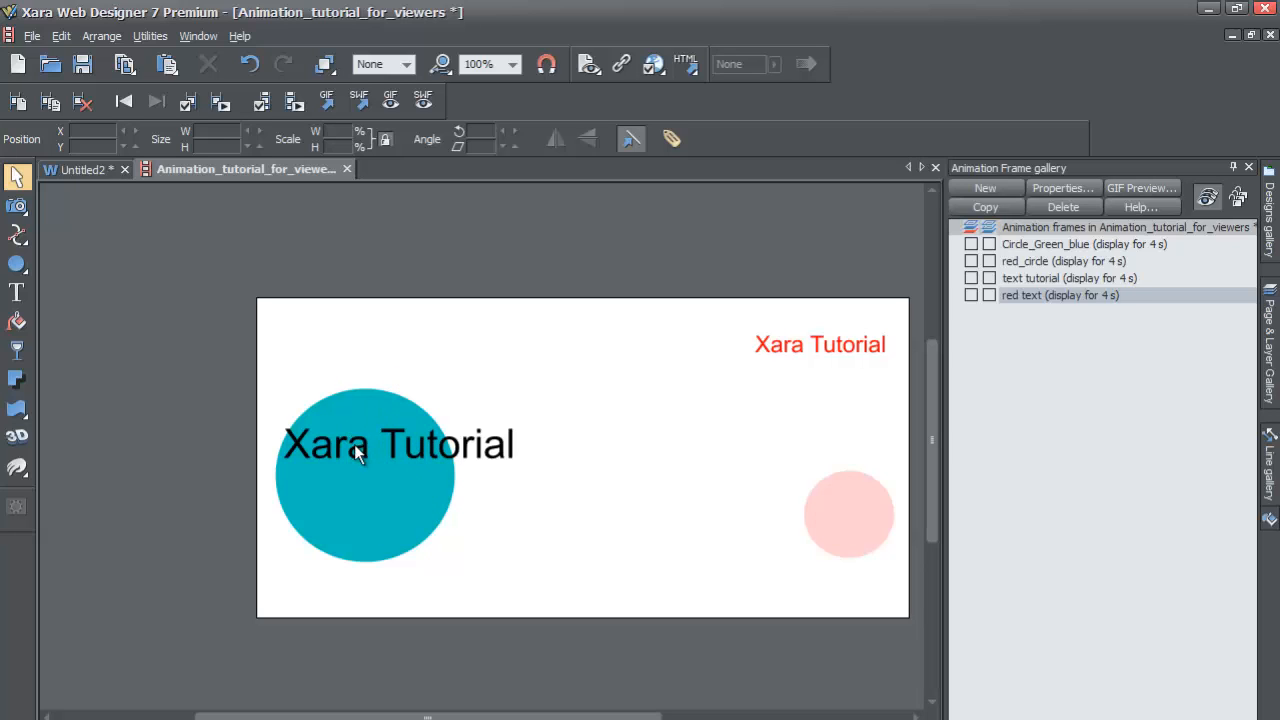
mouse_move(860, 513)
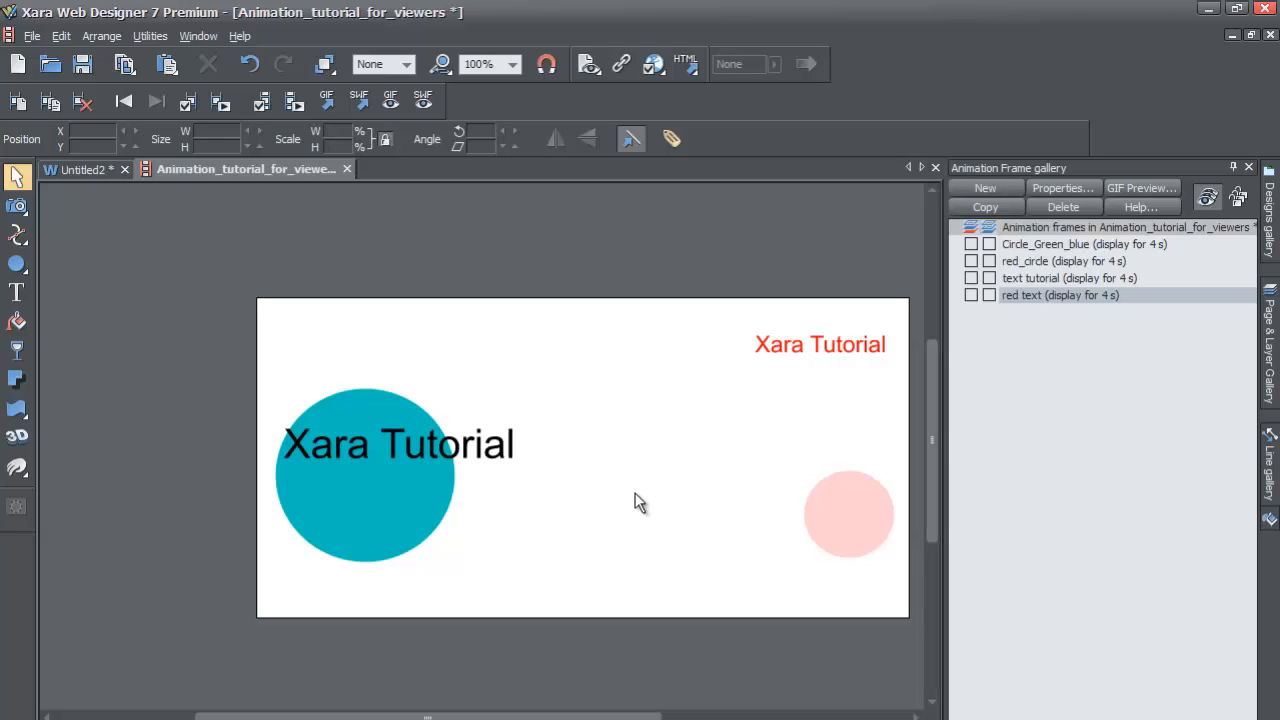
mouse_move(667, 490)
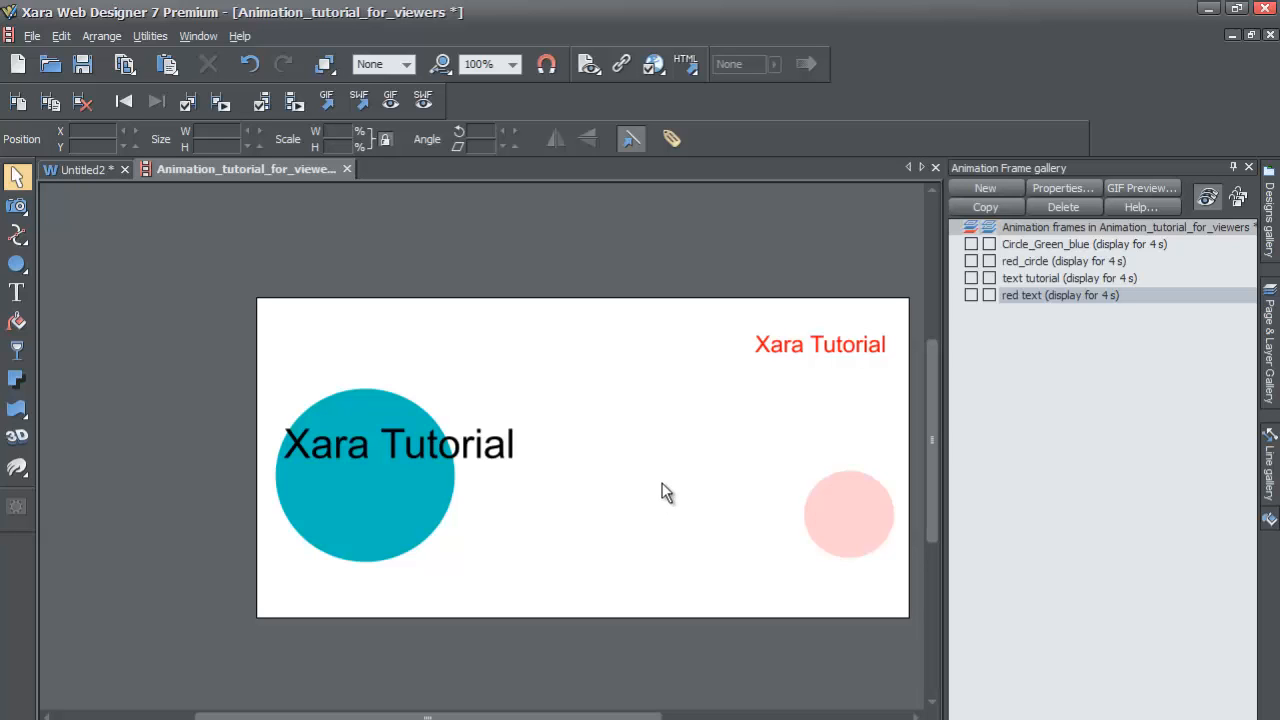
left_click(819, 344)
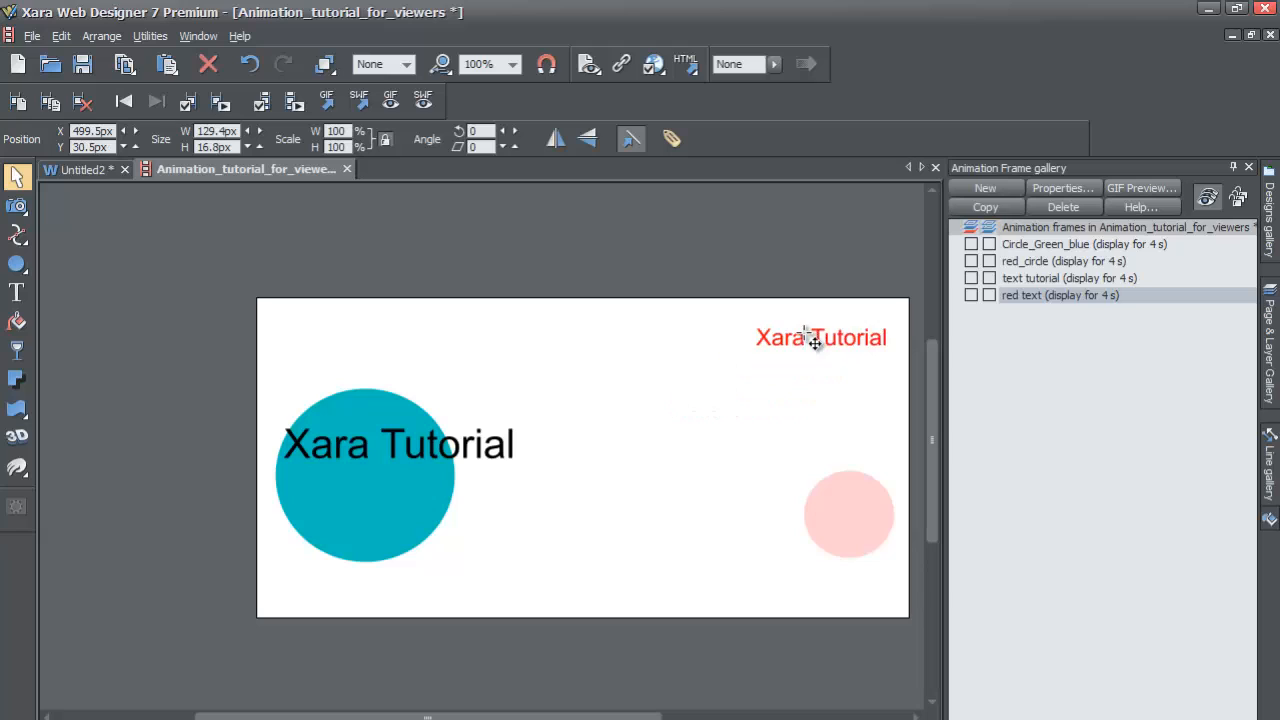
left_click(818, 336)
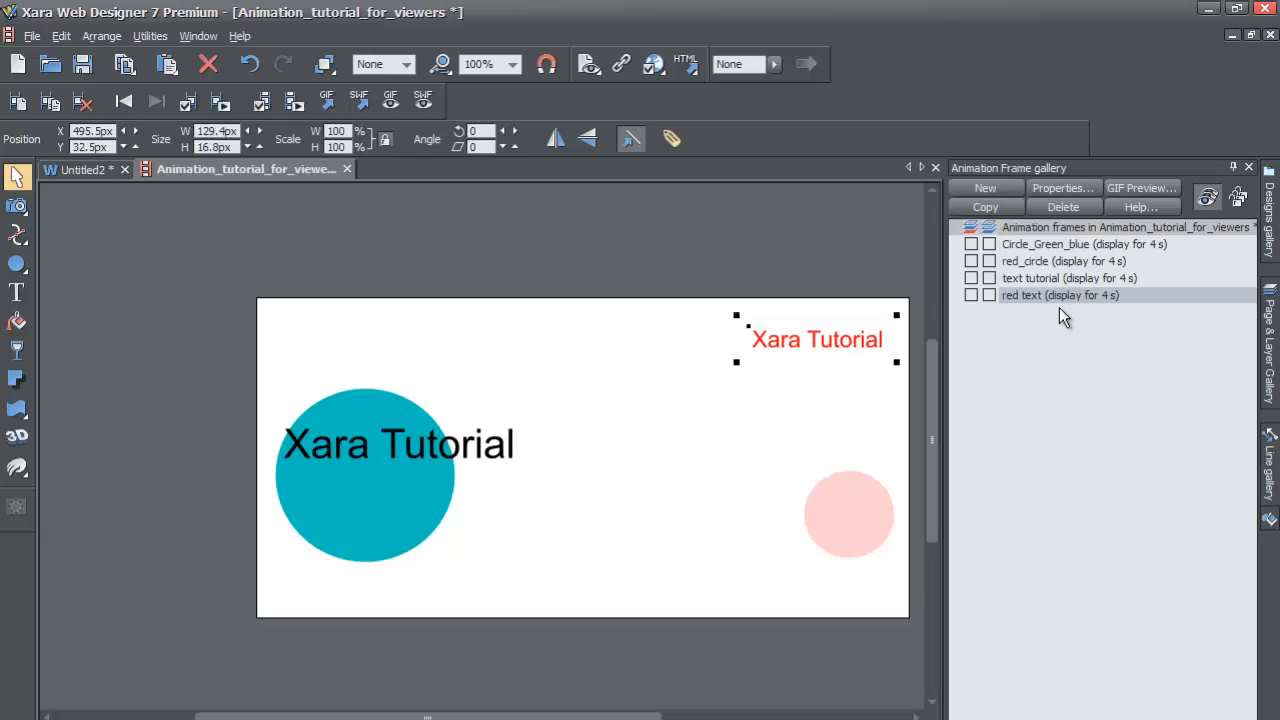
mouse_move(1063, 308)
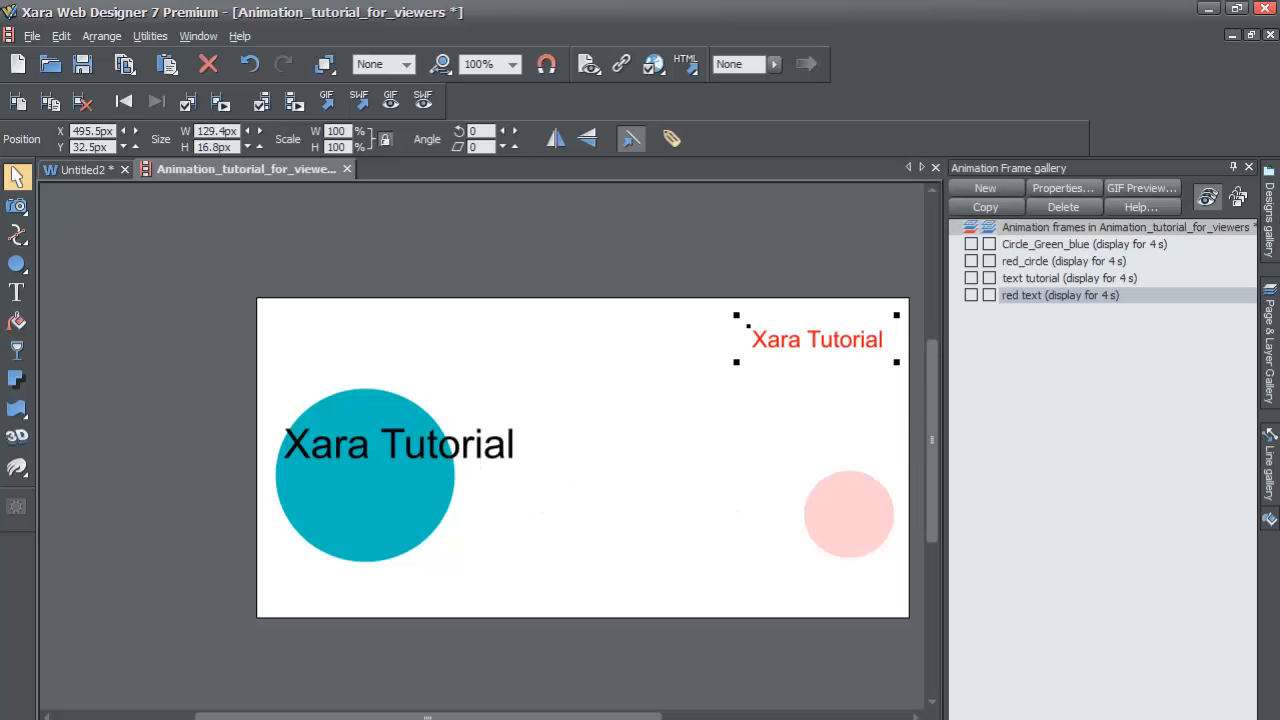
mouse_move(1238, 197)
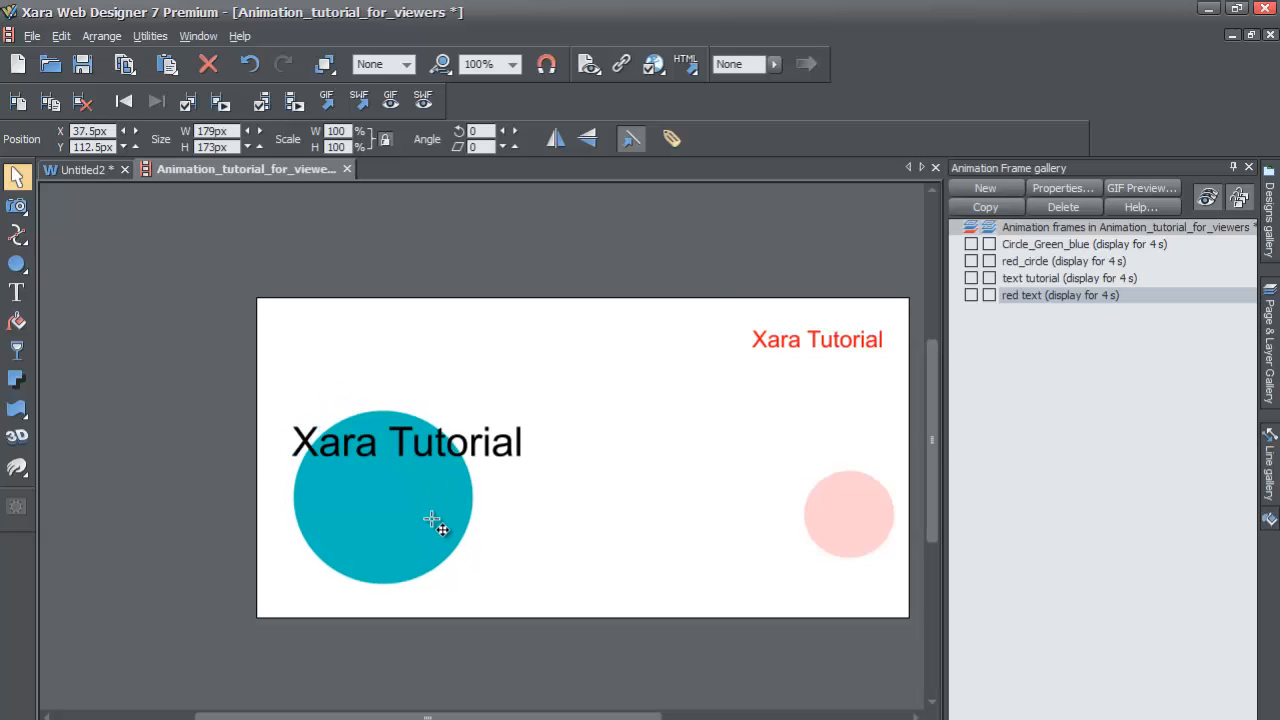
Step: Drag the teal circle left toward the page's left edge, then deselect it
left_click_drag(432, 518, 363, 467)
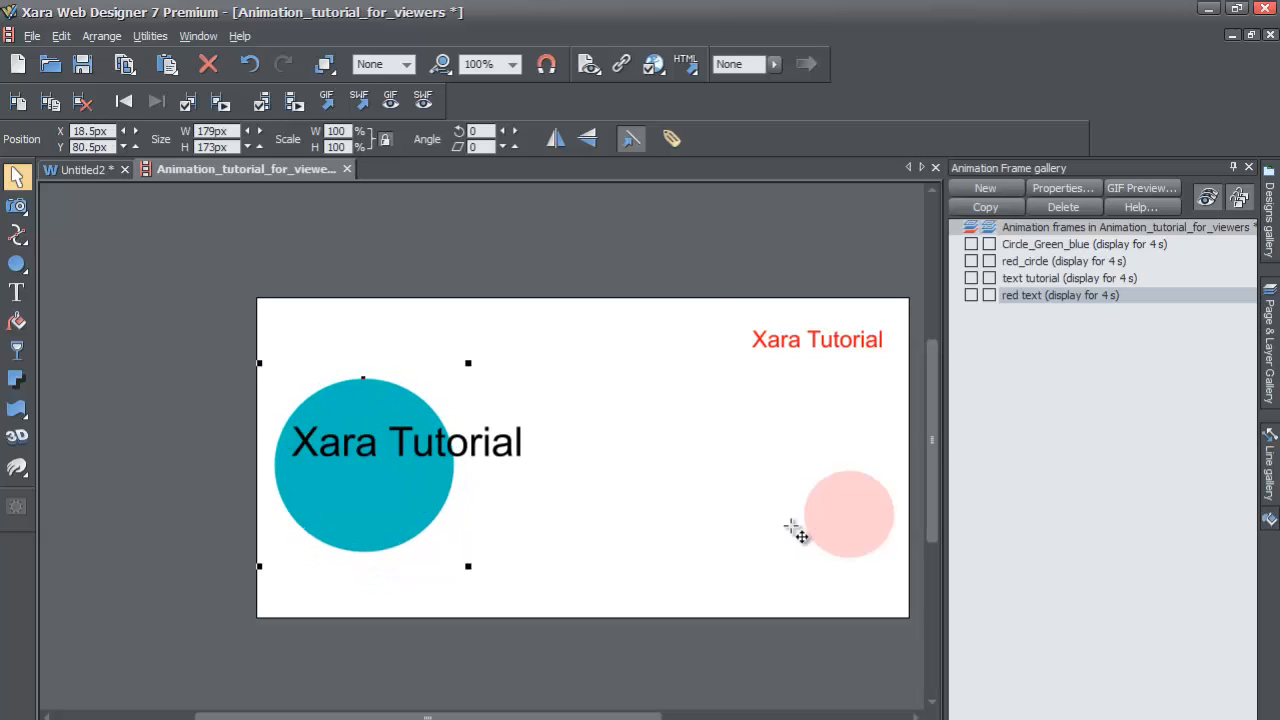
left_click_drag(800, 535, 400, 530)
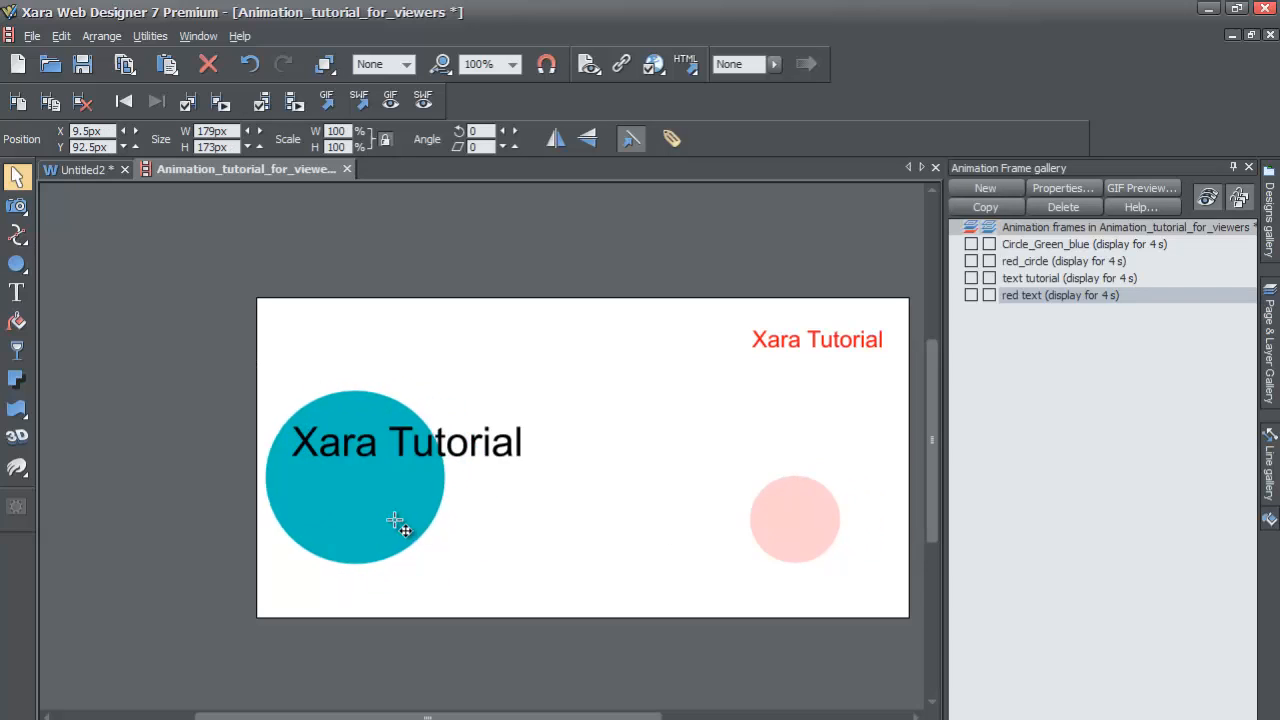
left_click(1068, 278)
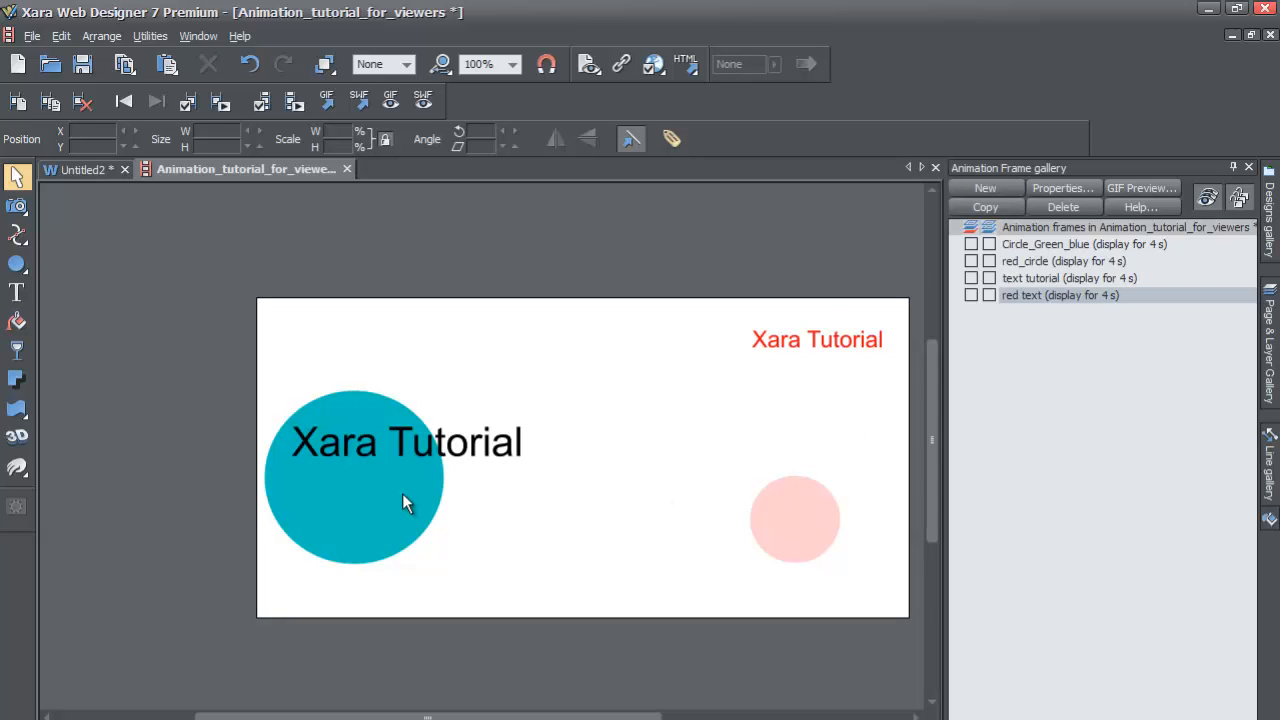
left_click(367, 490)
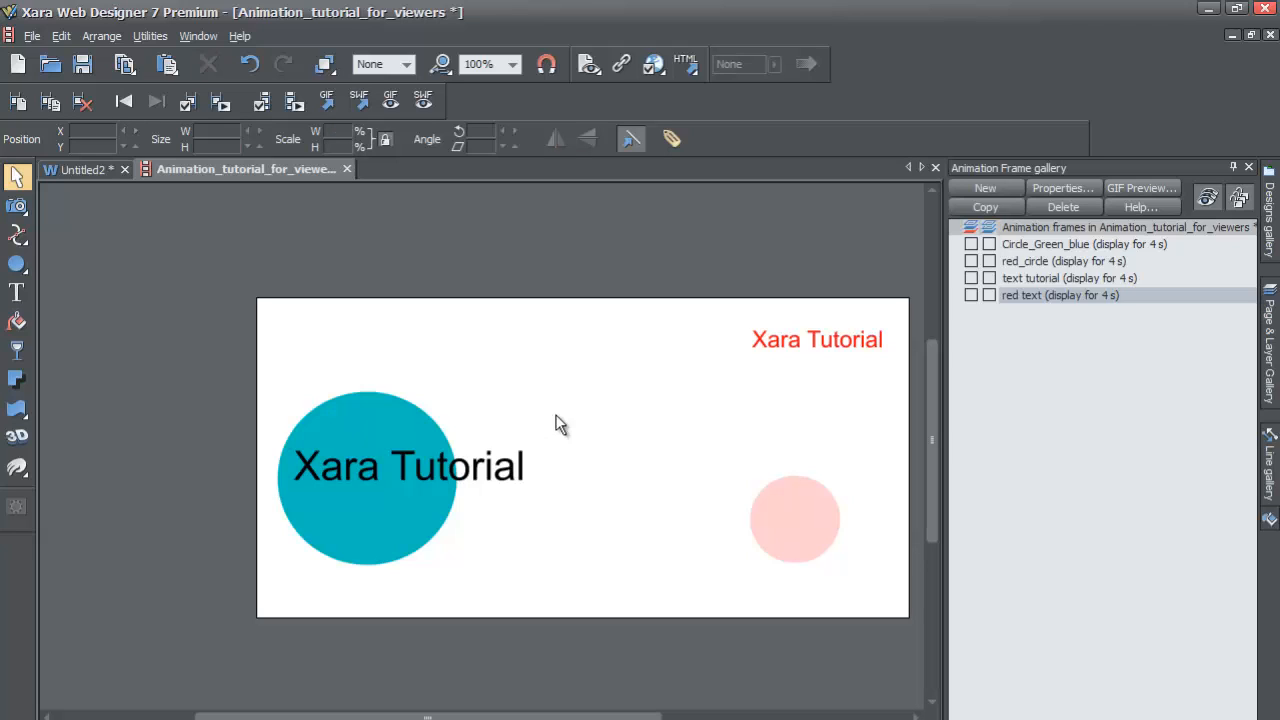
mouse_move(540, 500)
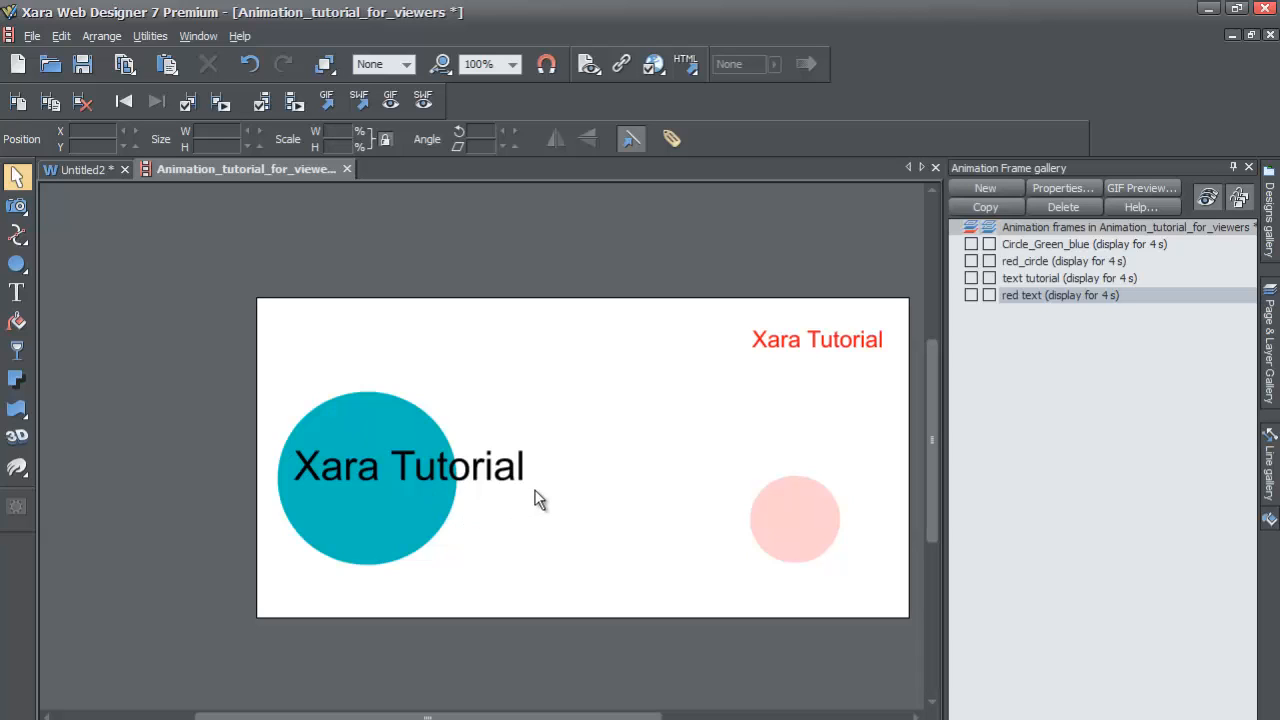
mouse_move(755, 440)
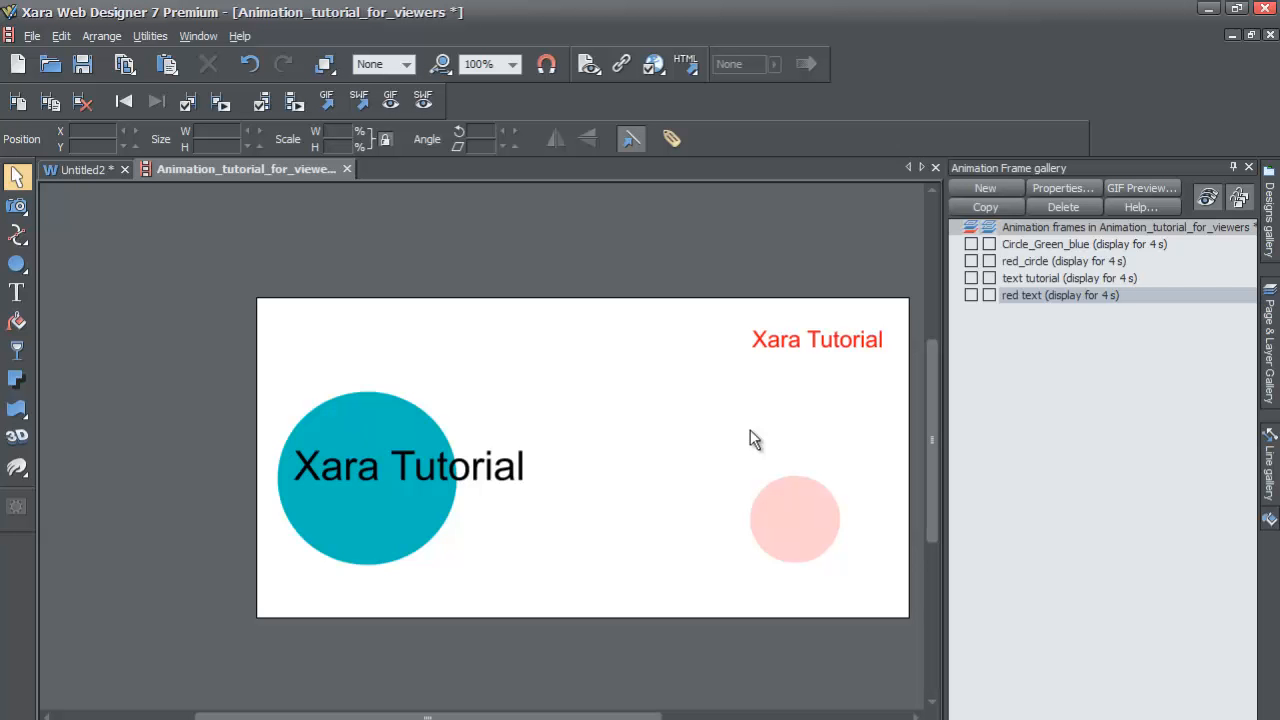
mouse_move(1050, 283)
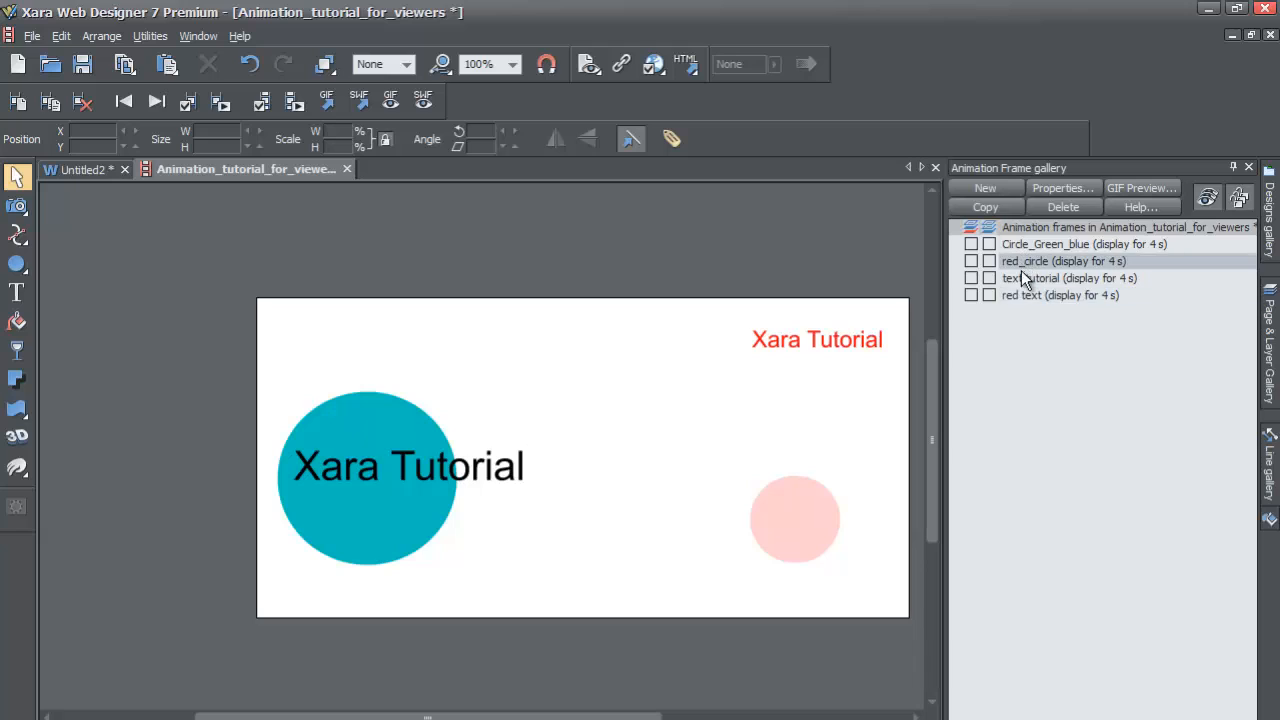
Step: Switch through text tutorial and red text, ending on the red_circle frame
left_click(1069, 278)
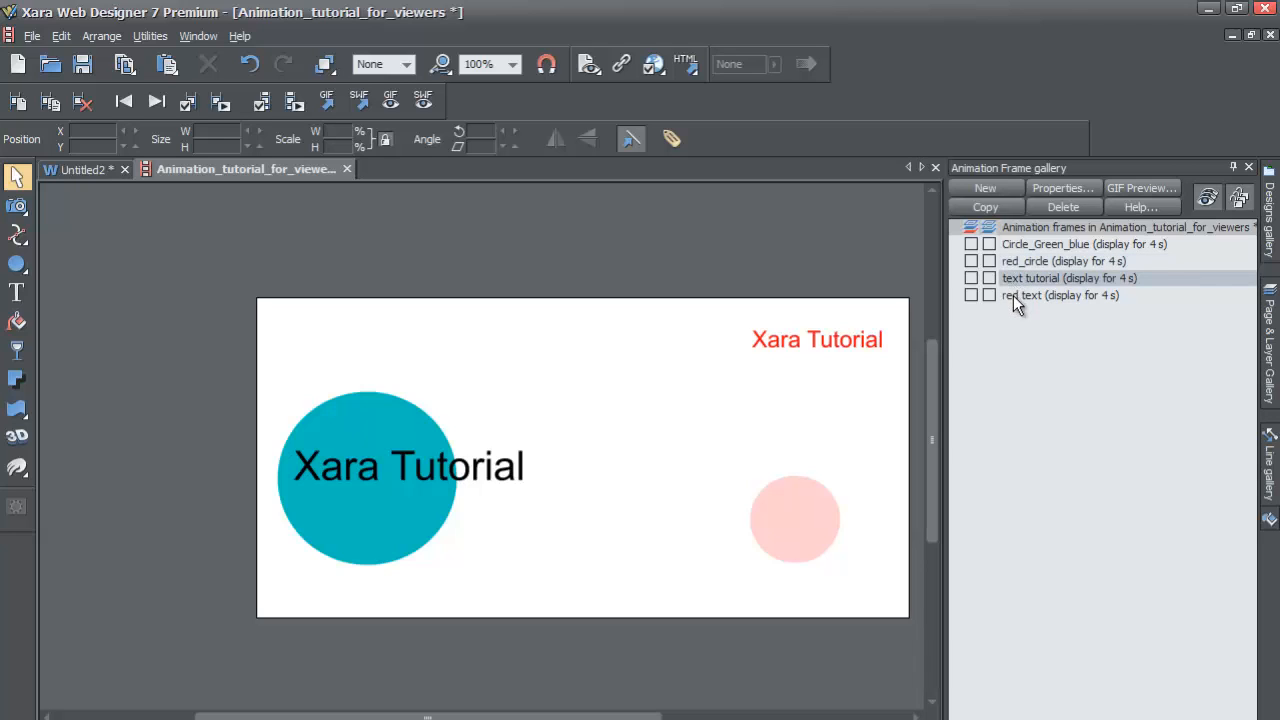
left_click(1060, 295)
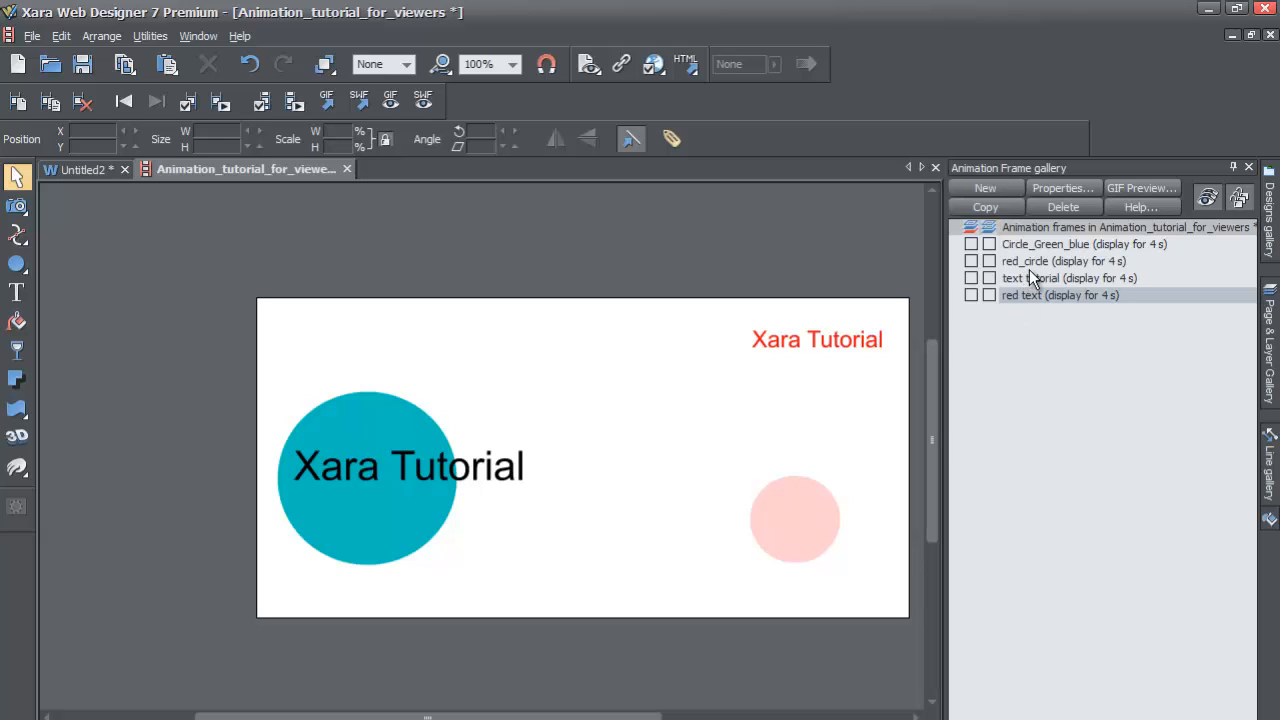
mouse_move(1022, 273)
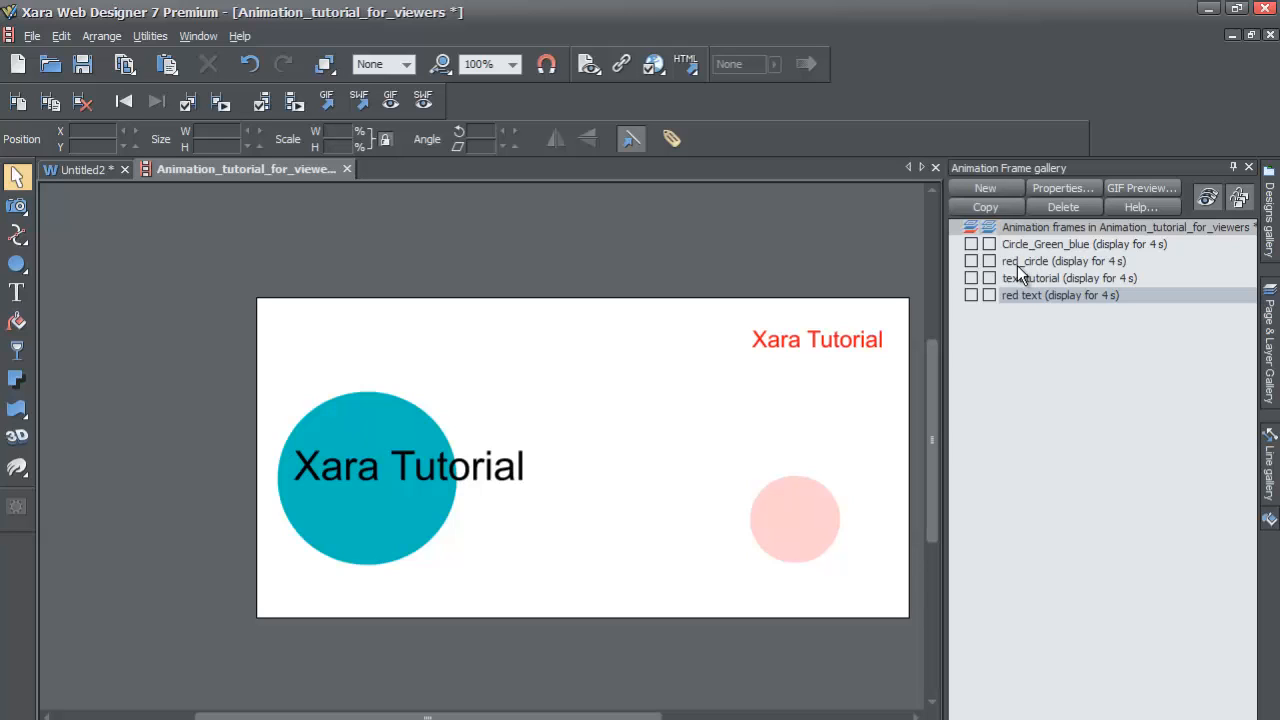
mouse_move(1043, 276)
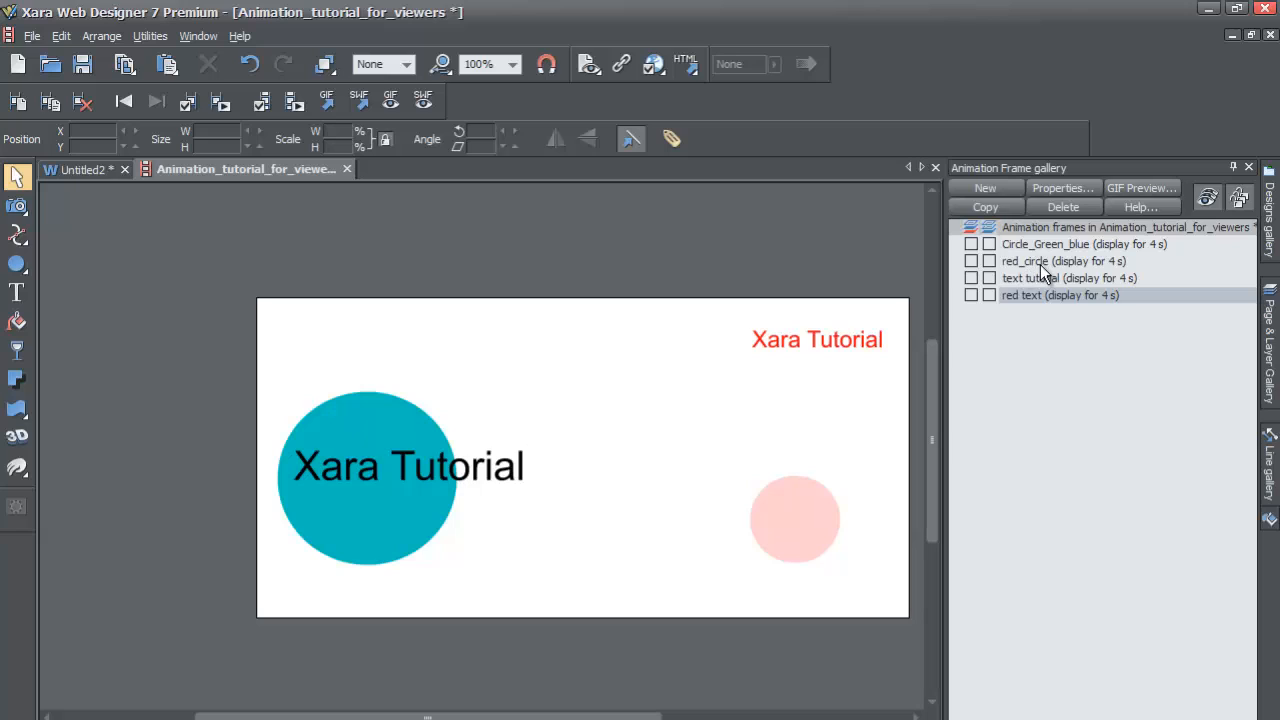
left_click(1068, 278)
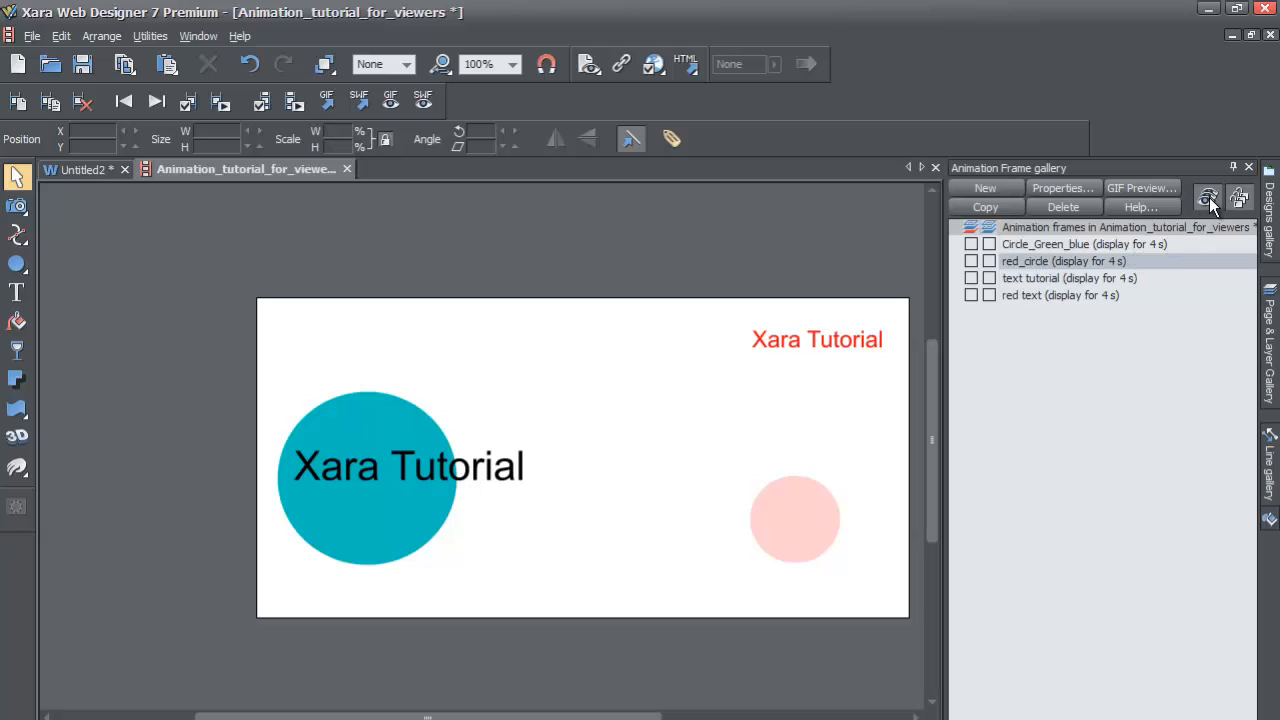
mouse_move(1240, 198)
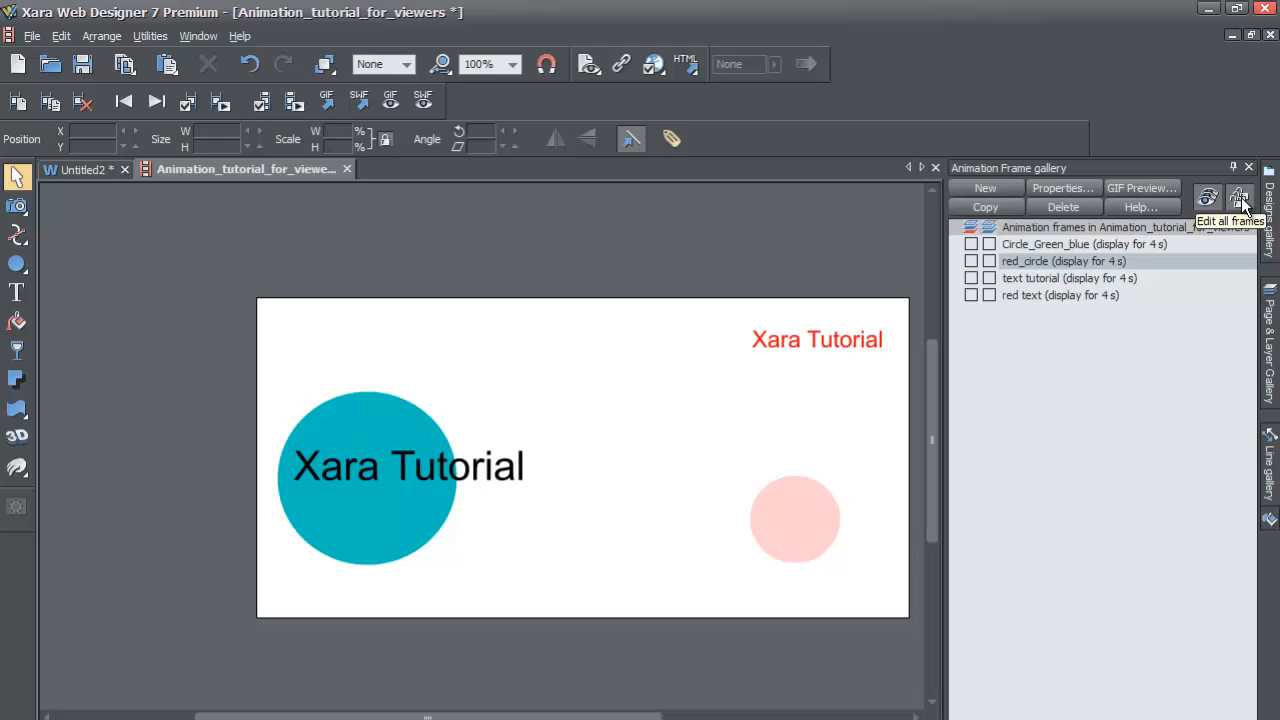
mouse_move(823, 405)
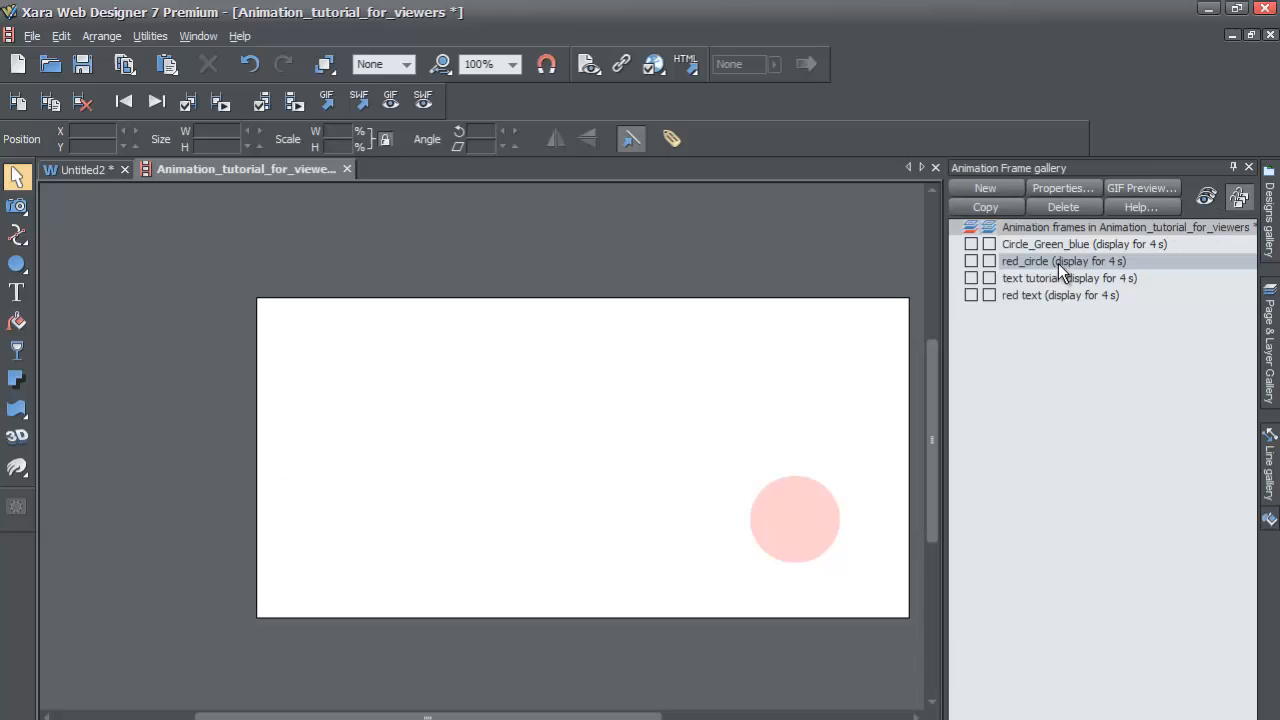
left_click(1068, 278)
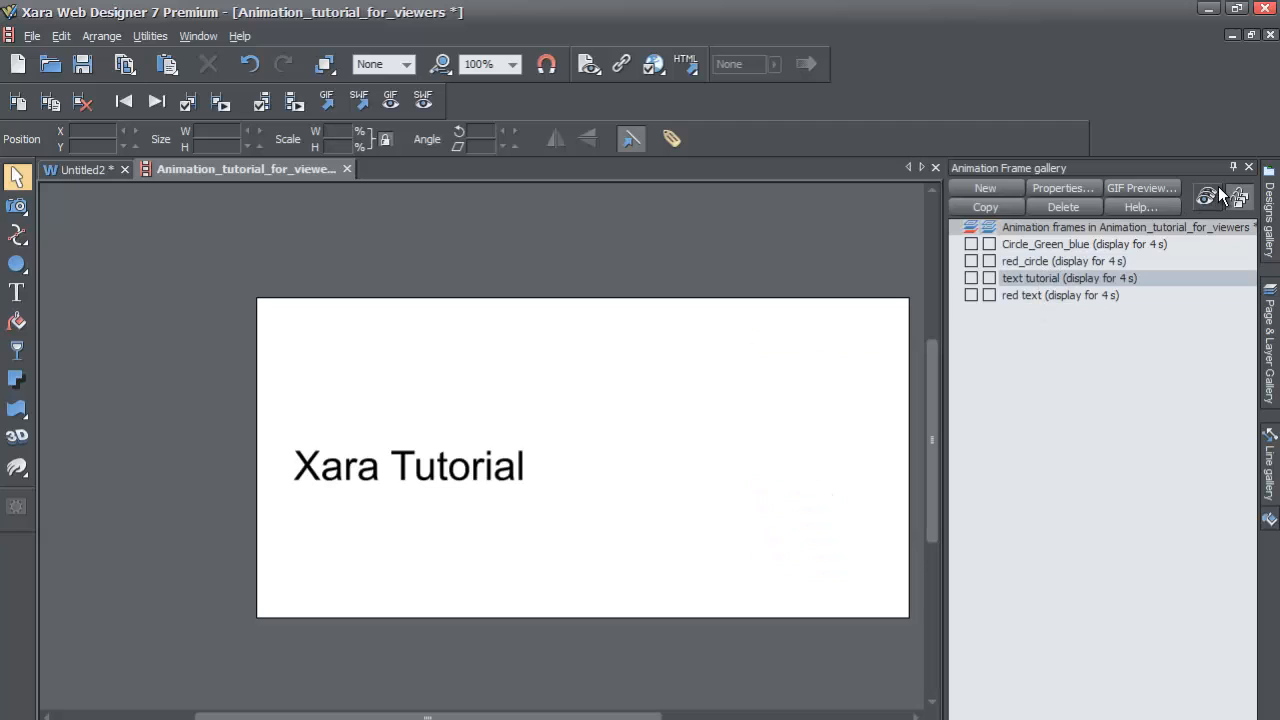
mouse_move(1240, 195)
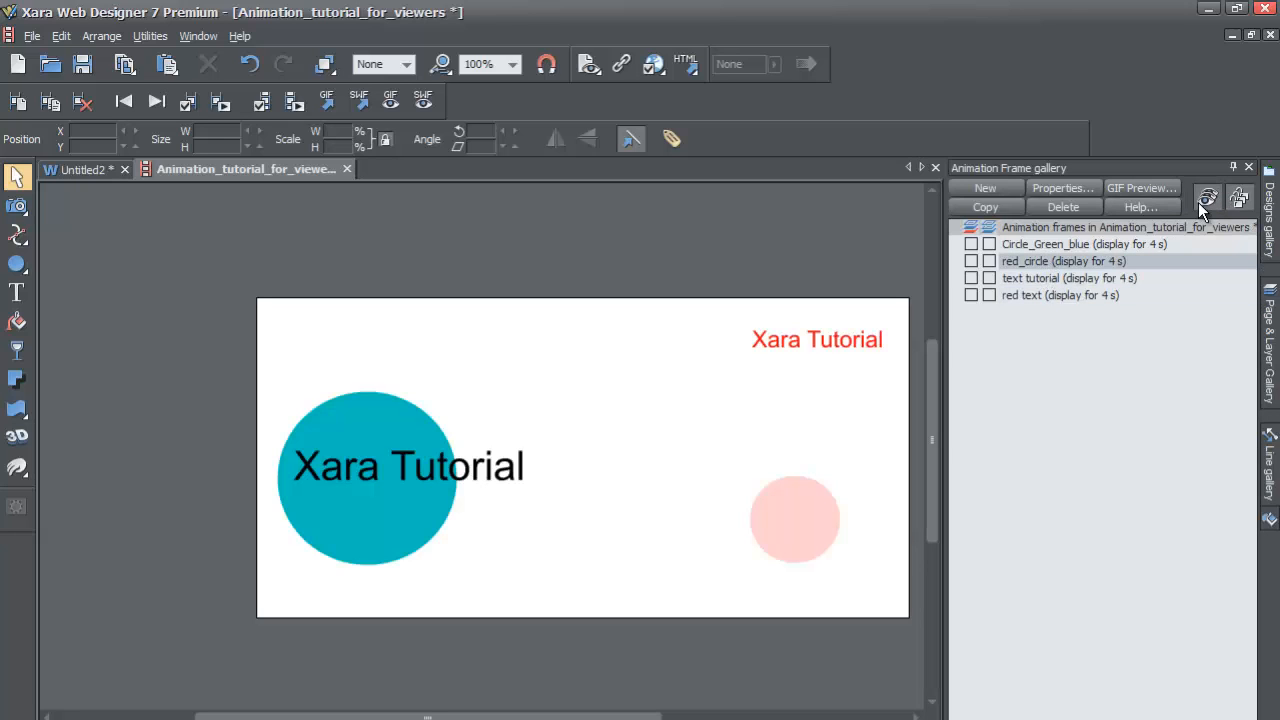
left_click(795, 519)
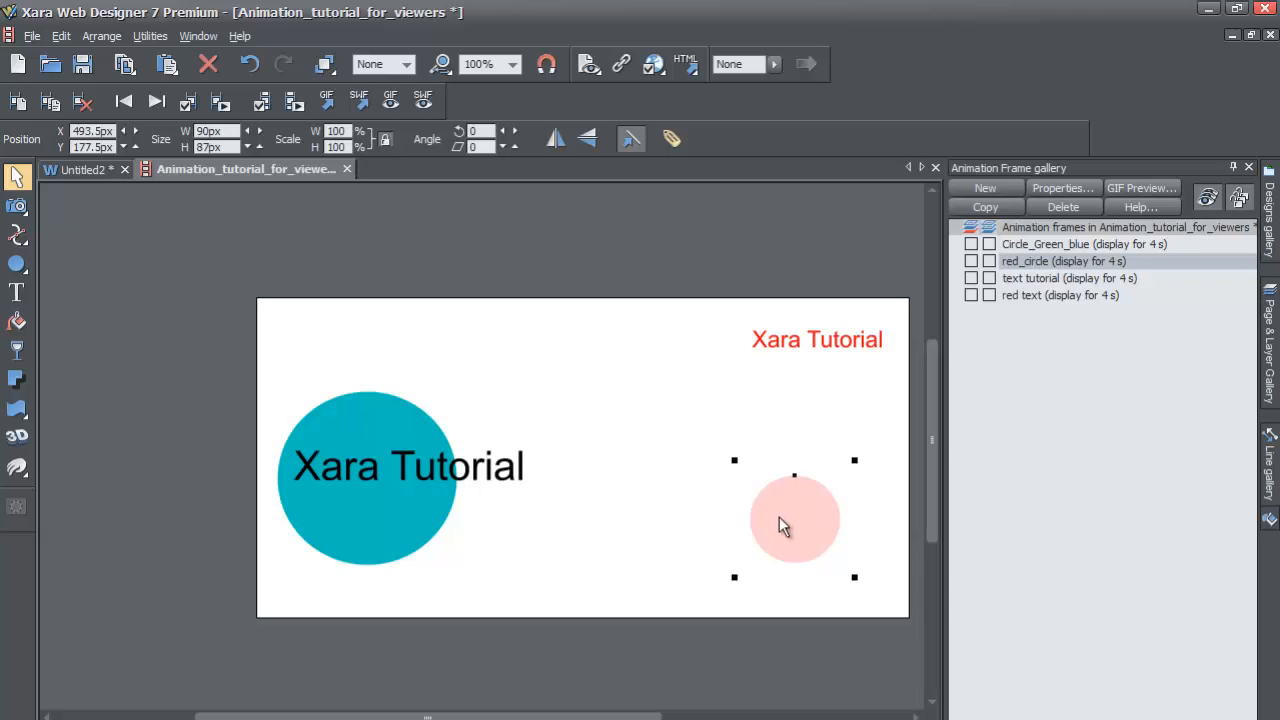
left_click(407, 466)
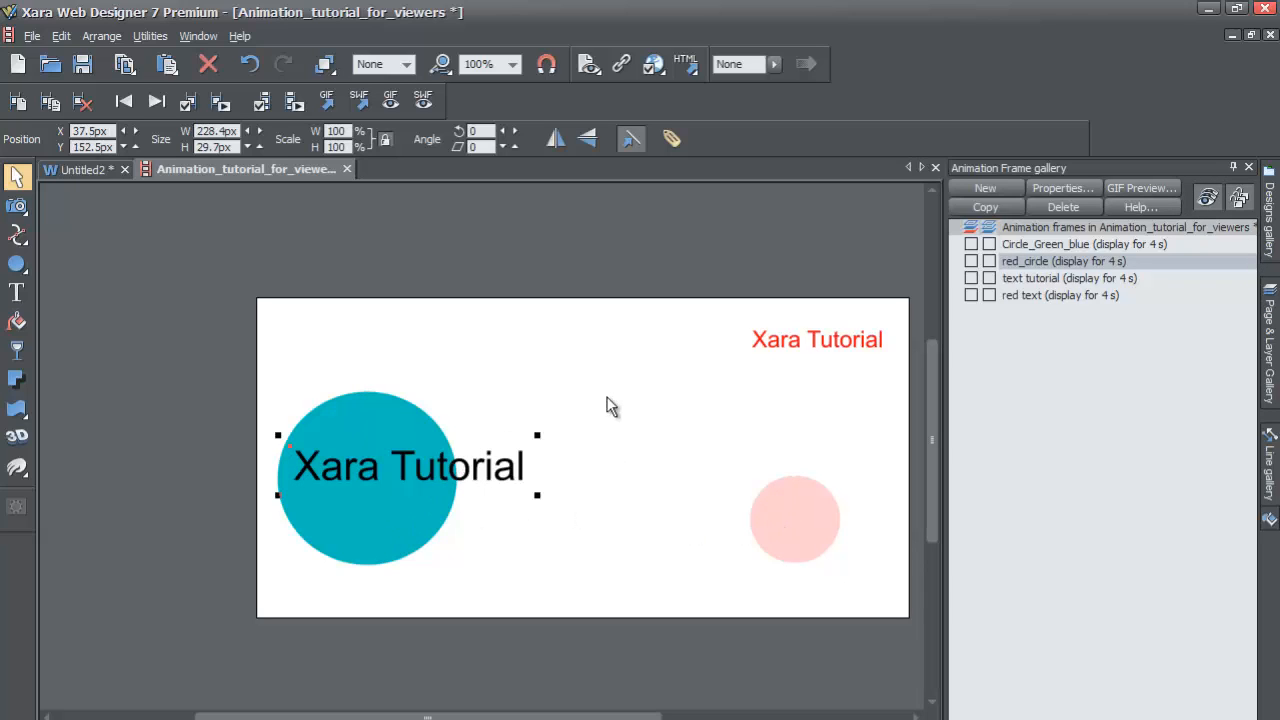